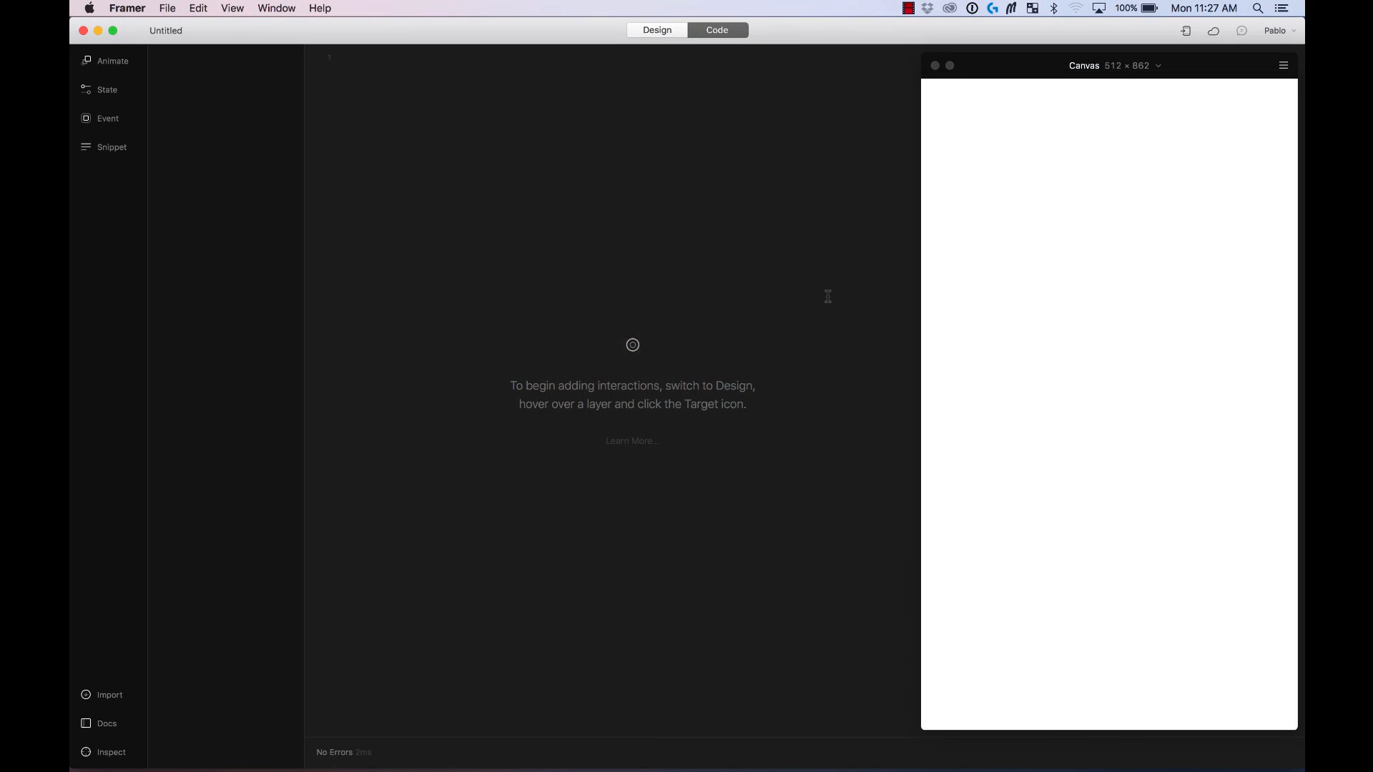
# Show the code snippet list and browse the Sounds categories to Notifications and Alerts.
pyautogui.click(112, 145)
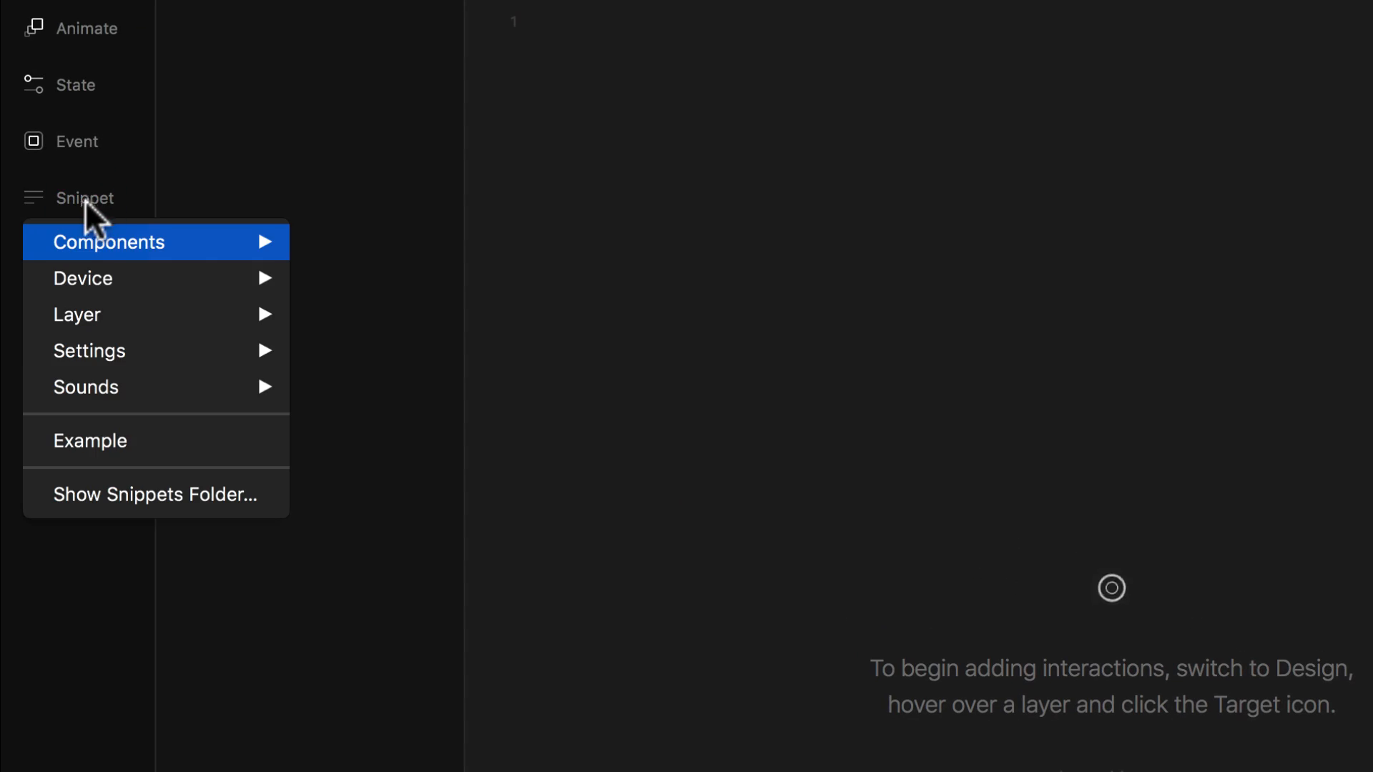
pyautogui.moveTo(84, 388)
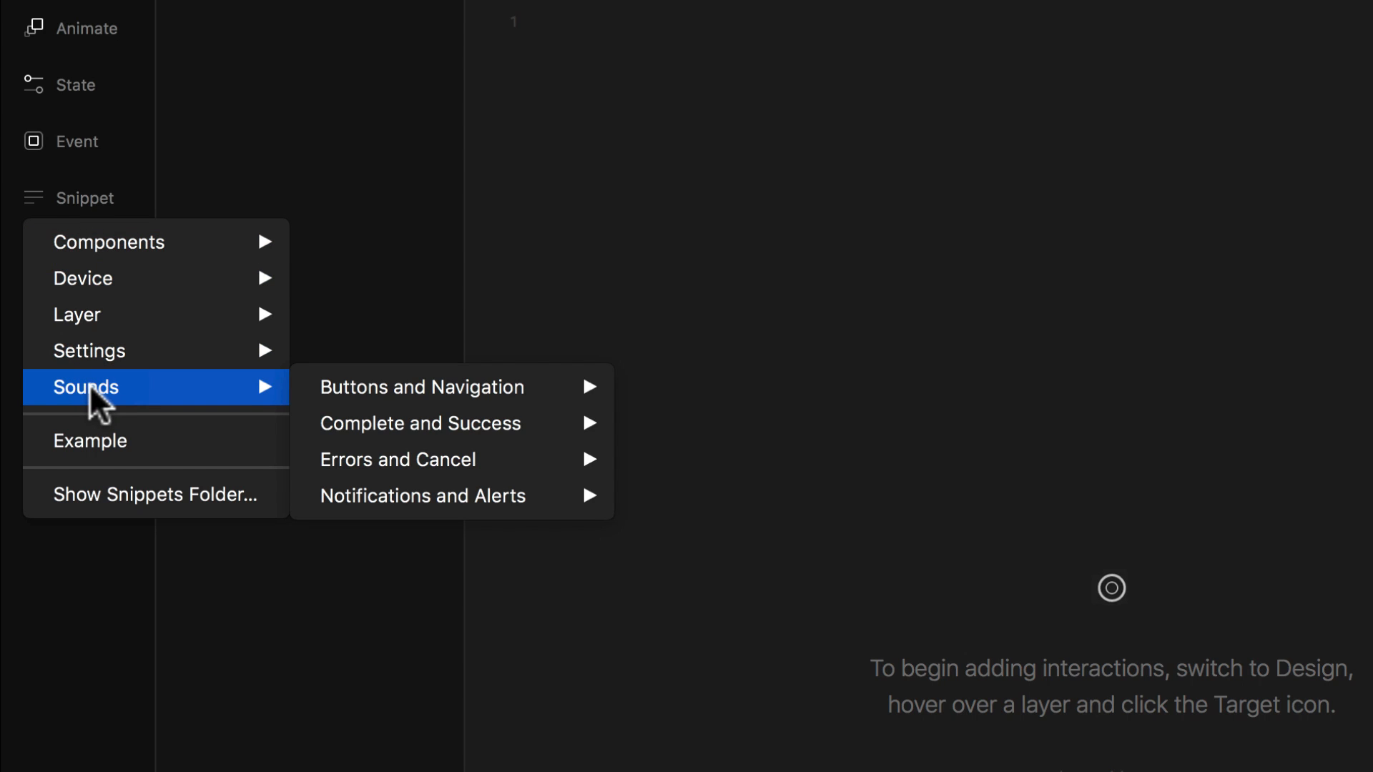
pyautogui.moveTo(236, 407)
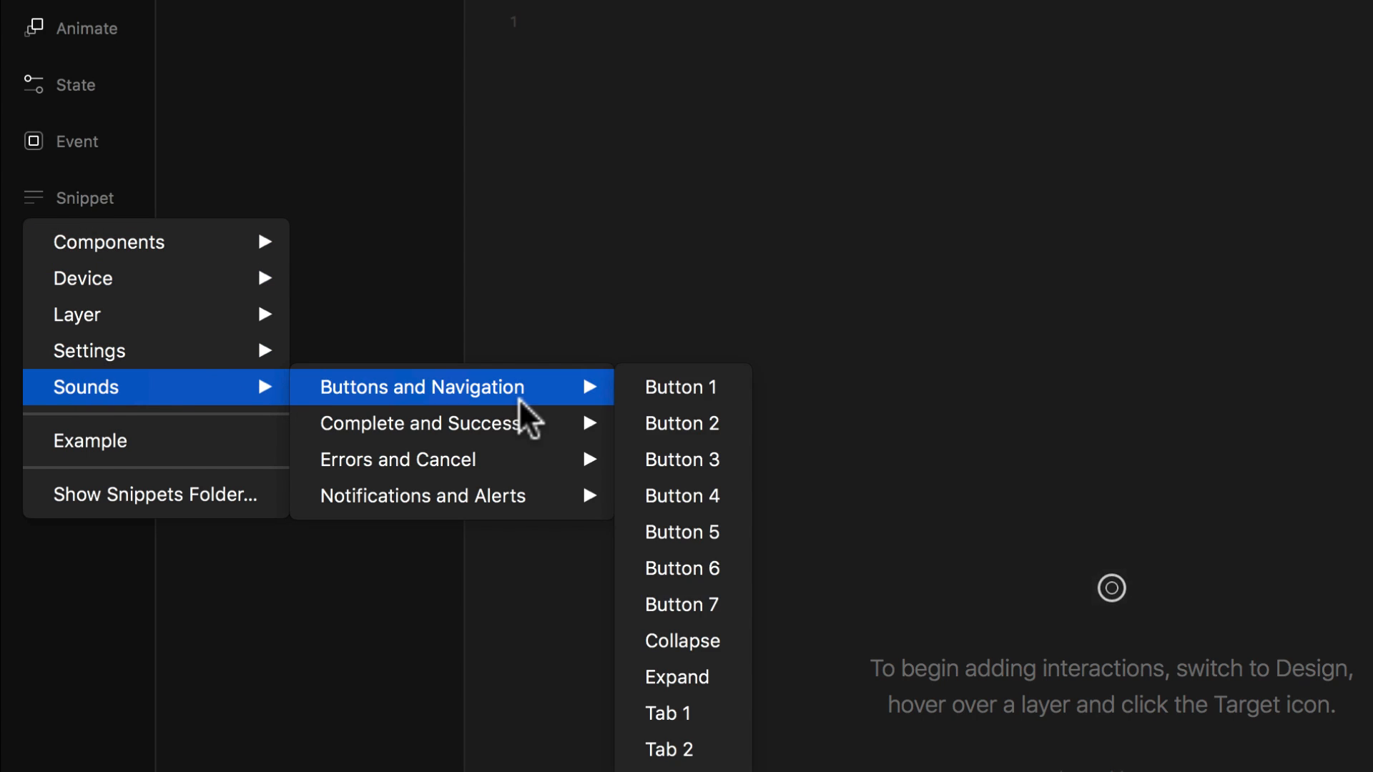
pyautogui.moveTo(681, 387)
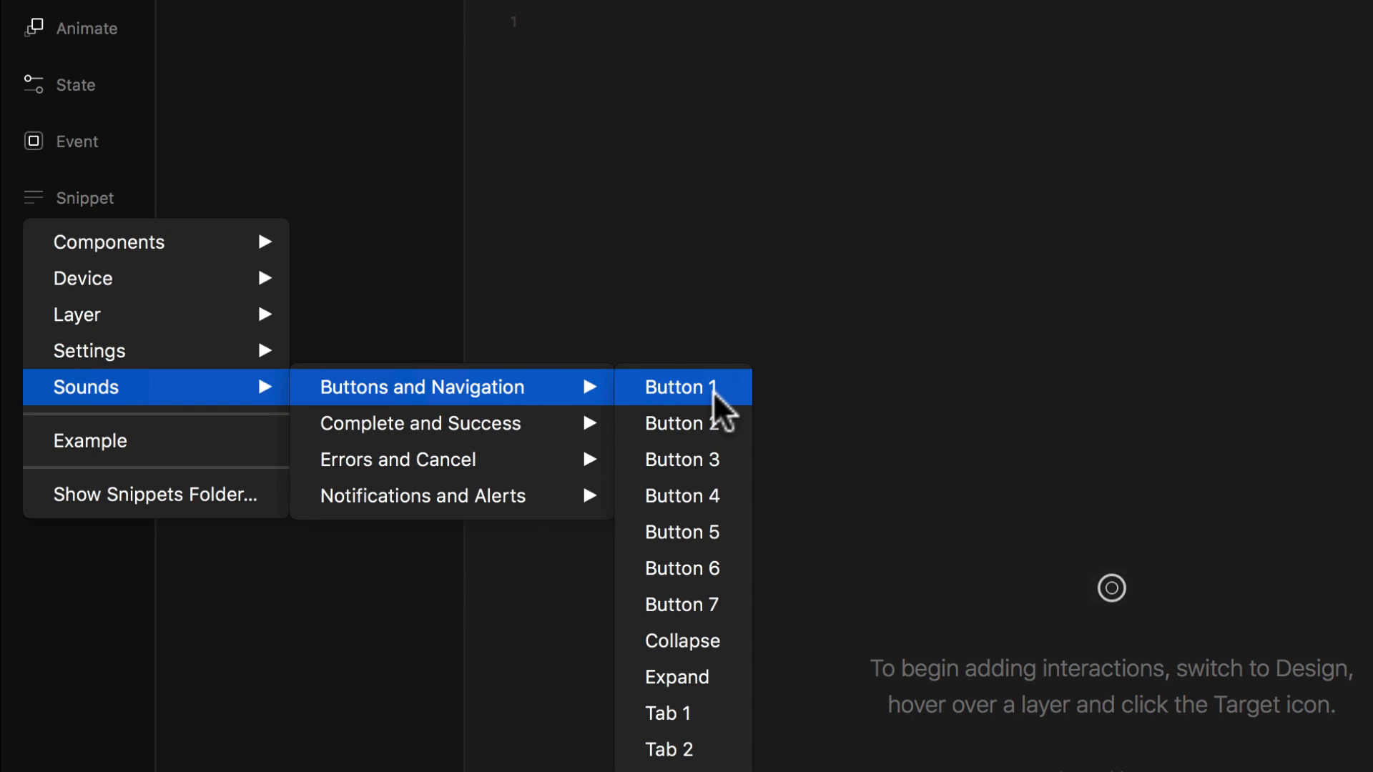
pyautogui.moveTo(684, 496)
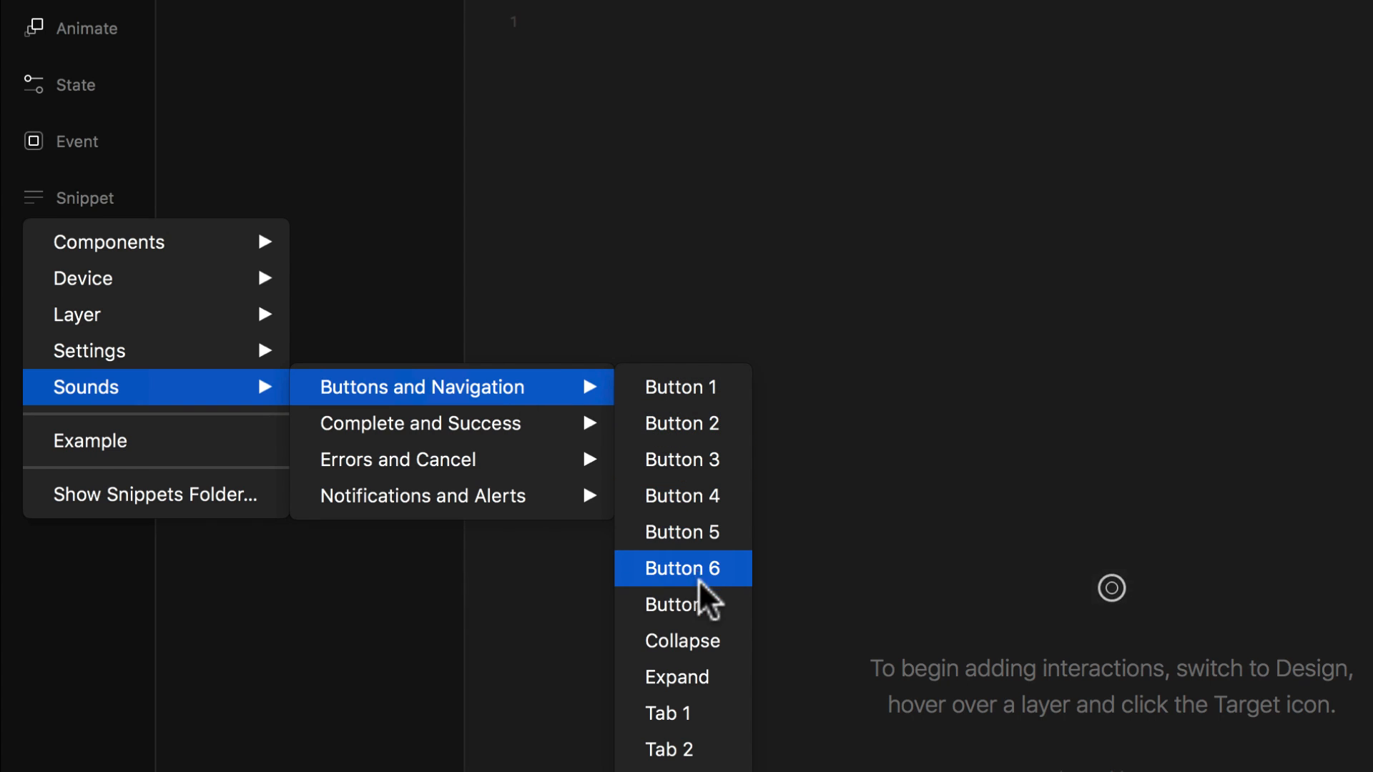
pyautogui.moveTo(677, 677)
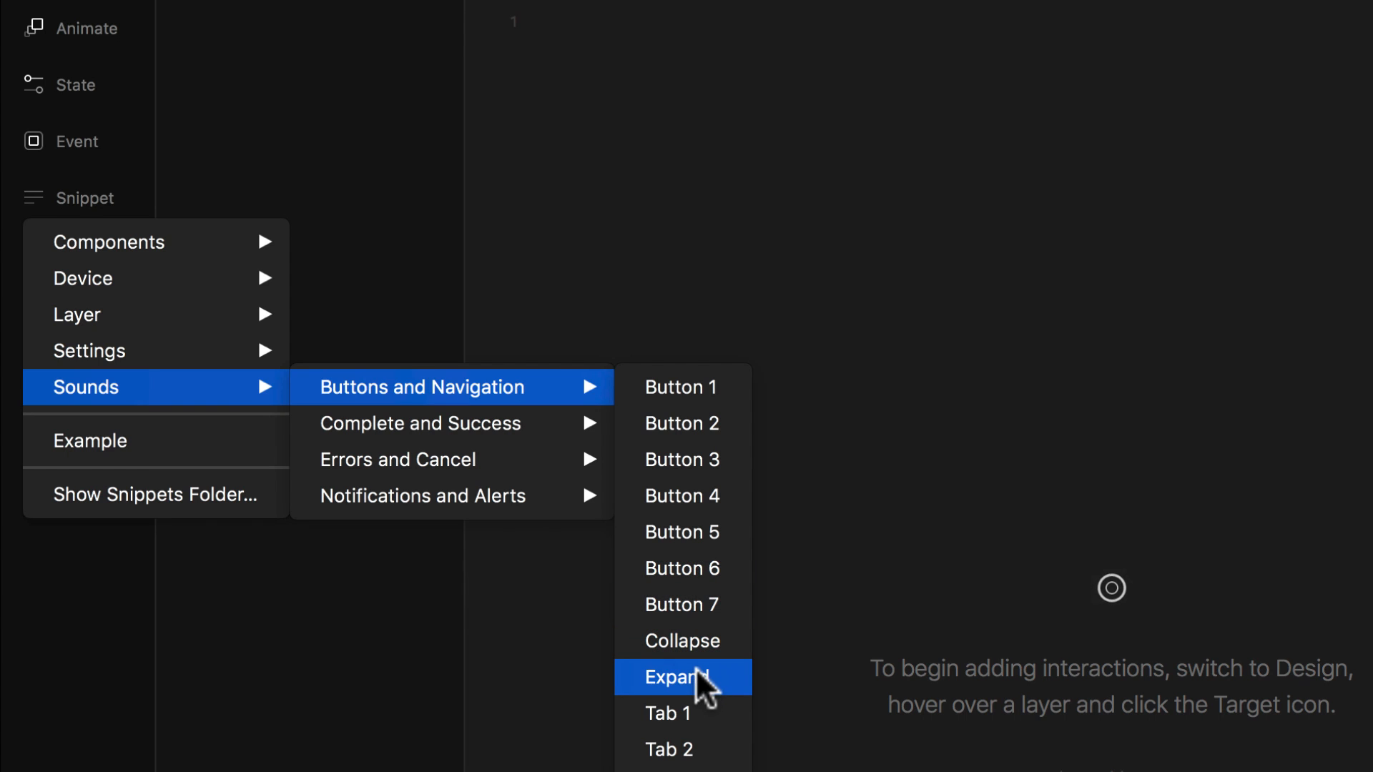
pyautogui.moveTo(421, 423)
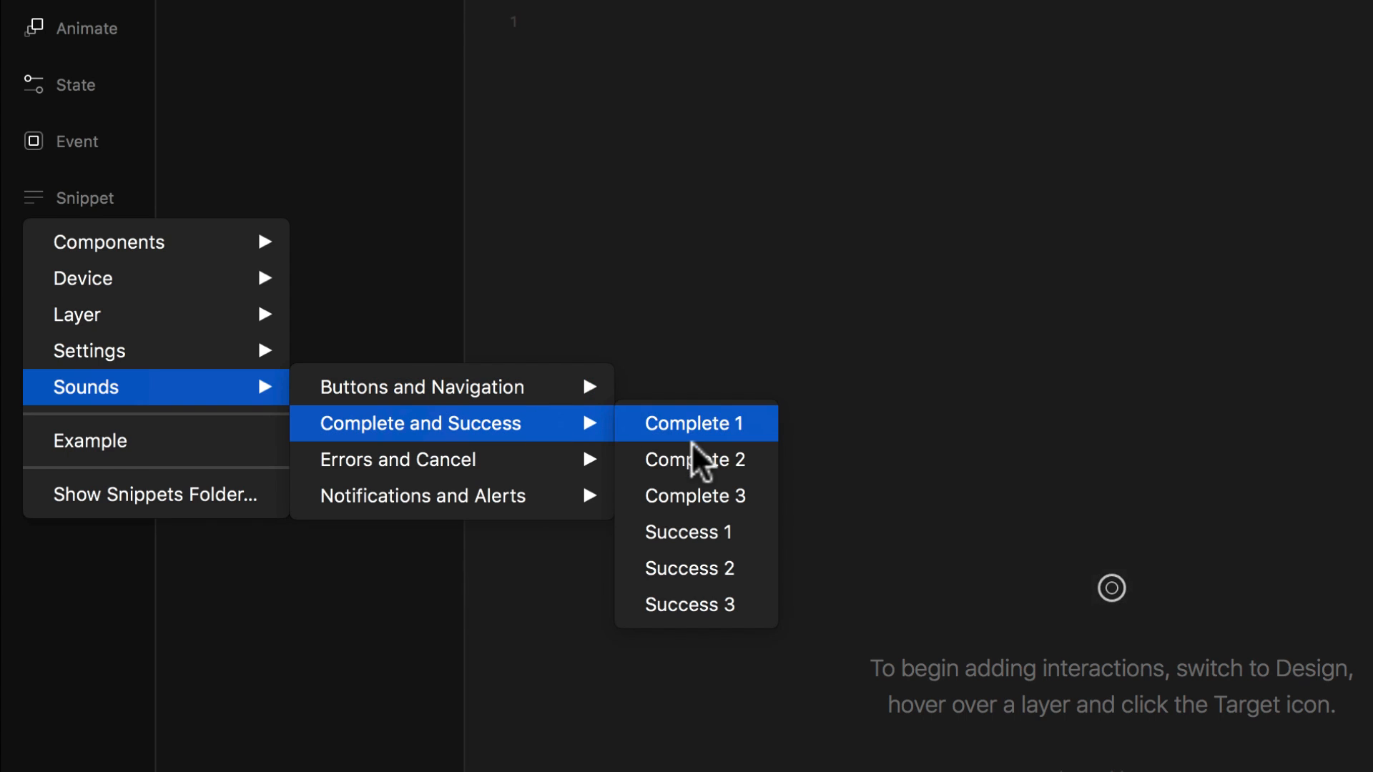
pyautogui.moveTo(396, 459)
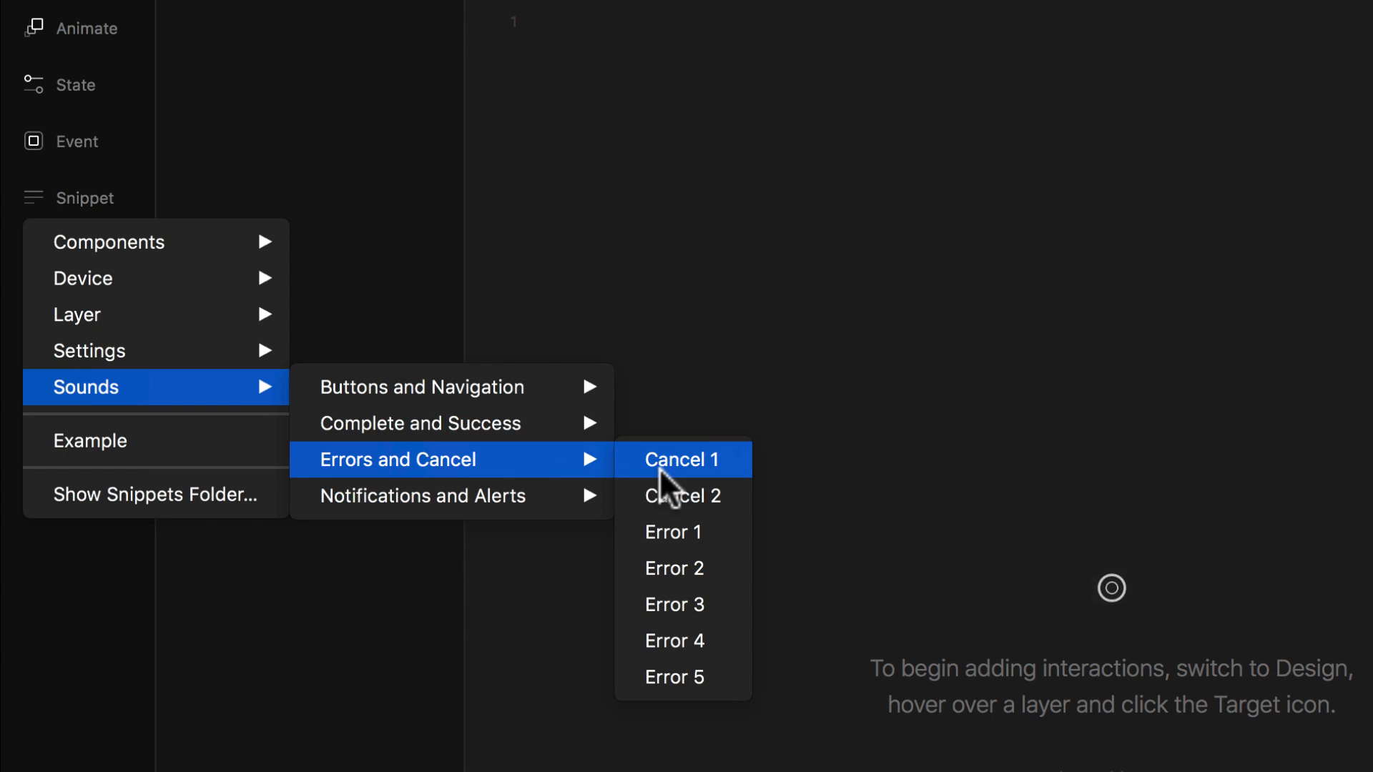
pyautogui.moveTo(423, 496)
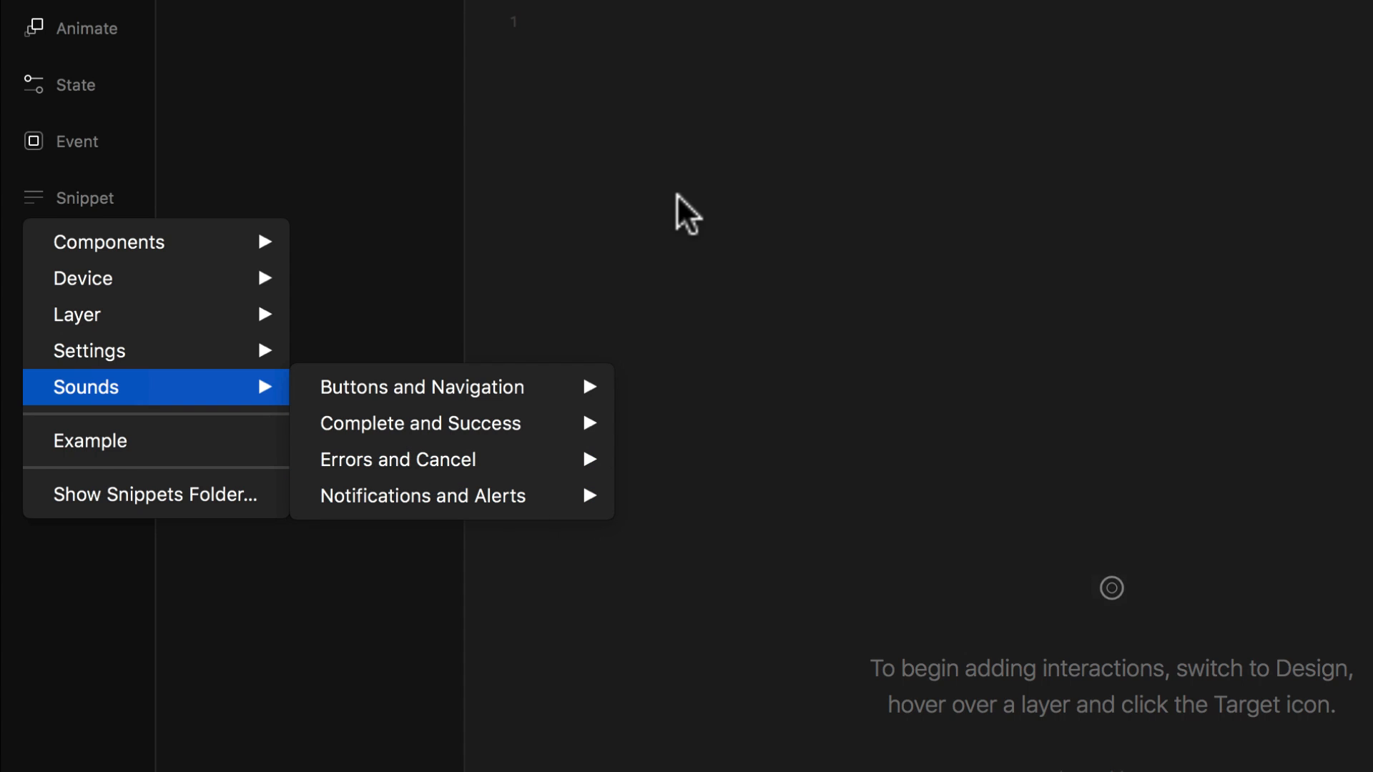
pyautogui.moveTo(421, 496)
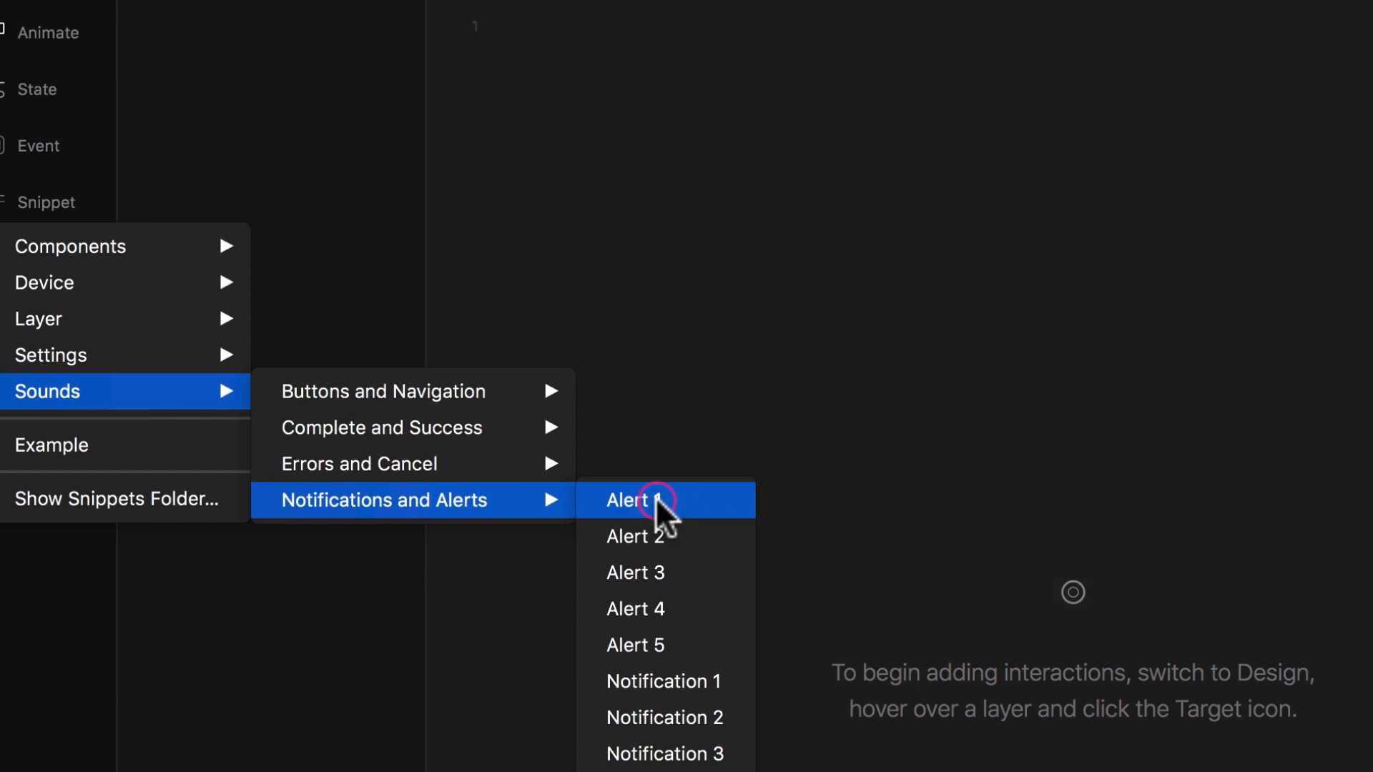
# Insert the Alert 1 sound snippet and rename its variable from sound to alert on both lines.
pyautogui.click(635, 501)
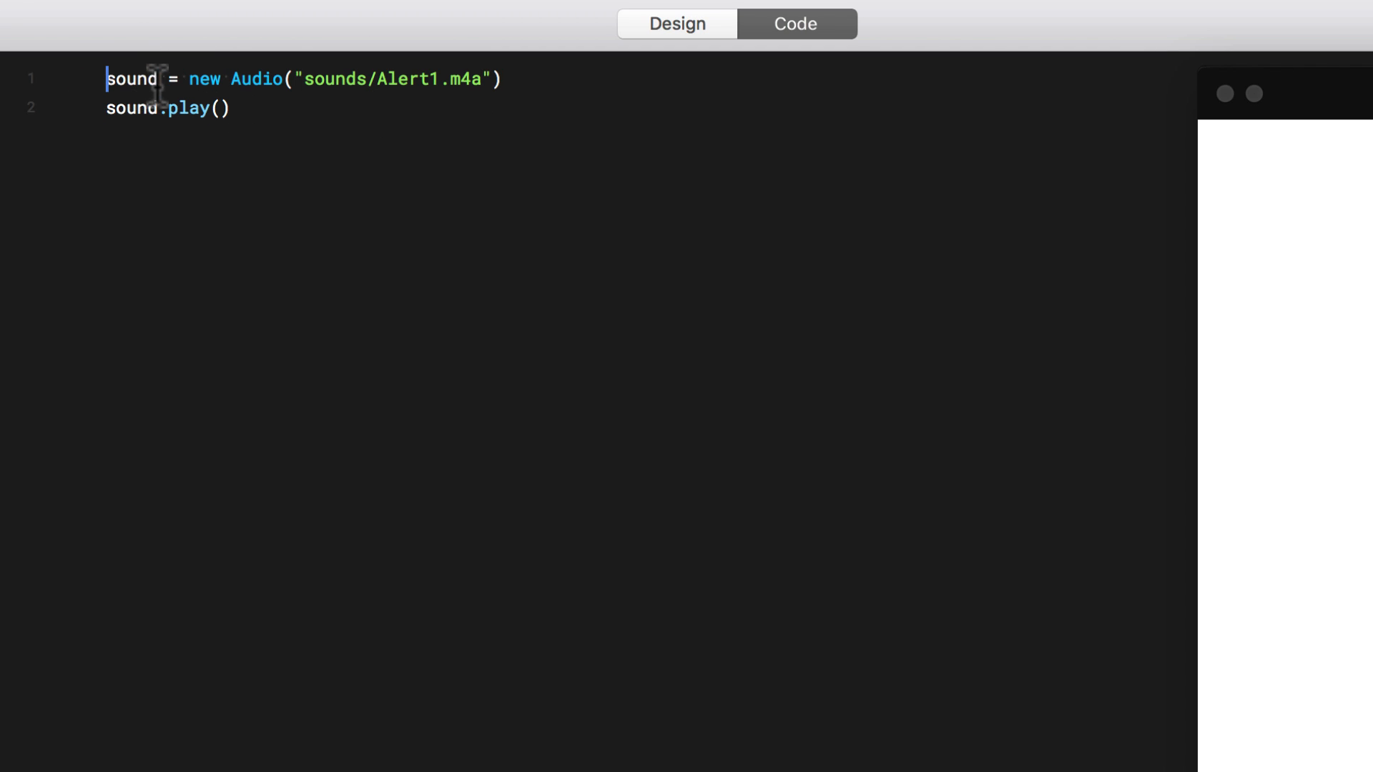
pyautogui.doubleClick(132, 79)
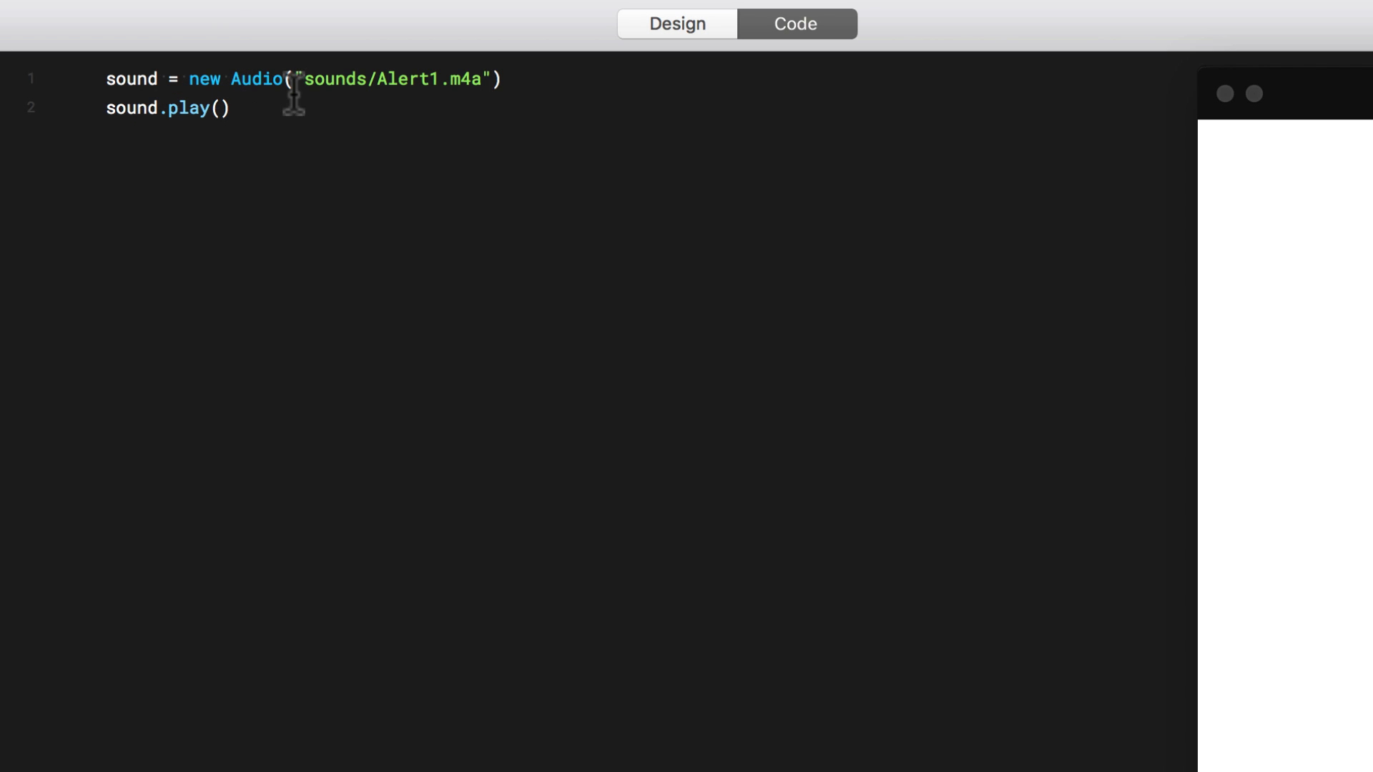
pyautogui.moveTo(150, 108)
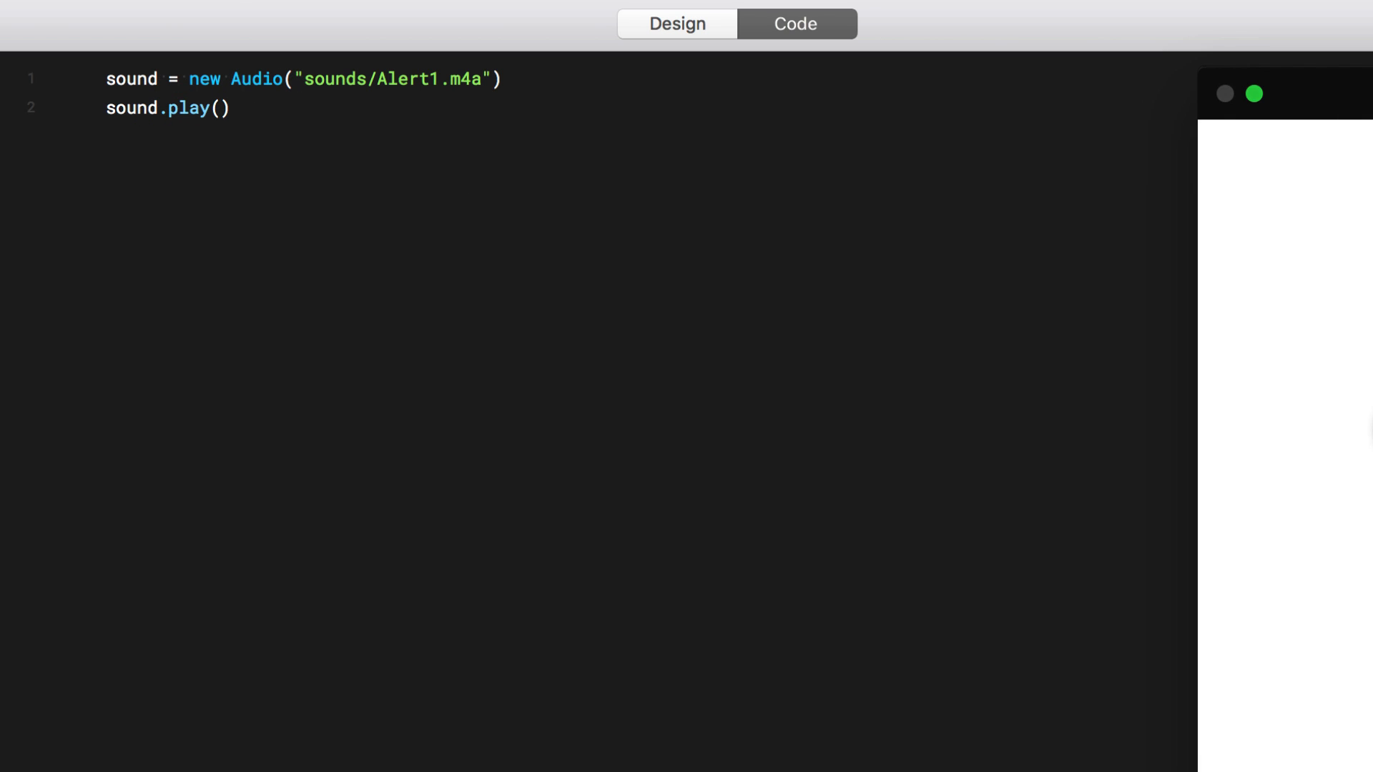
pyautogui.press('cmd+r')
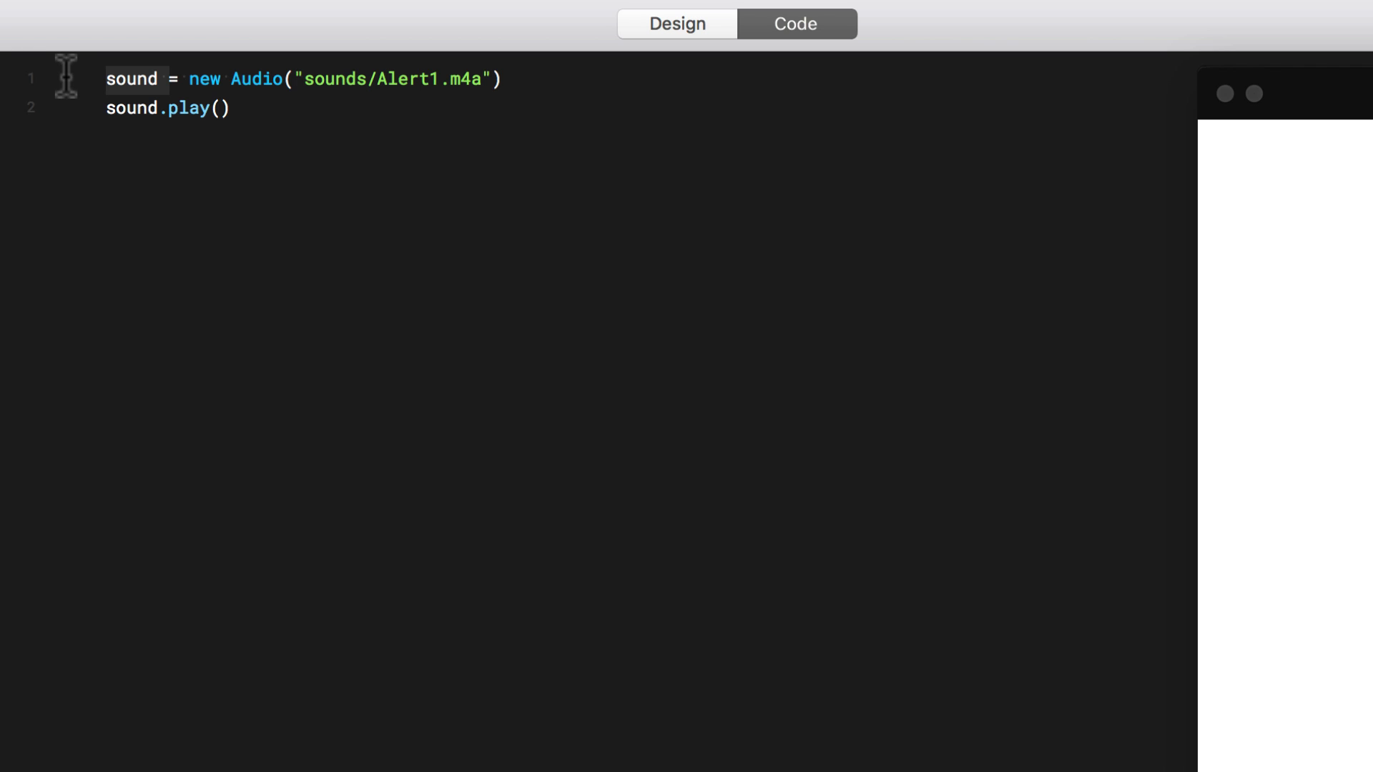
pyautogui.write('alert')
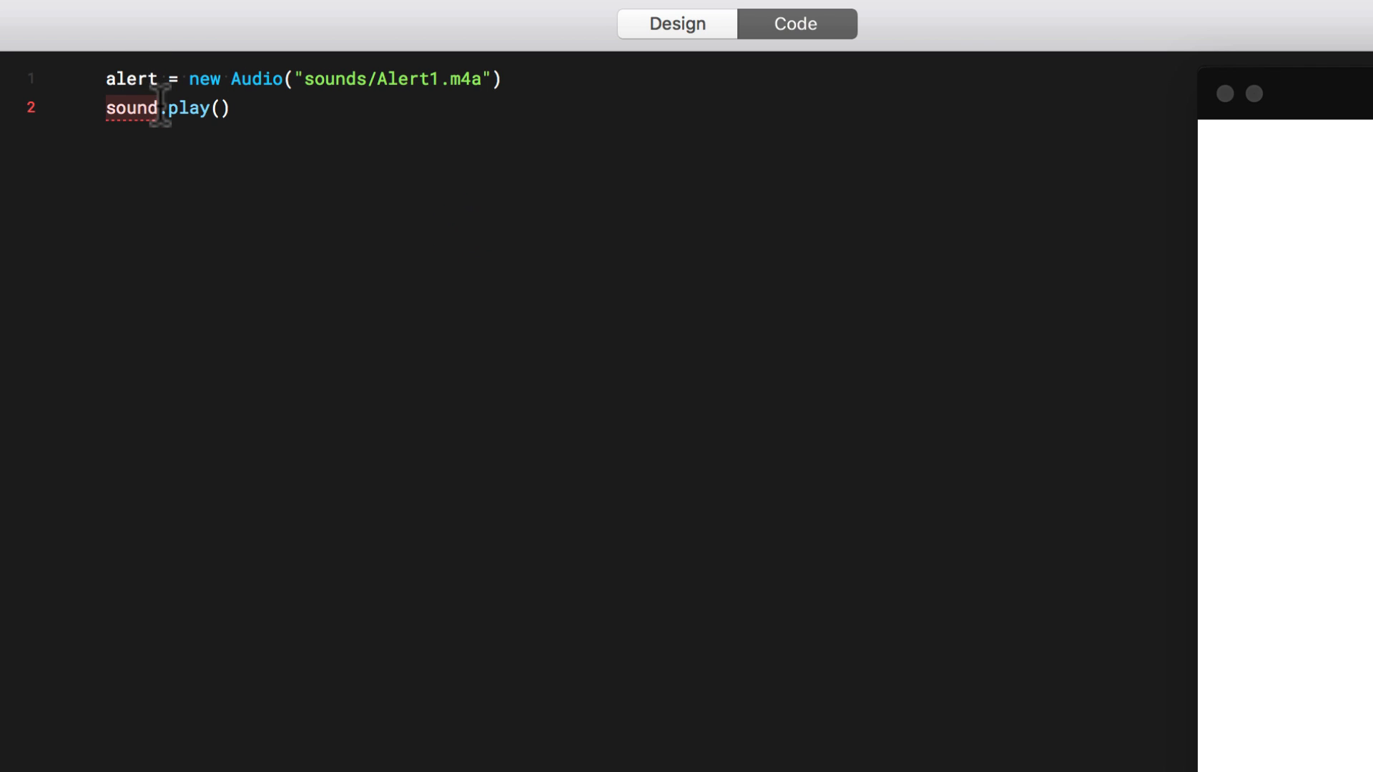
pyautogui.write('alert')
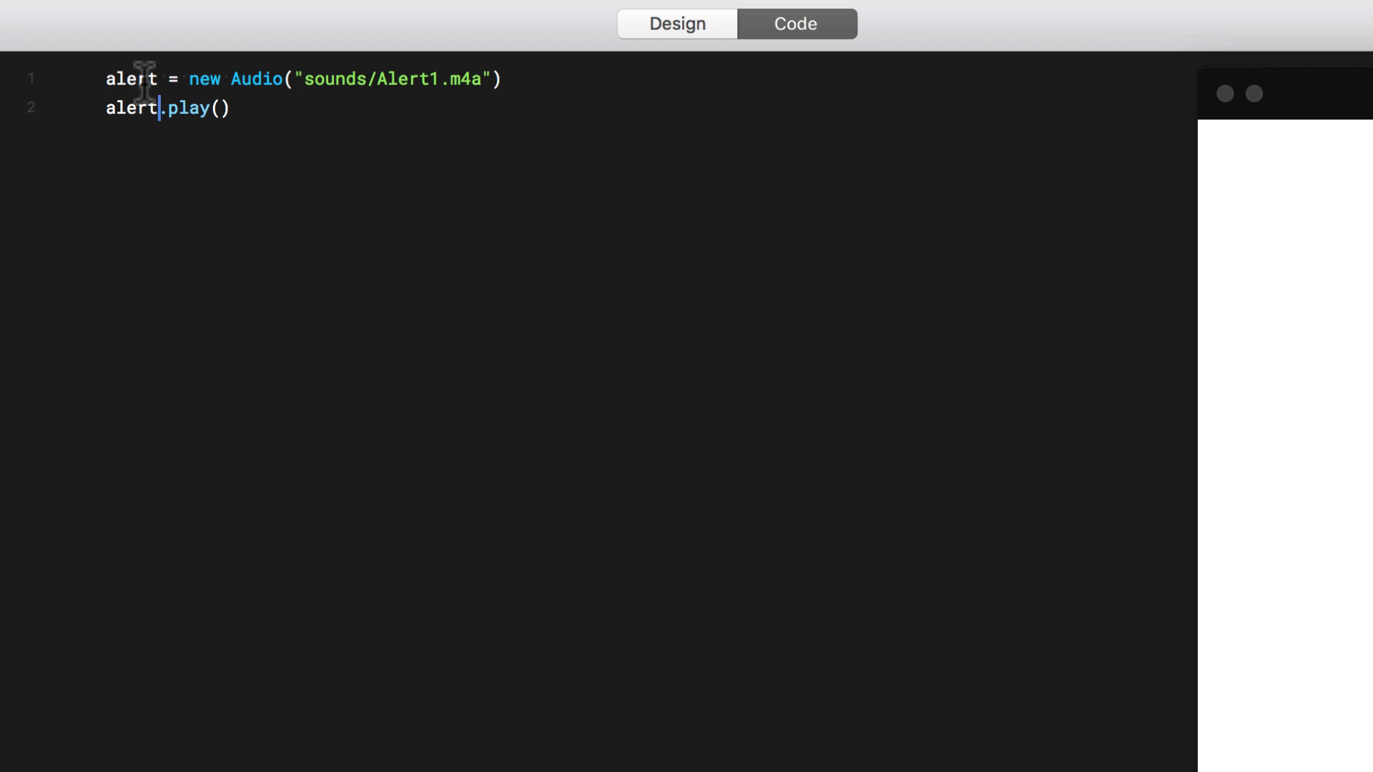
pyautogui.click(208, 79)
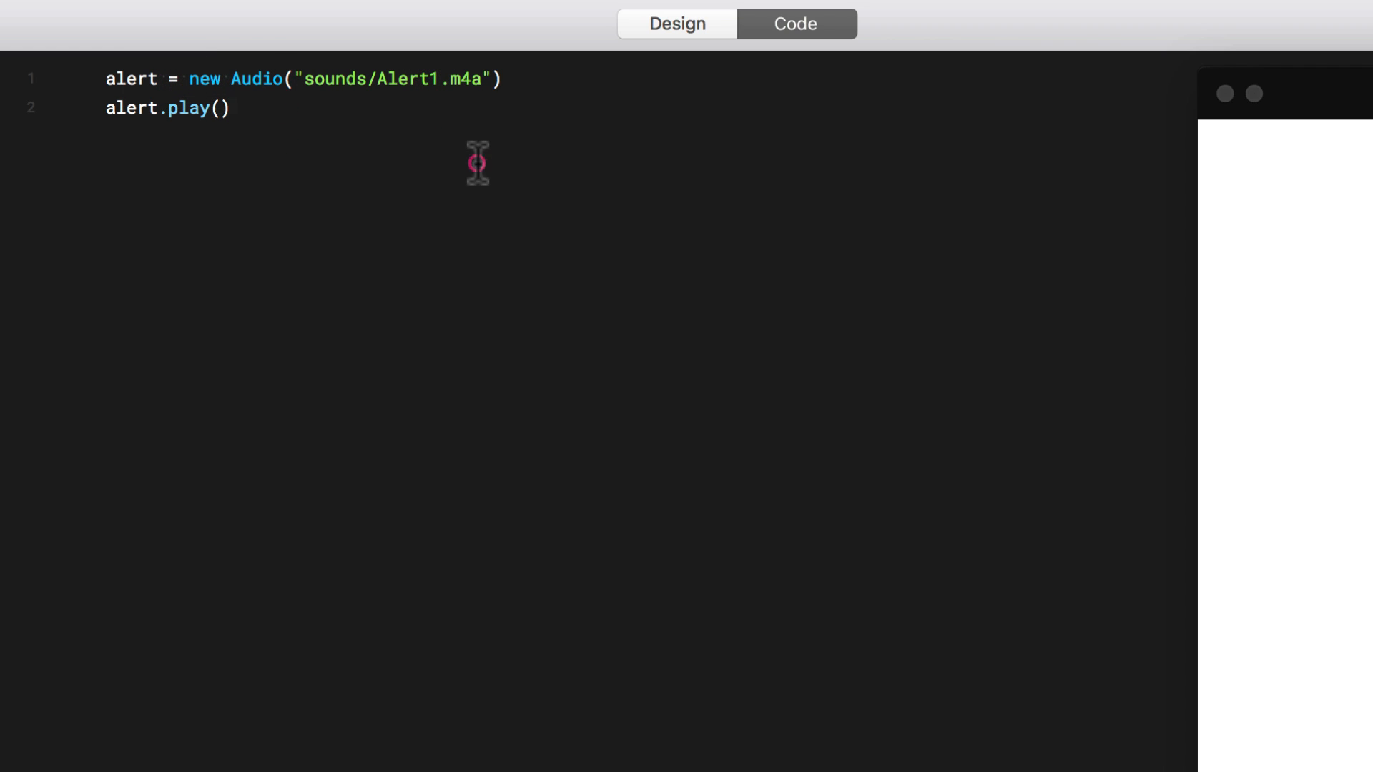
pyautogui.click(677, 24)
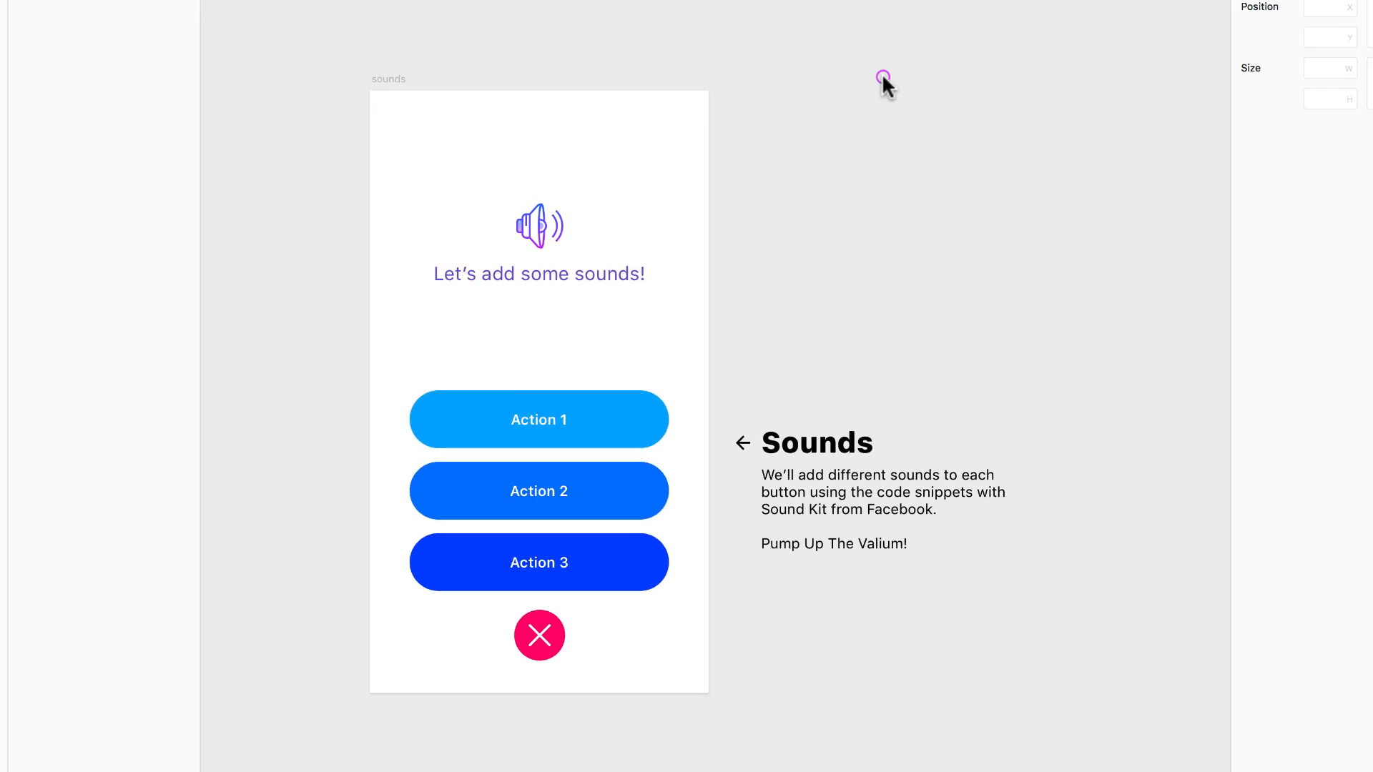
# Switch to the Sounds Button project and clear all of its existing code.
pyautogui.click(718, 13)
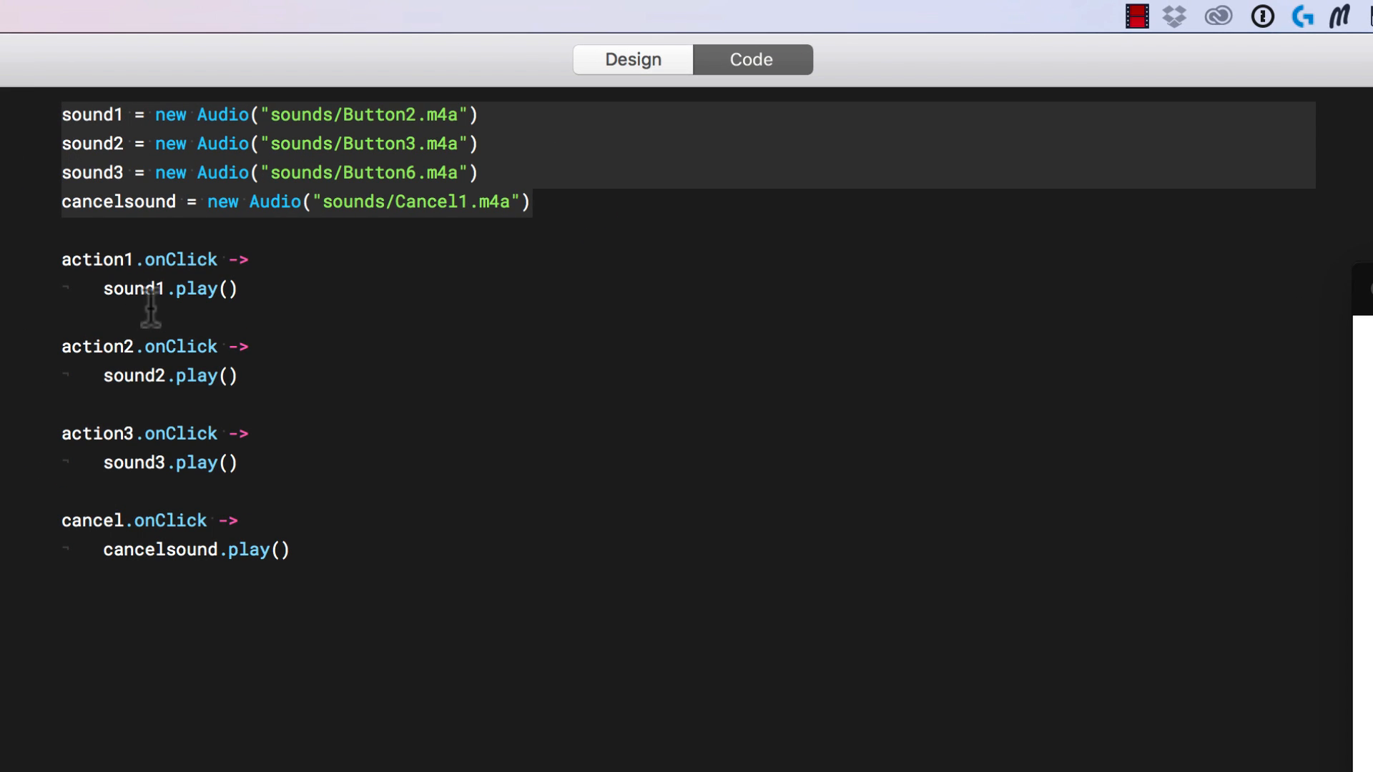
pyautogui.moveTo(369, 538)
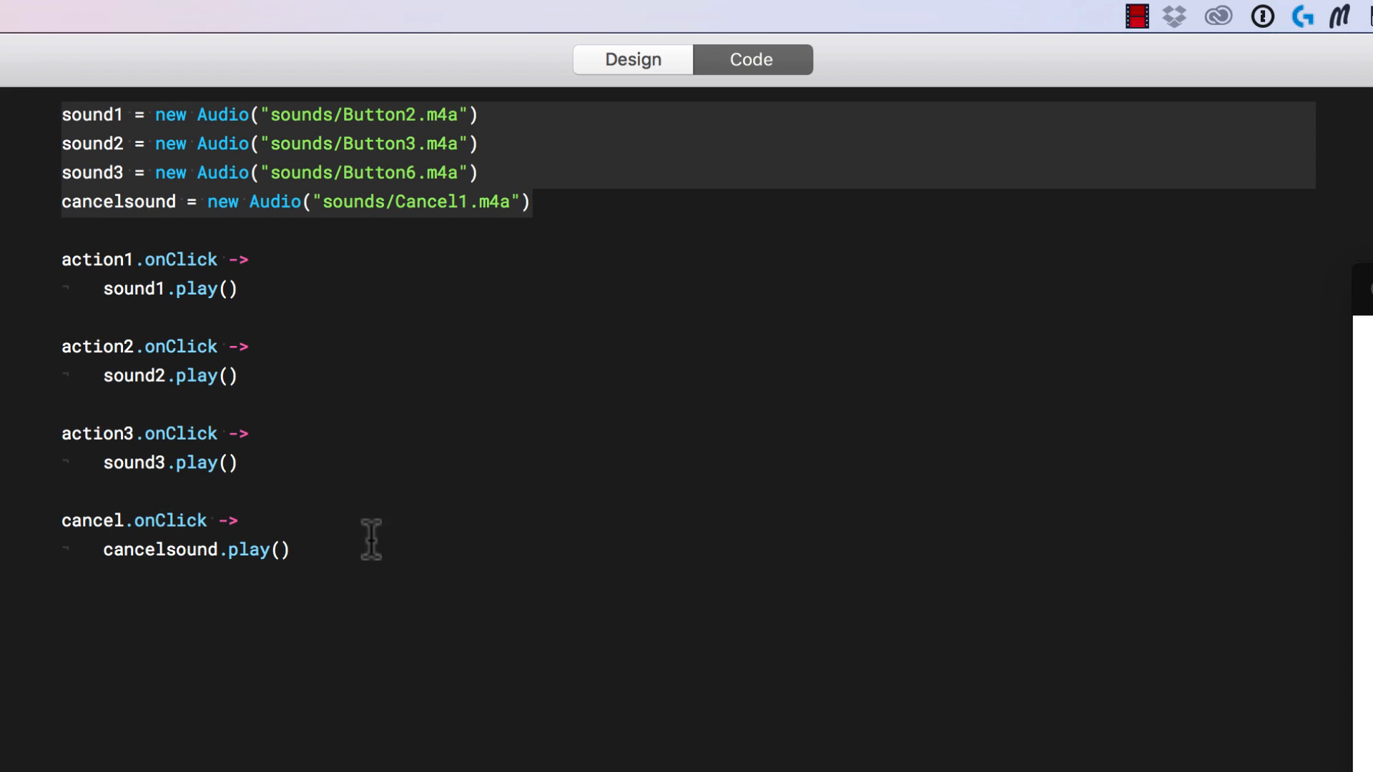
pyautogui.press('cmd+a')
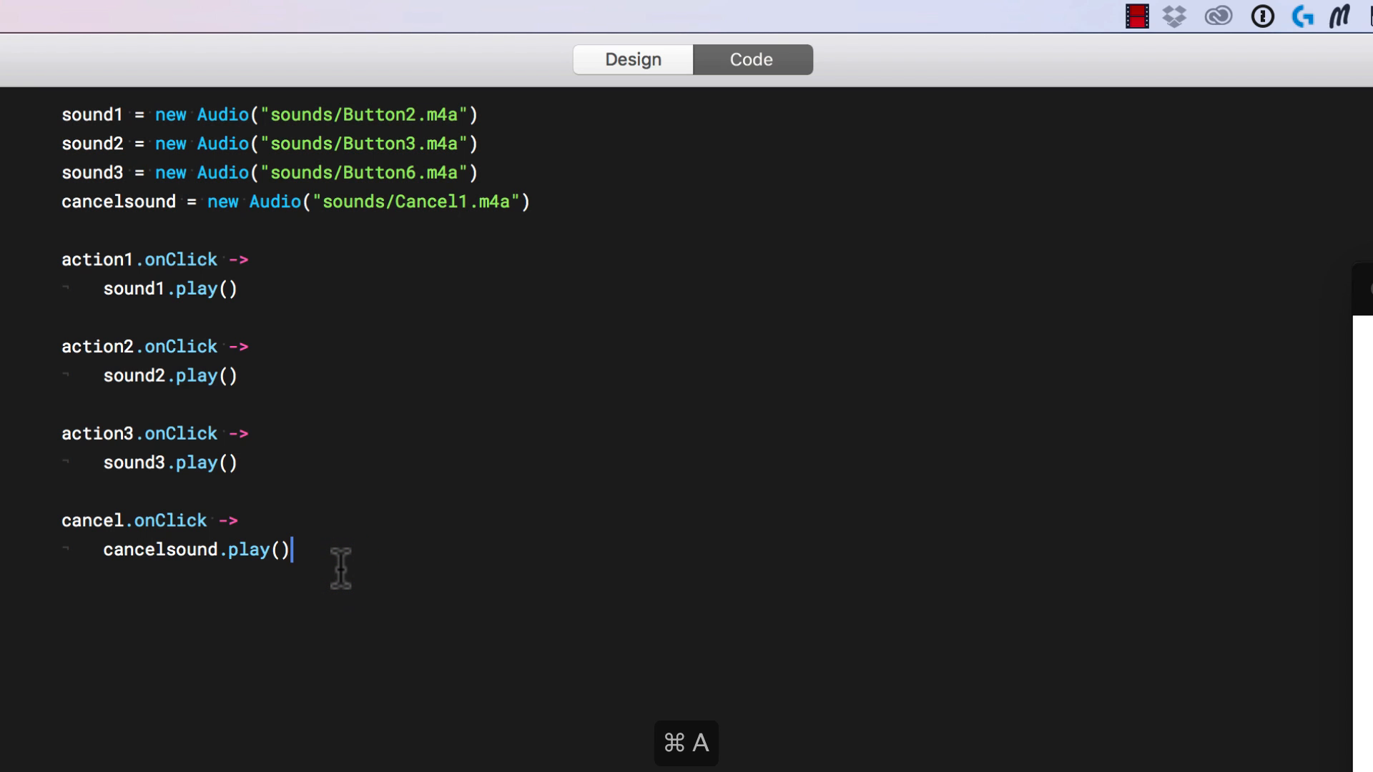
pyautogui.press('delete')
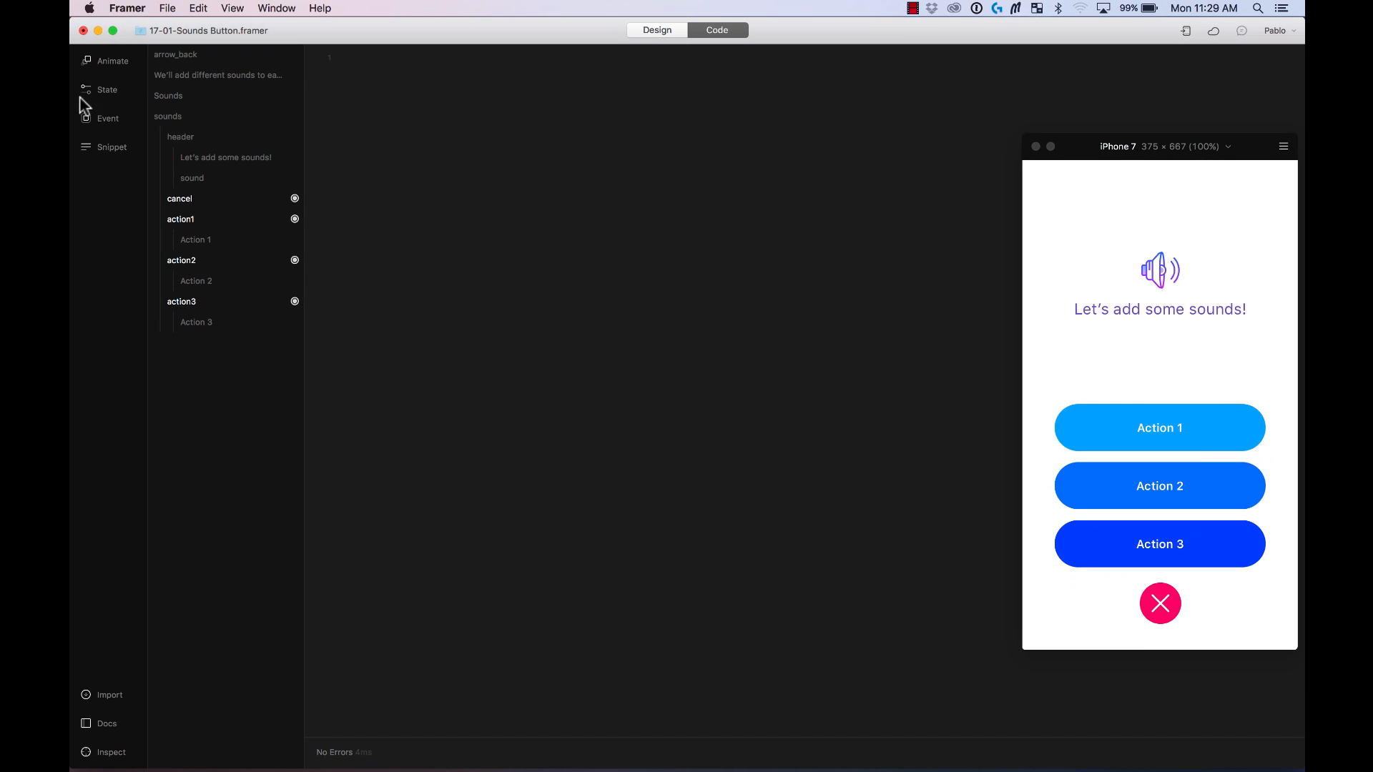
# Insert the Button 1 sound snippet and start a new line beneath it.
pyautogui.click(111, 148)
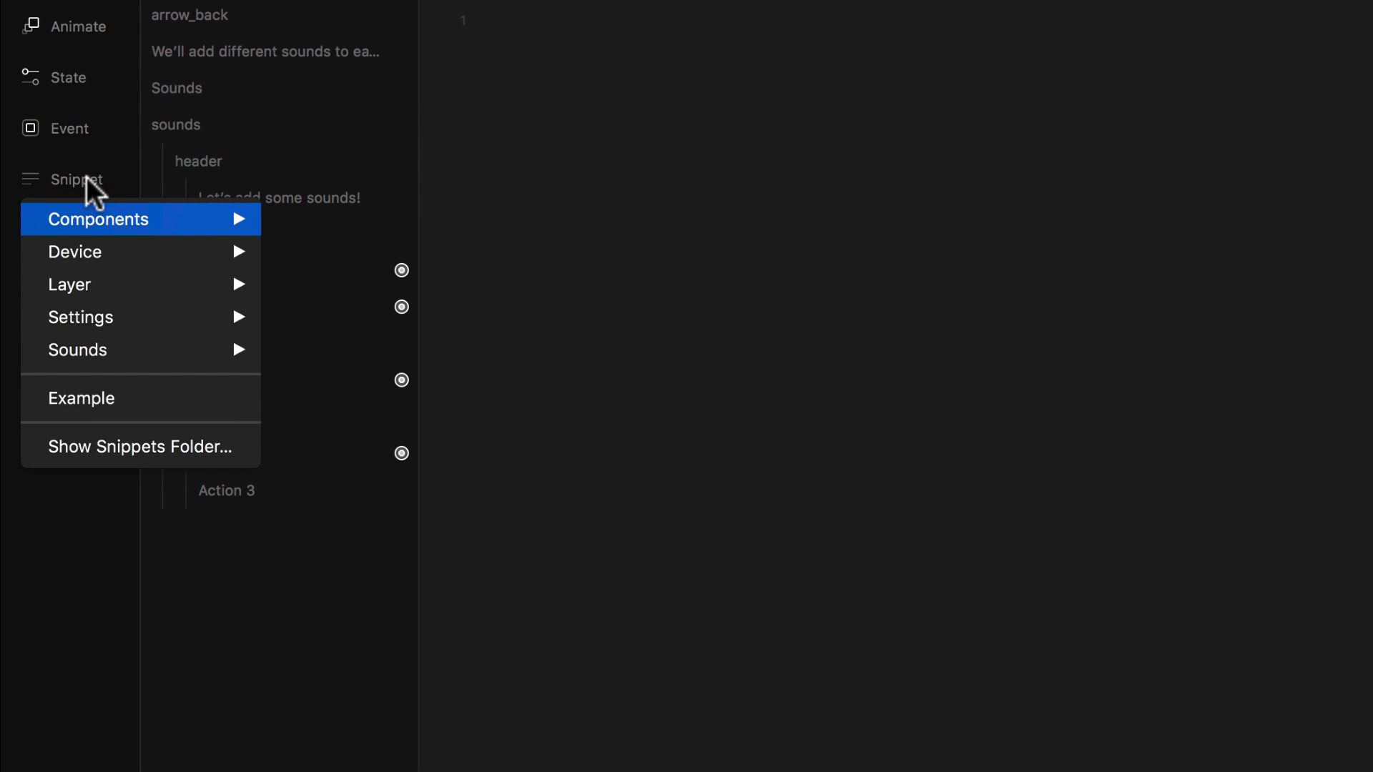
pyautogui.moveTo(88, 349)
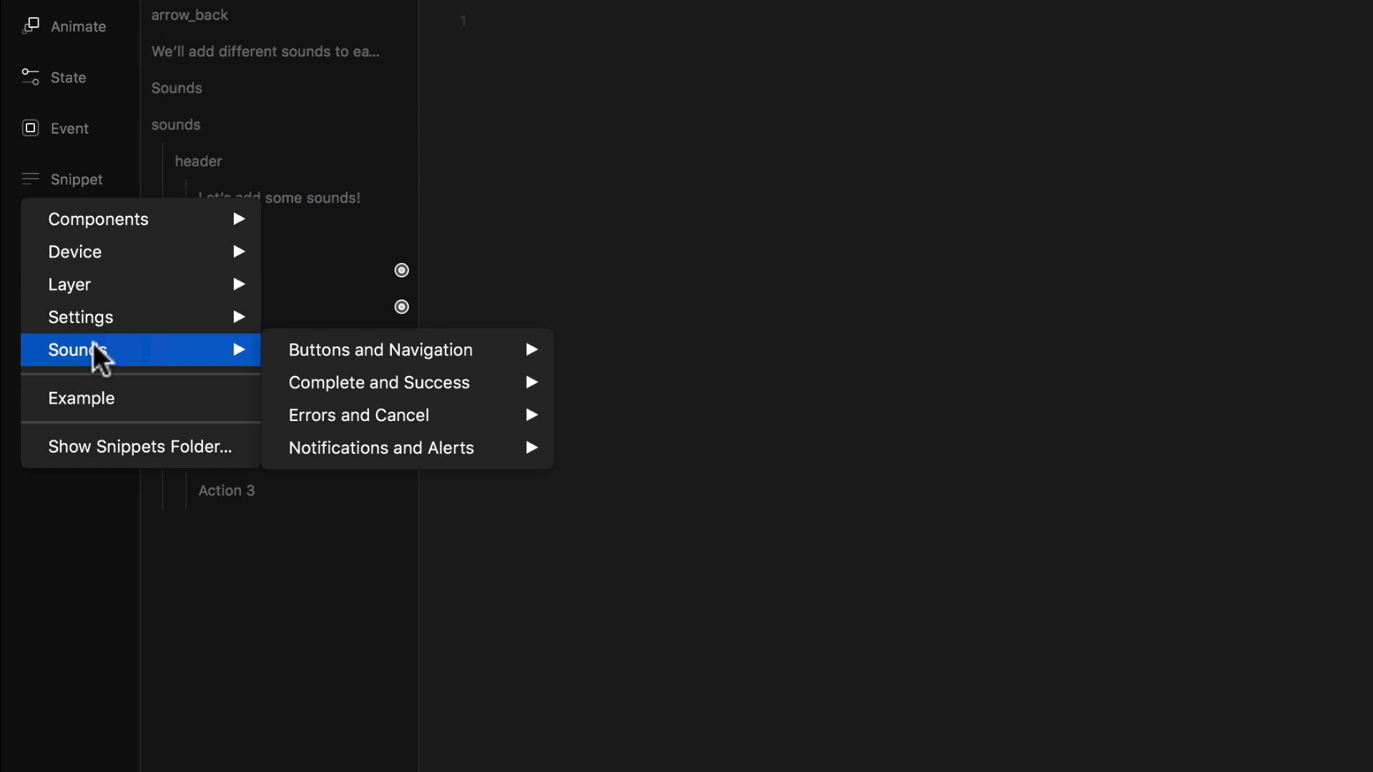
pyautogui.moveTo(381, 349)
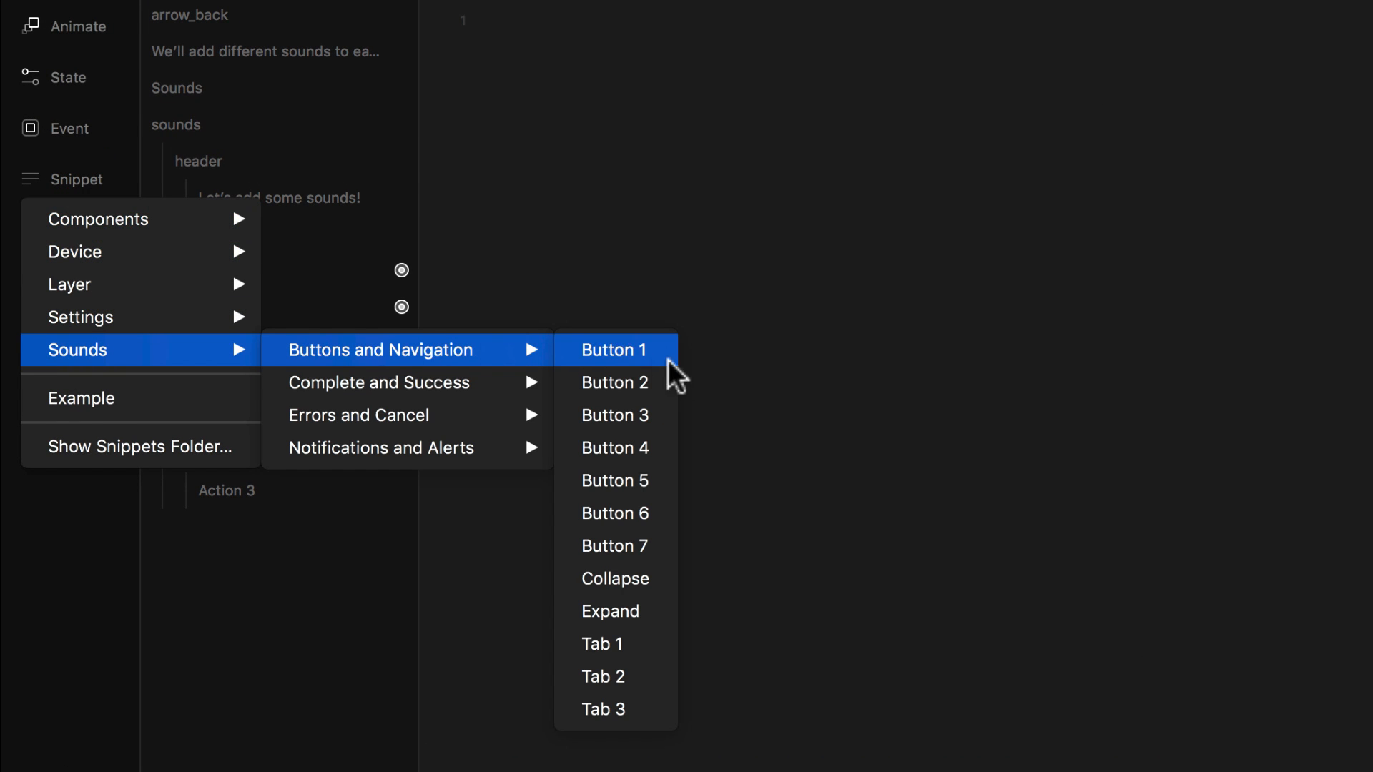
pyautogui.click(613, 349)
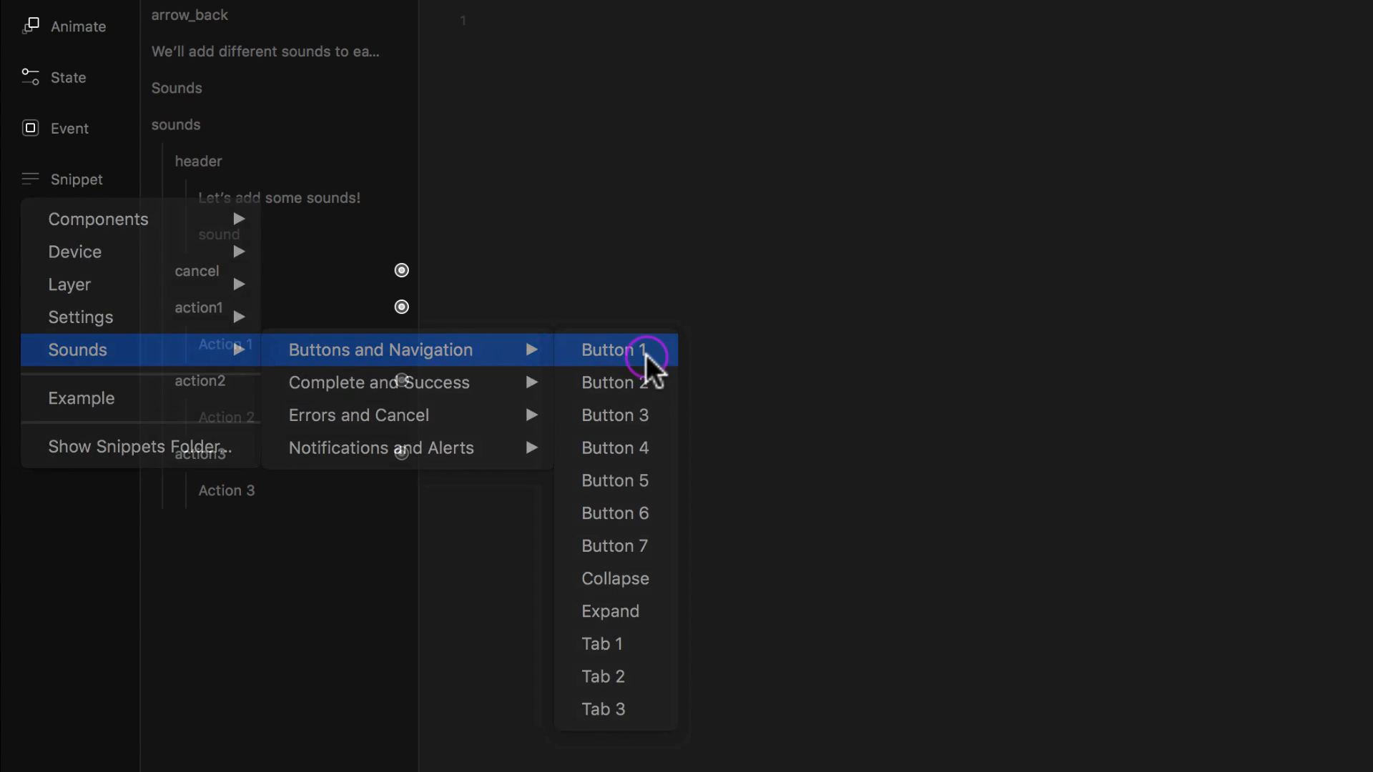
pyautogui.click(614, 350)
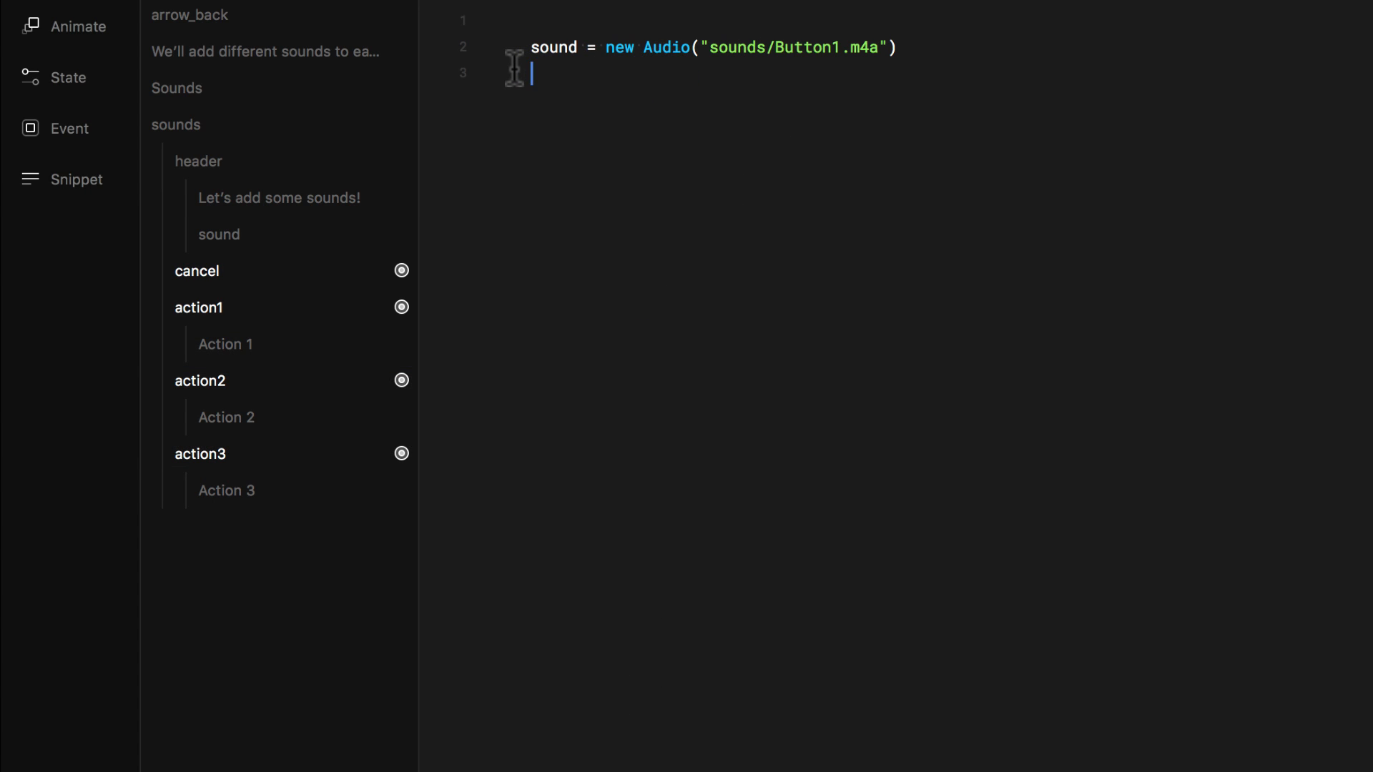
pyautogui.click(77, 179)
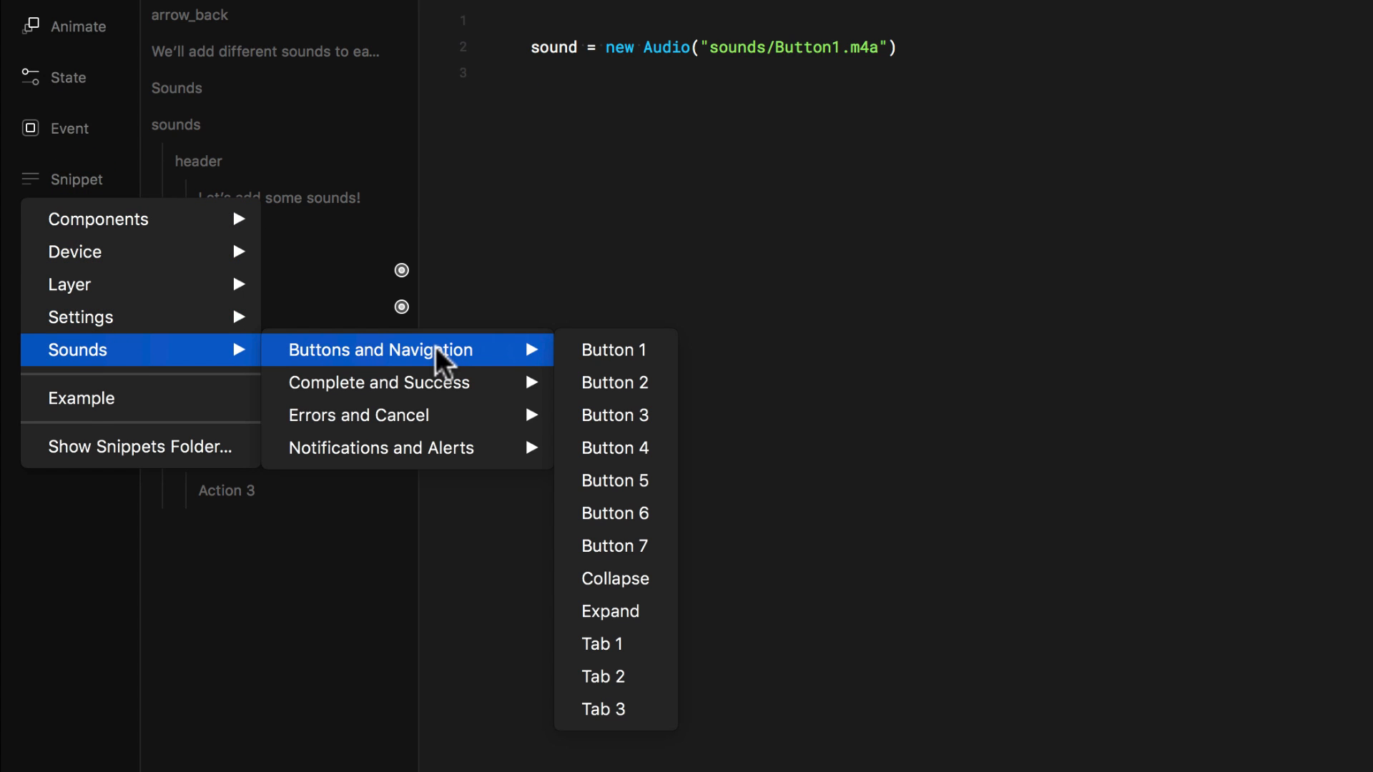
# Insert the Button 7 sound snippet and remove the leftover sound.play() line.
pyautogui.click(613, 383)
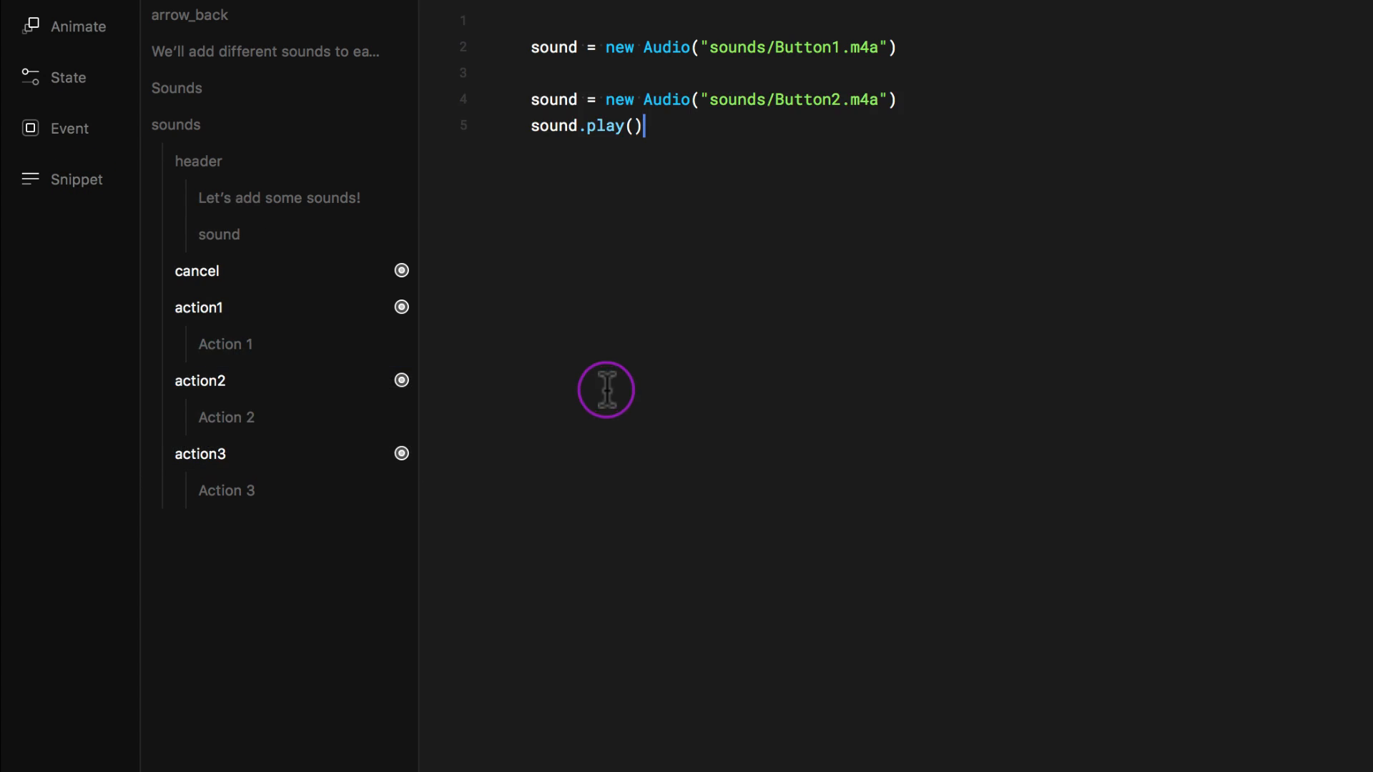
pyautogui.click(78, 180)
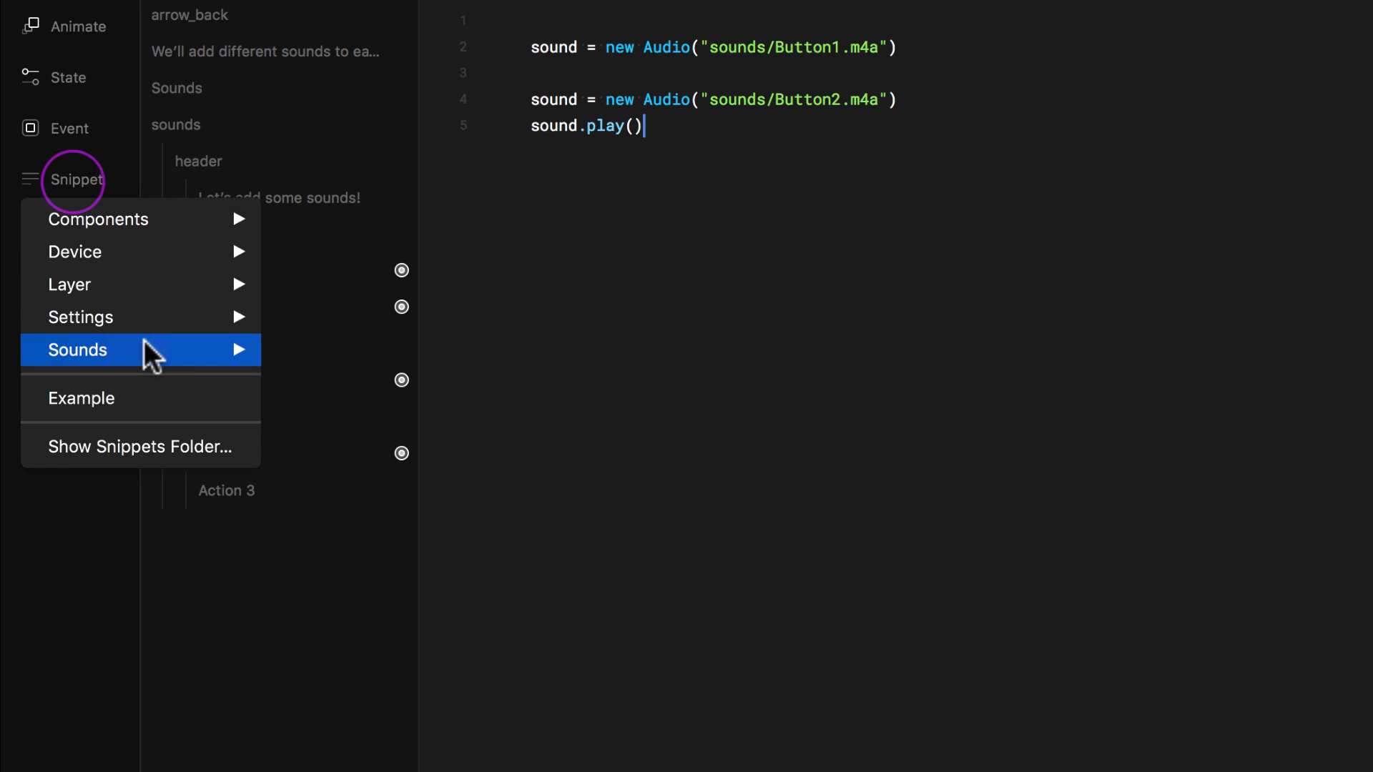
pyautogui.moveTo(79, 351)
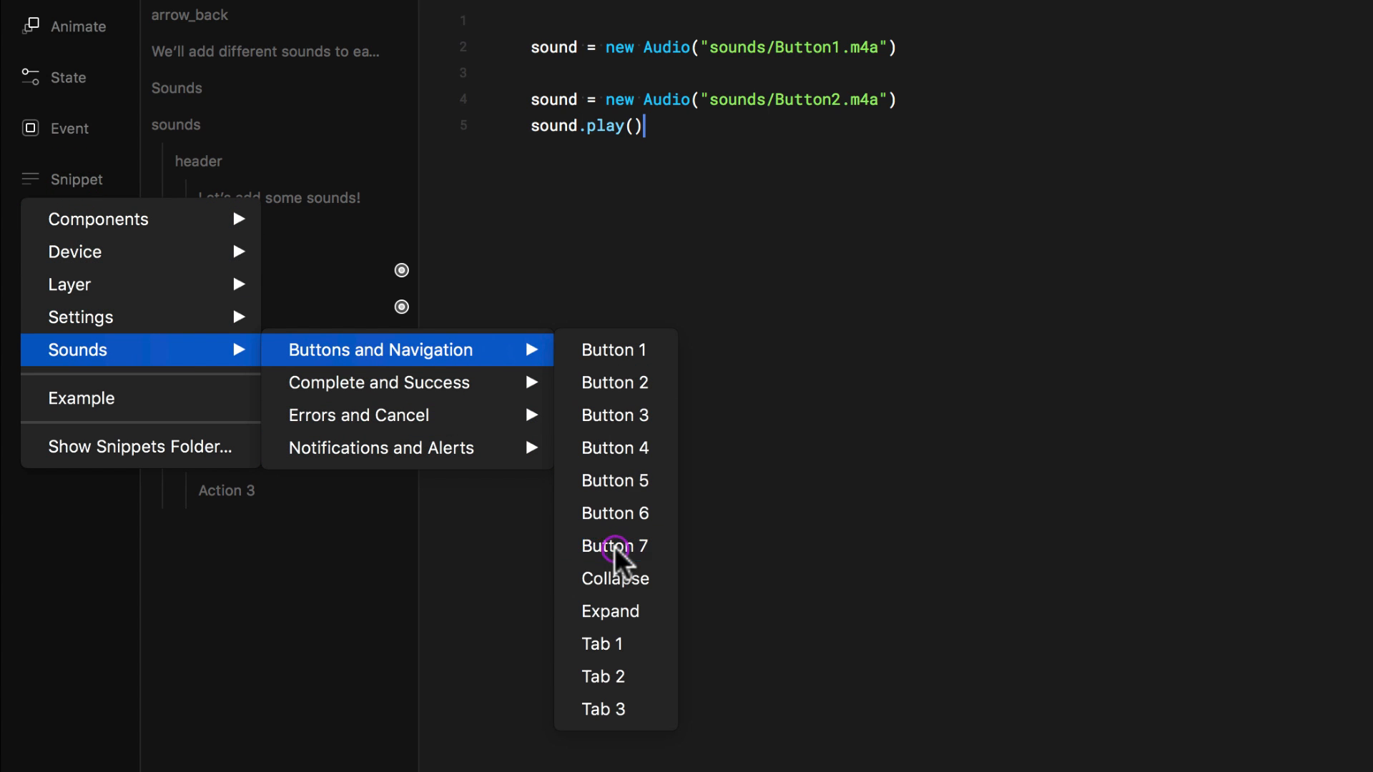
pyautogui.click(615, 545)
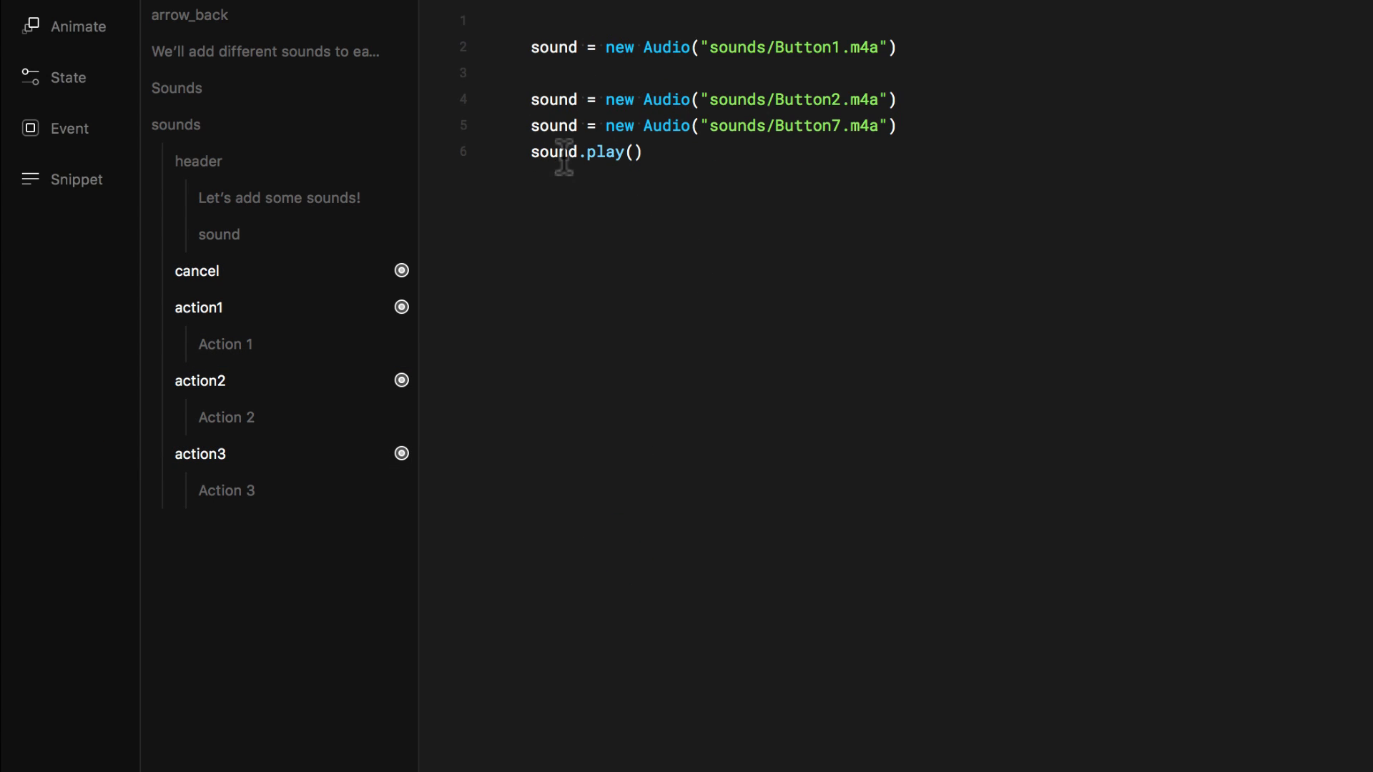
pyautogui.press('Backspace')
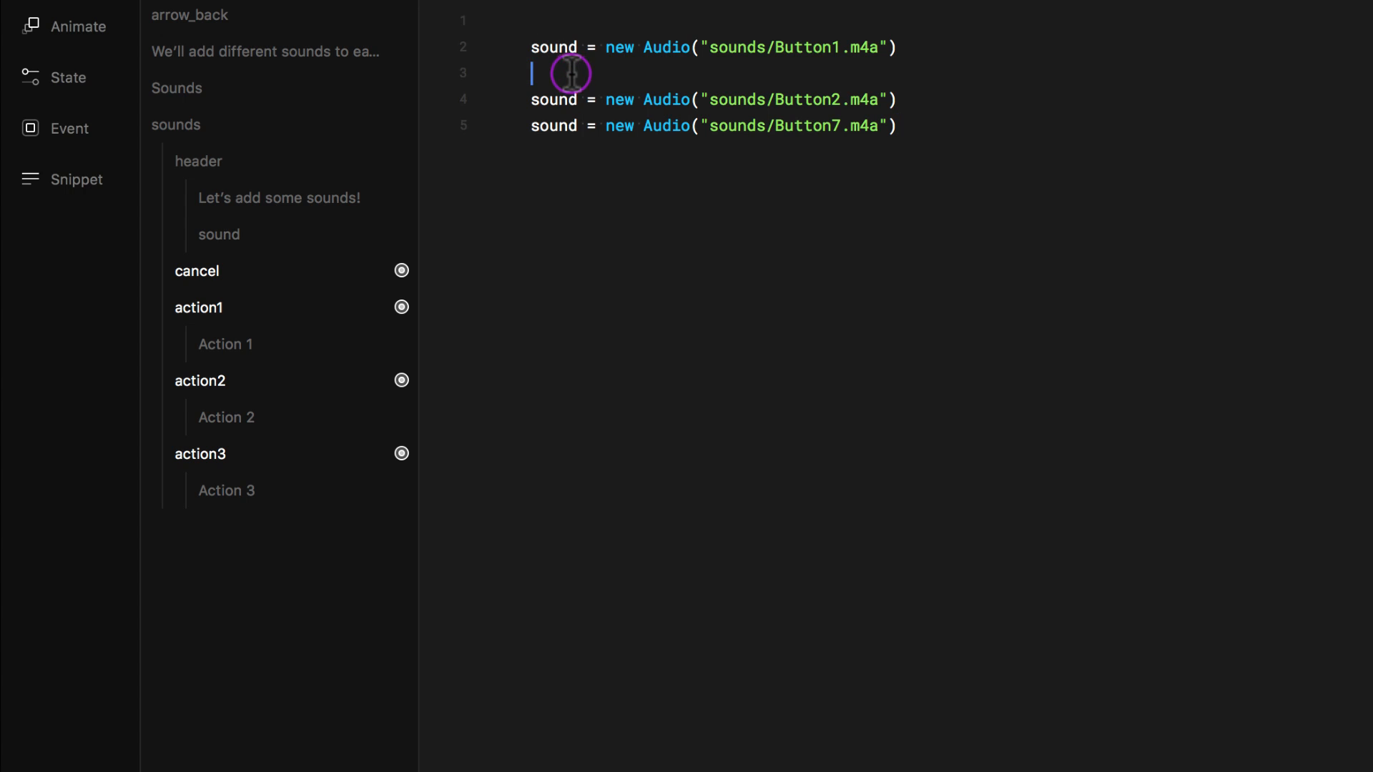
# Rename the sound variables to sound1, sound2, sound3 and remove the blank lines between them.
pyautogui.press('Backspace')
pyautogui.write('2')
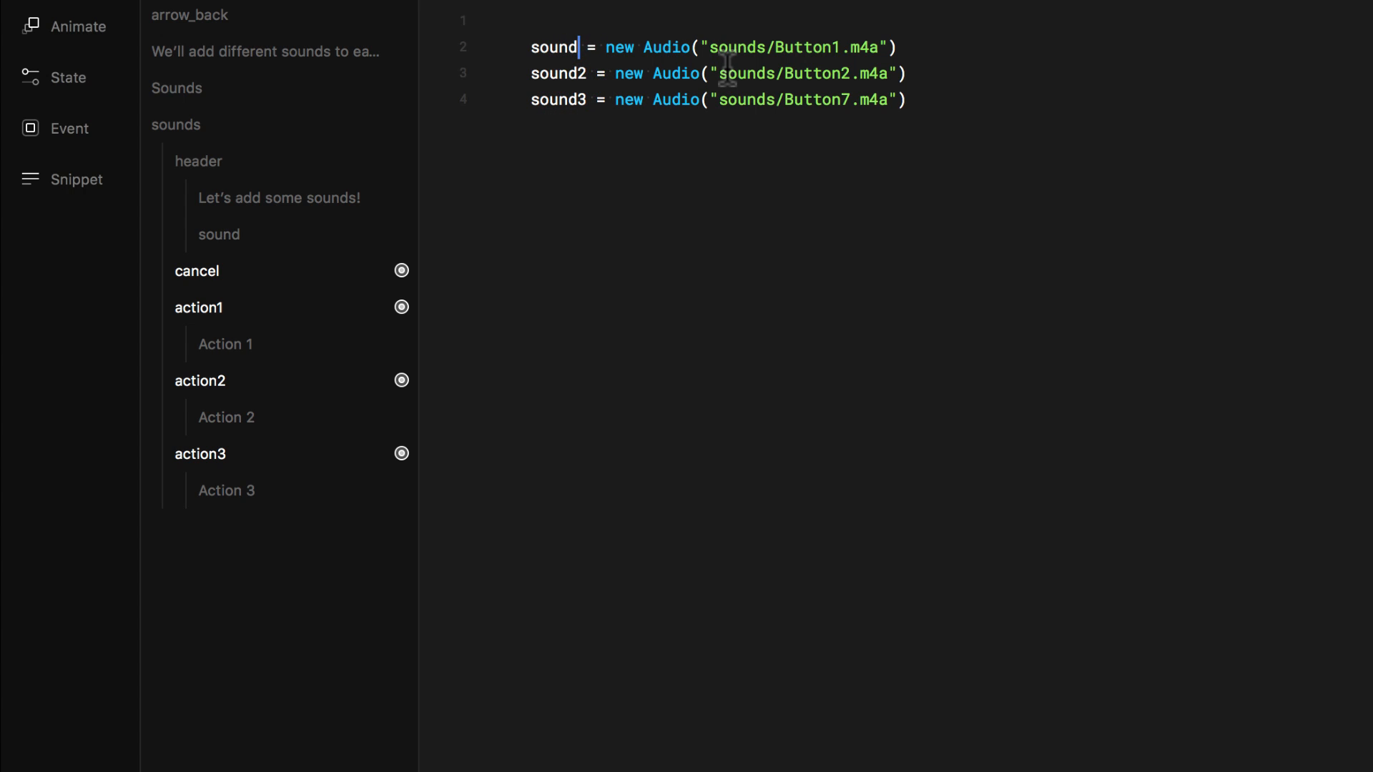
pyautogui.write('1')
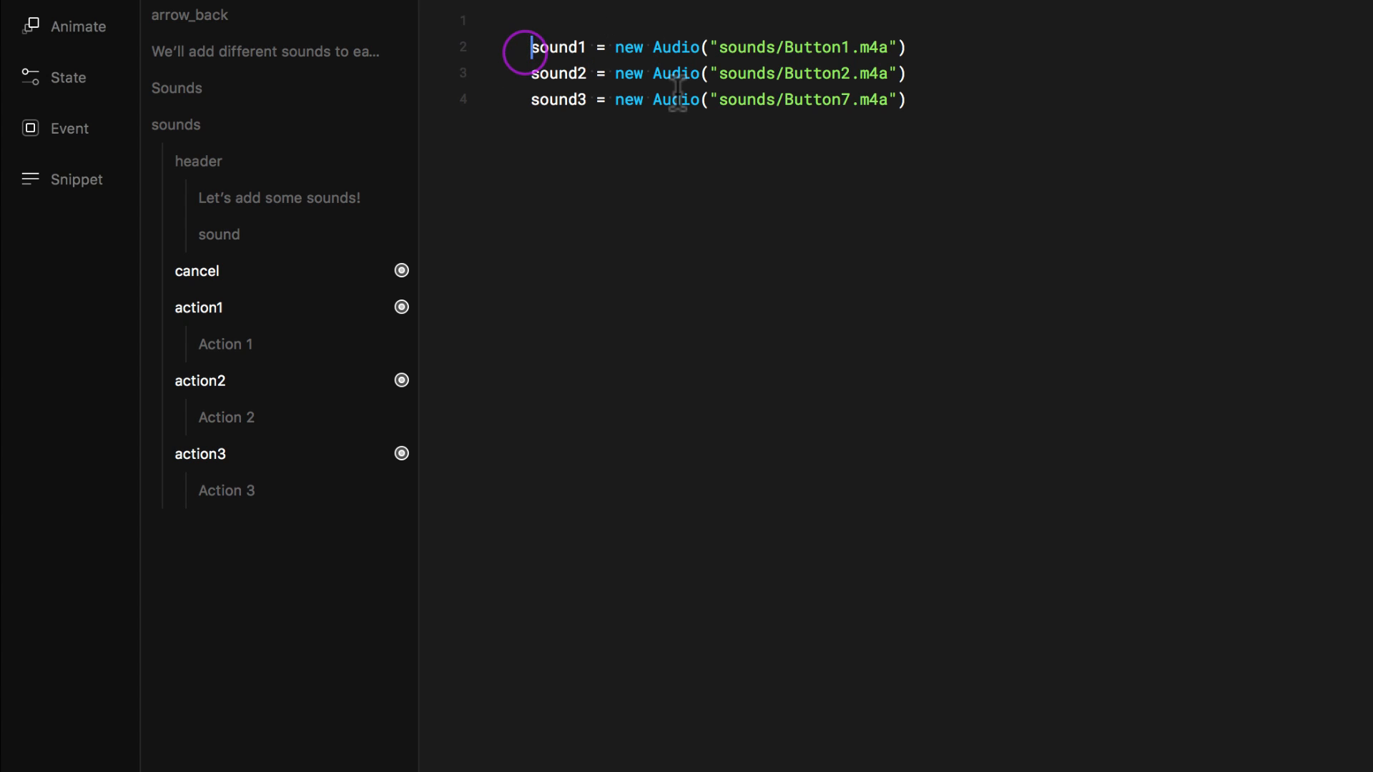
pyautogui.press('Backspace')
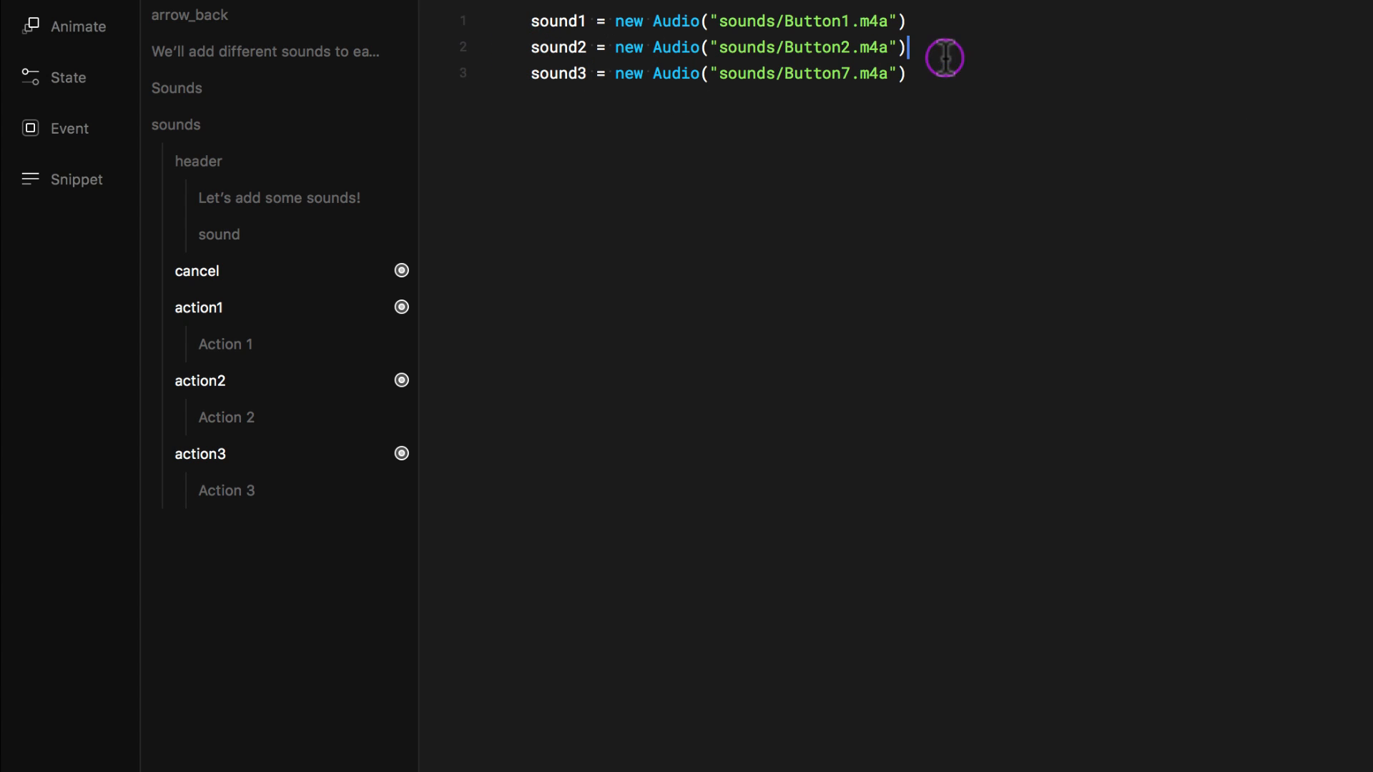
pyautogui.press('Enter')
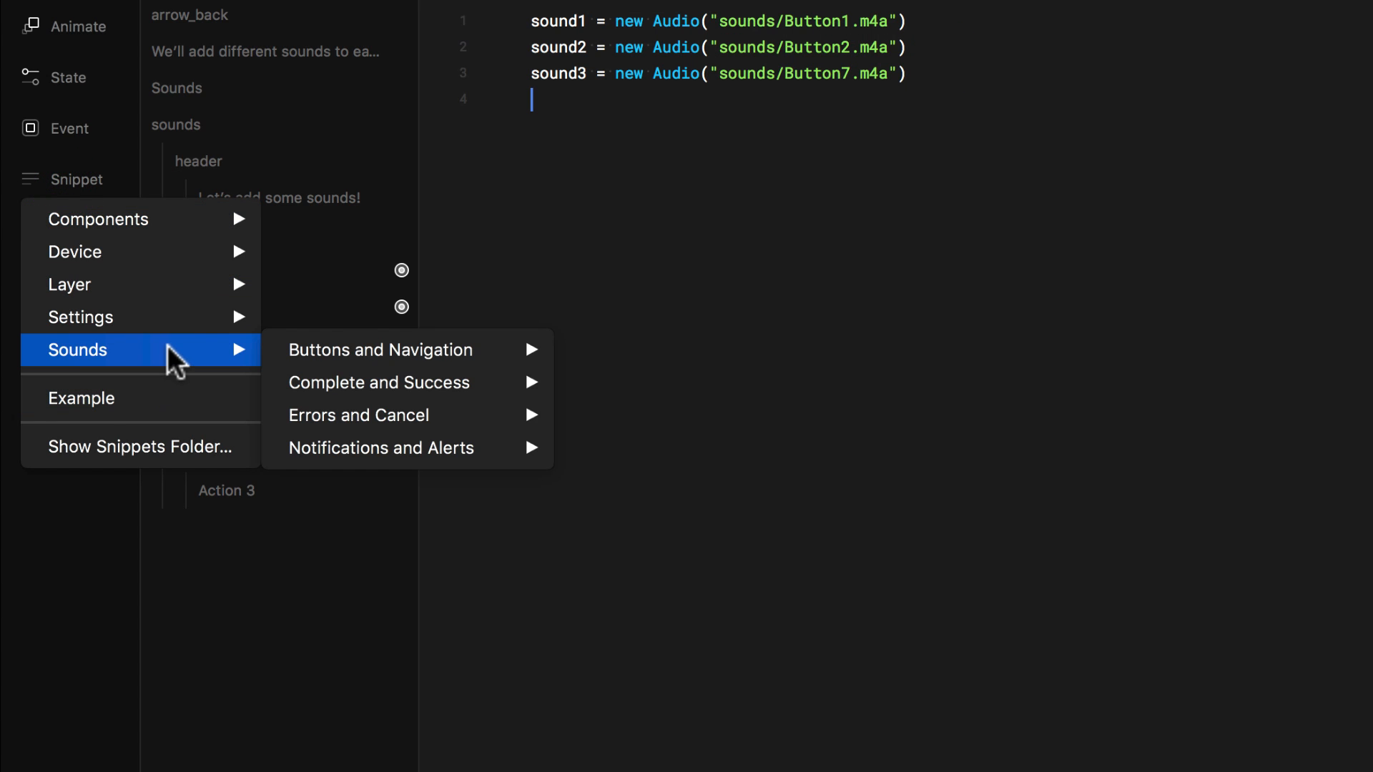
pyautogui.moveTo(447, 415)
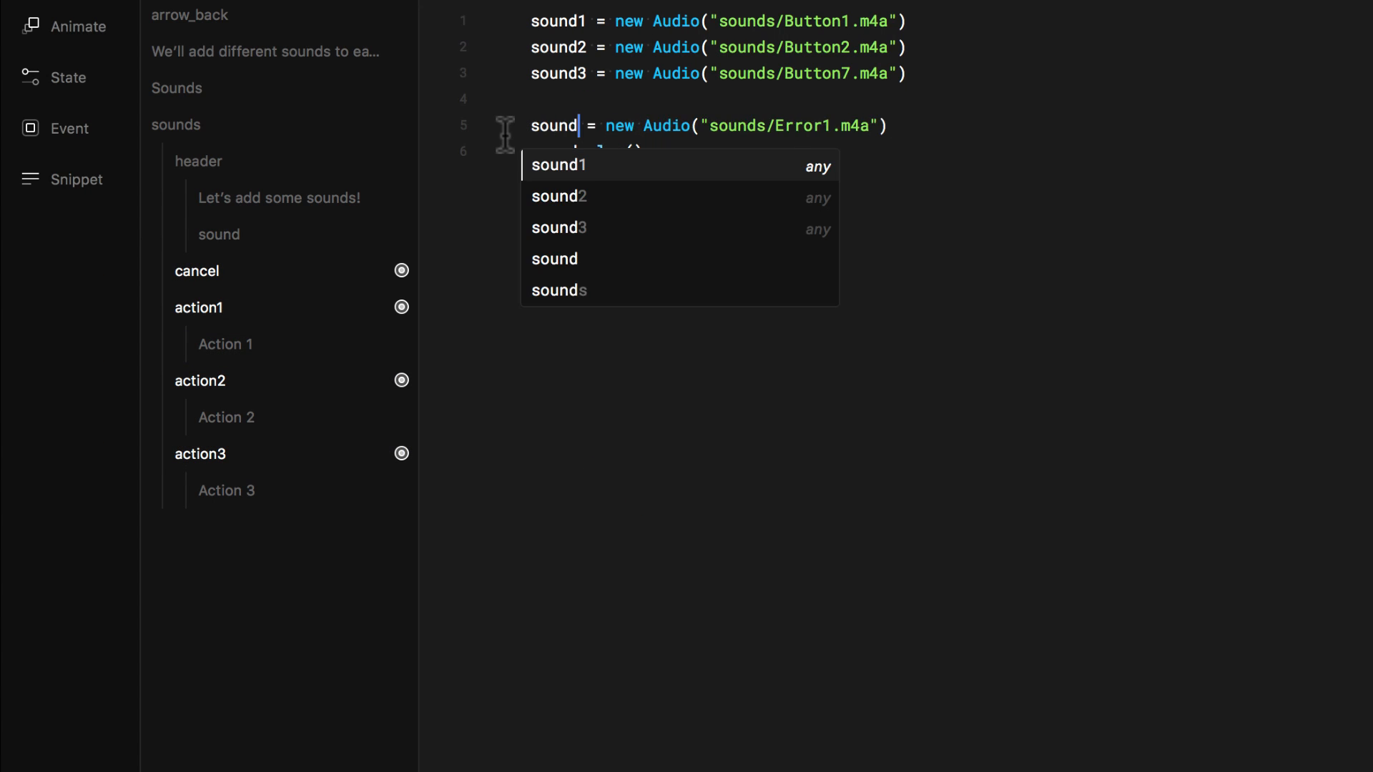
# Add the Error 1 sound as a fourth variable named sounderror.
pyautogui.write('error')
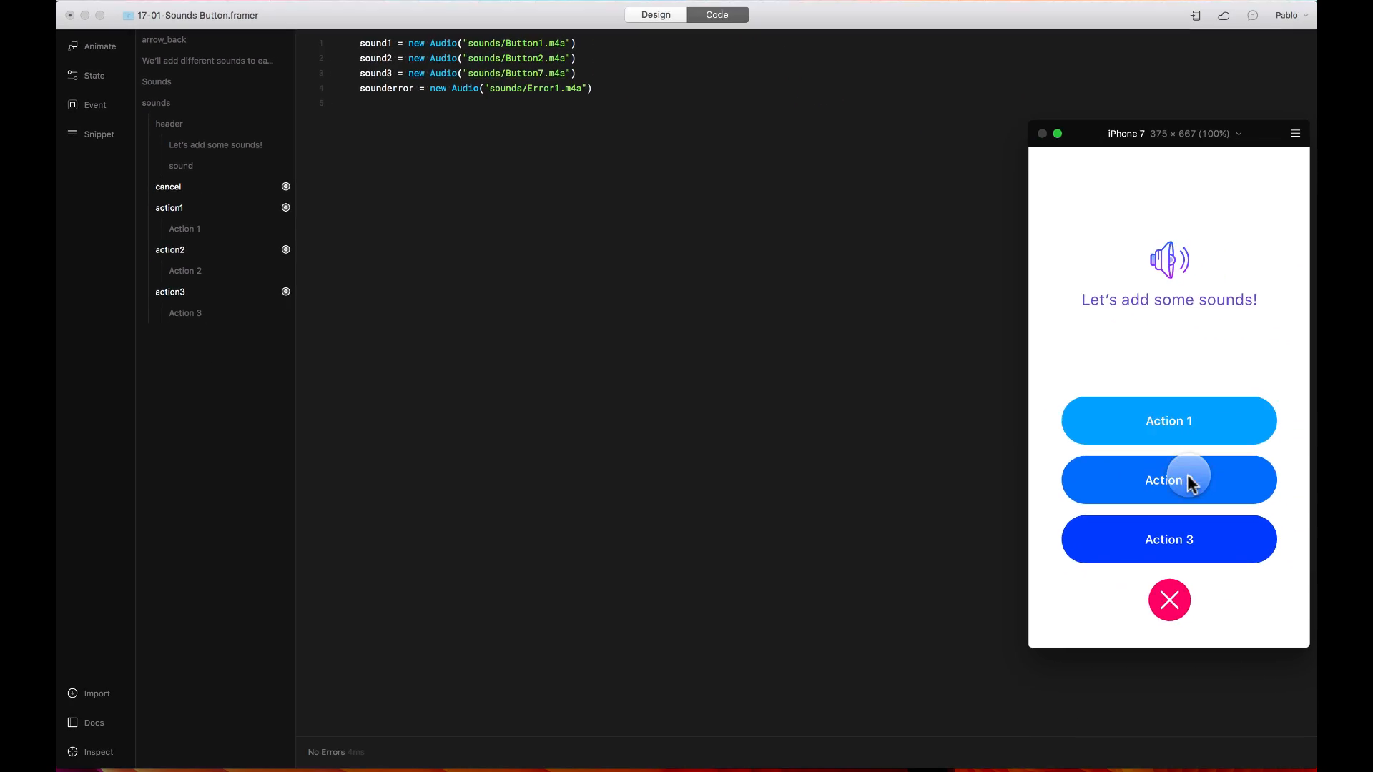
# Write an action1.onClick handler that calls sound1.play(), then begin the action2 line.
pyautogui.click(1168, 481)
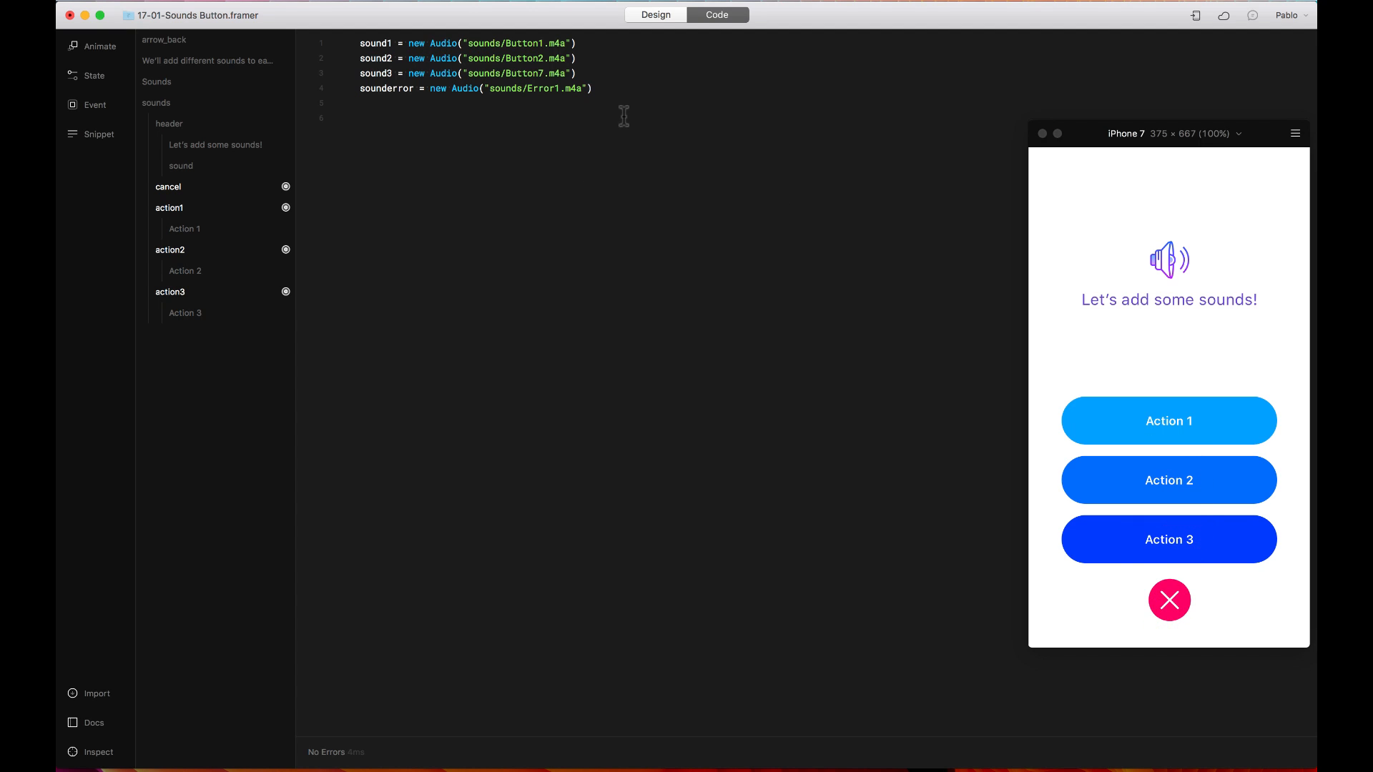
pyautogui.click(1168, 421)
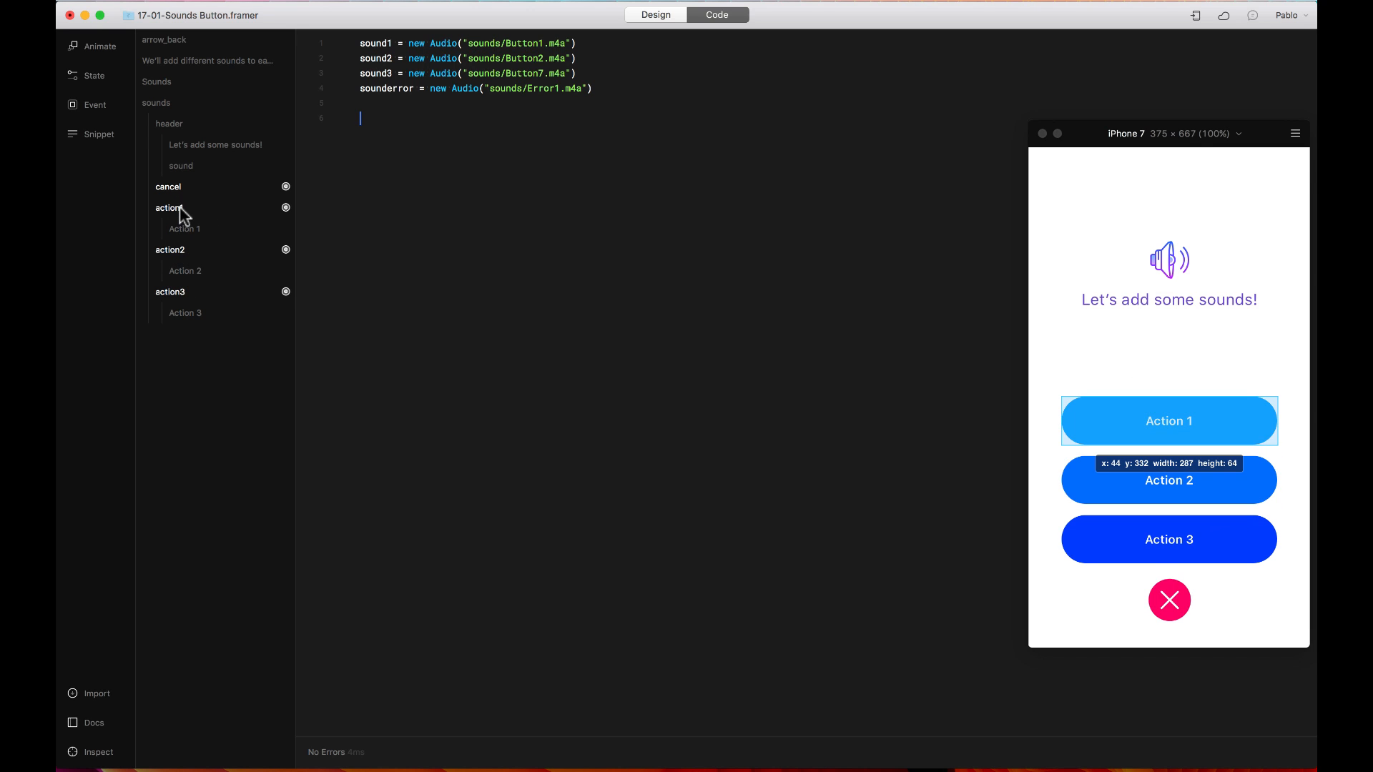
pyautogui.write('act')
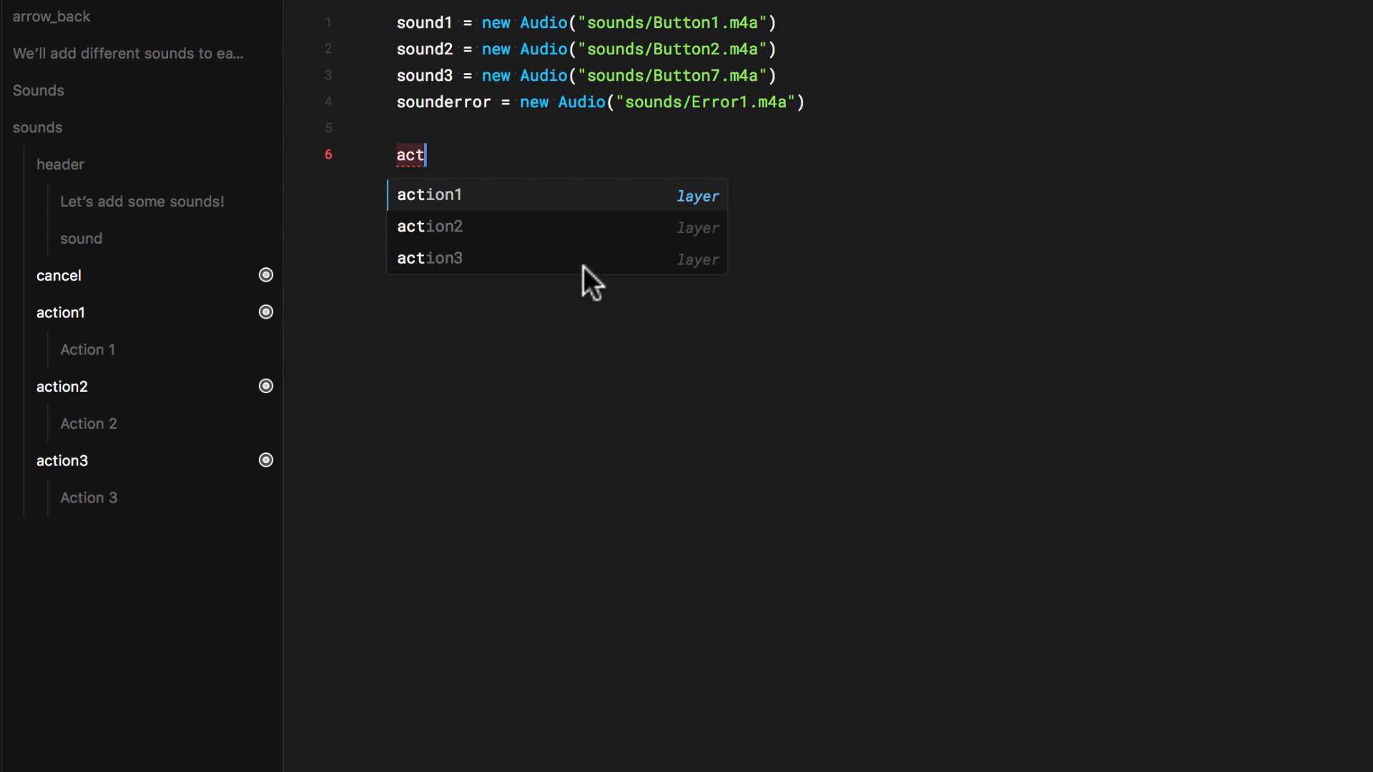
pyautogui.write('action1.on')
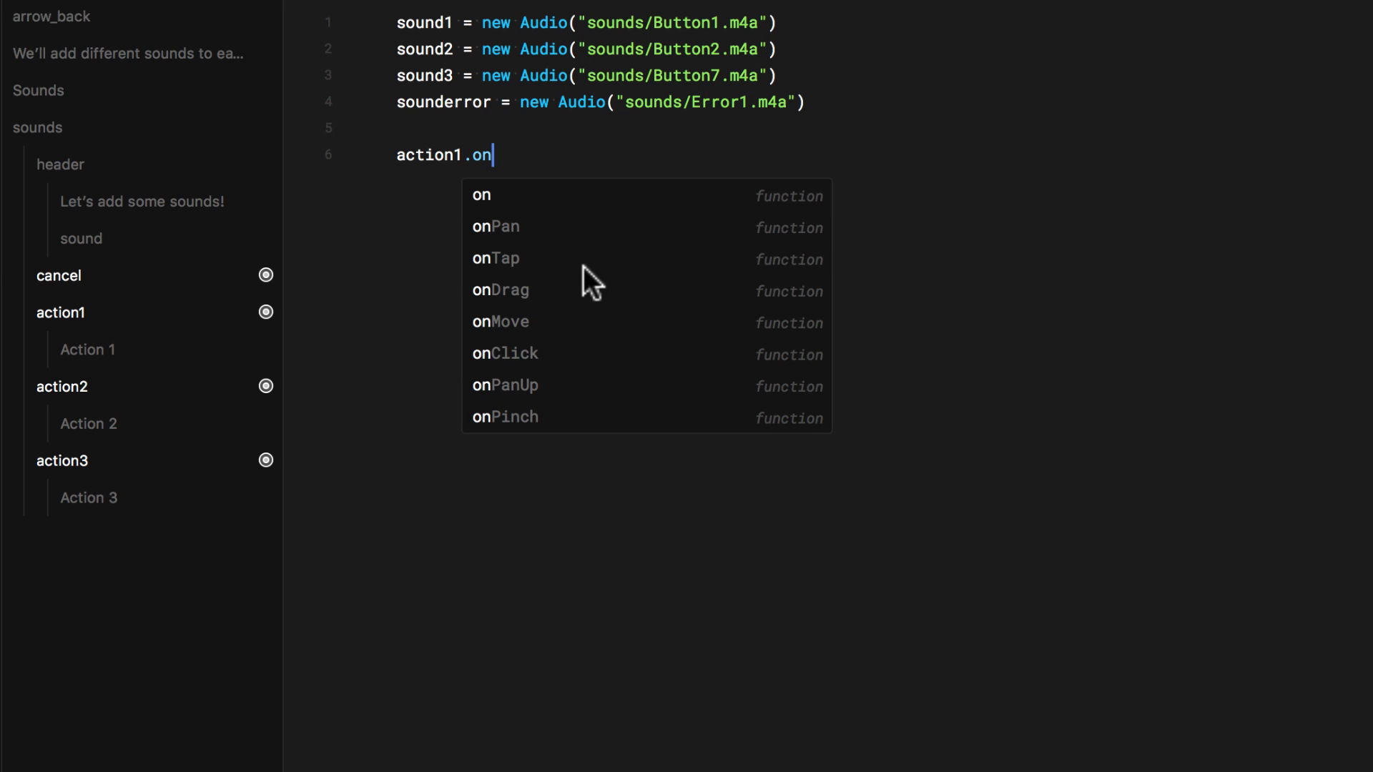
pyautogui.click(505, 353)
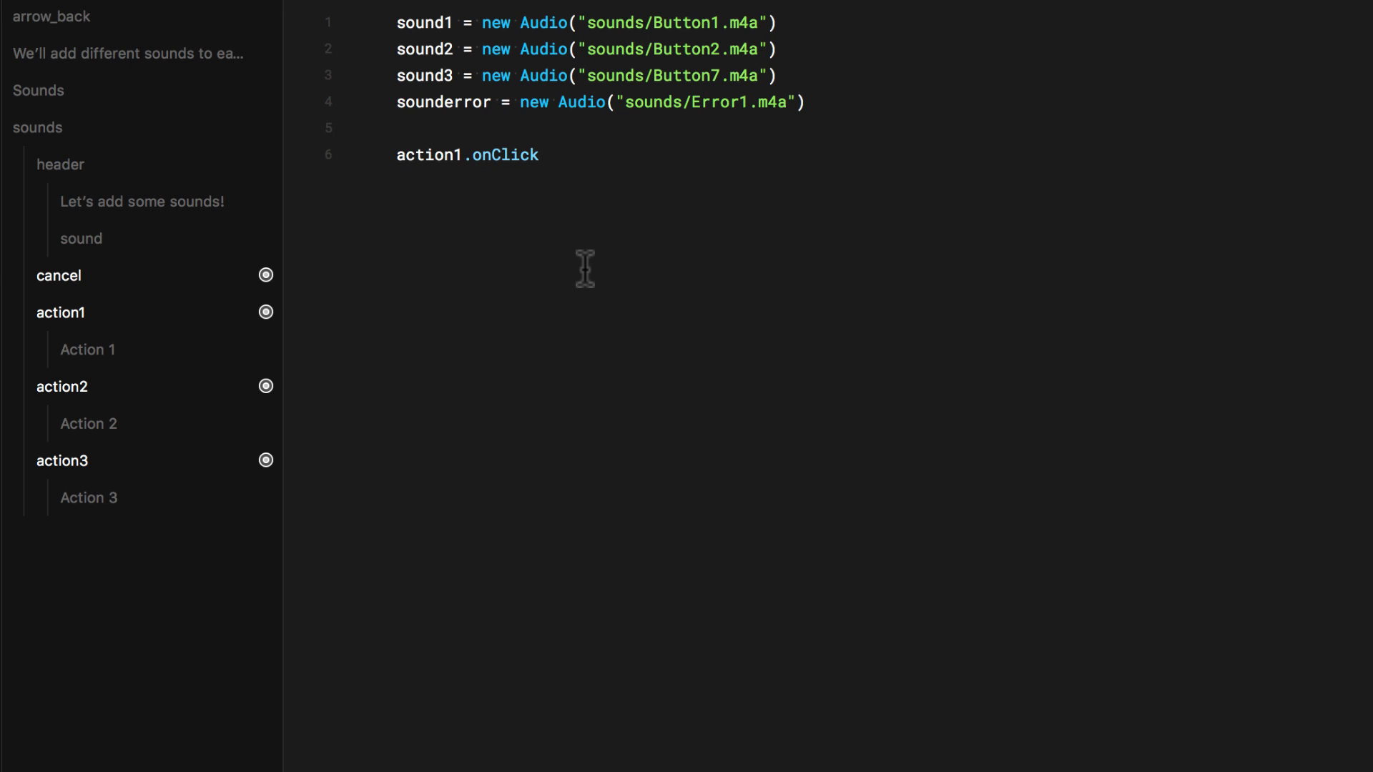
pyautogui.write('->')
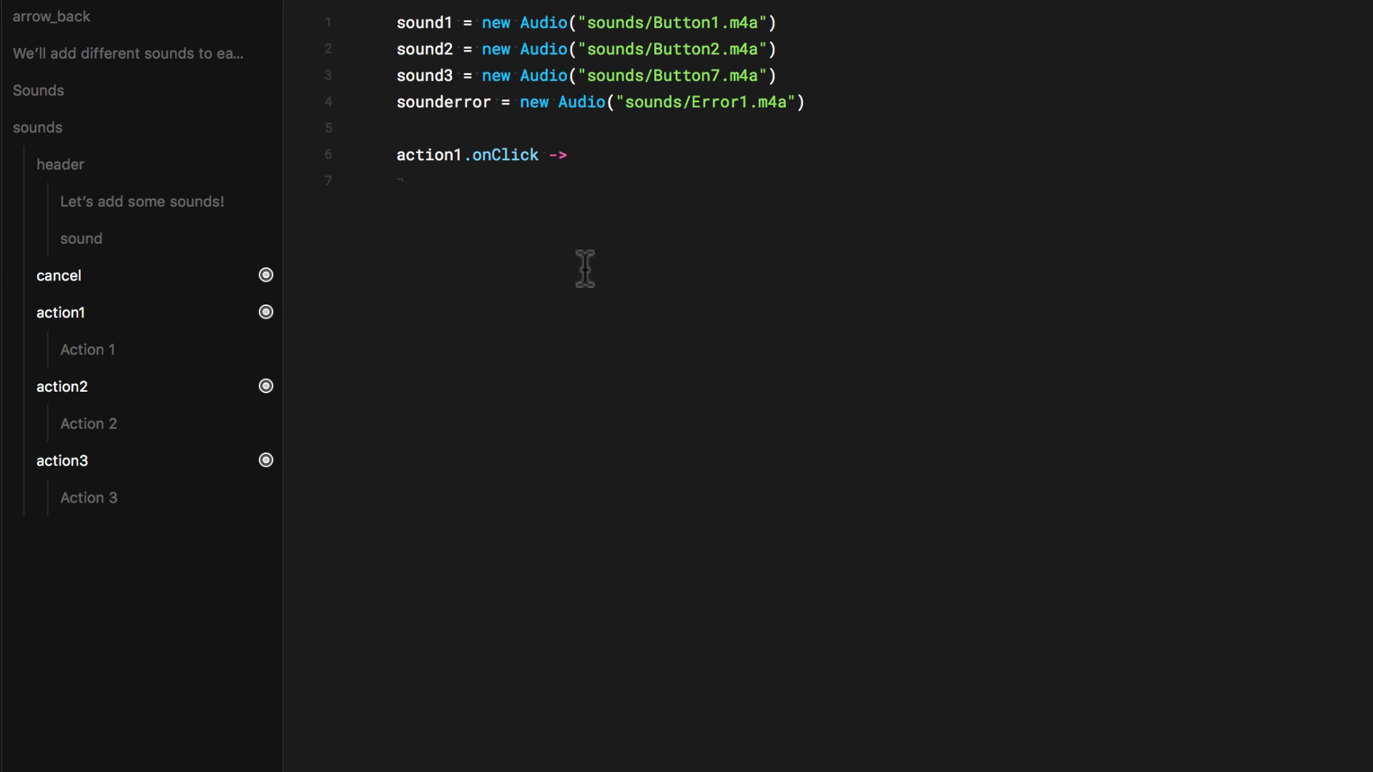
pyautogui.write('sound')
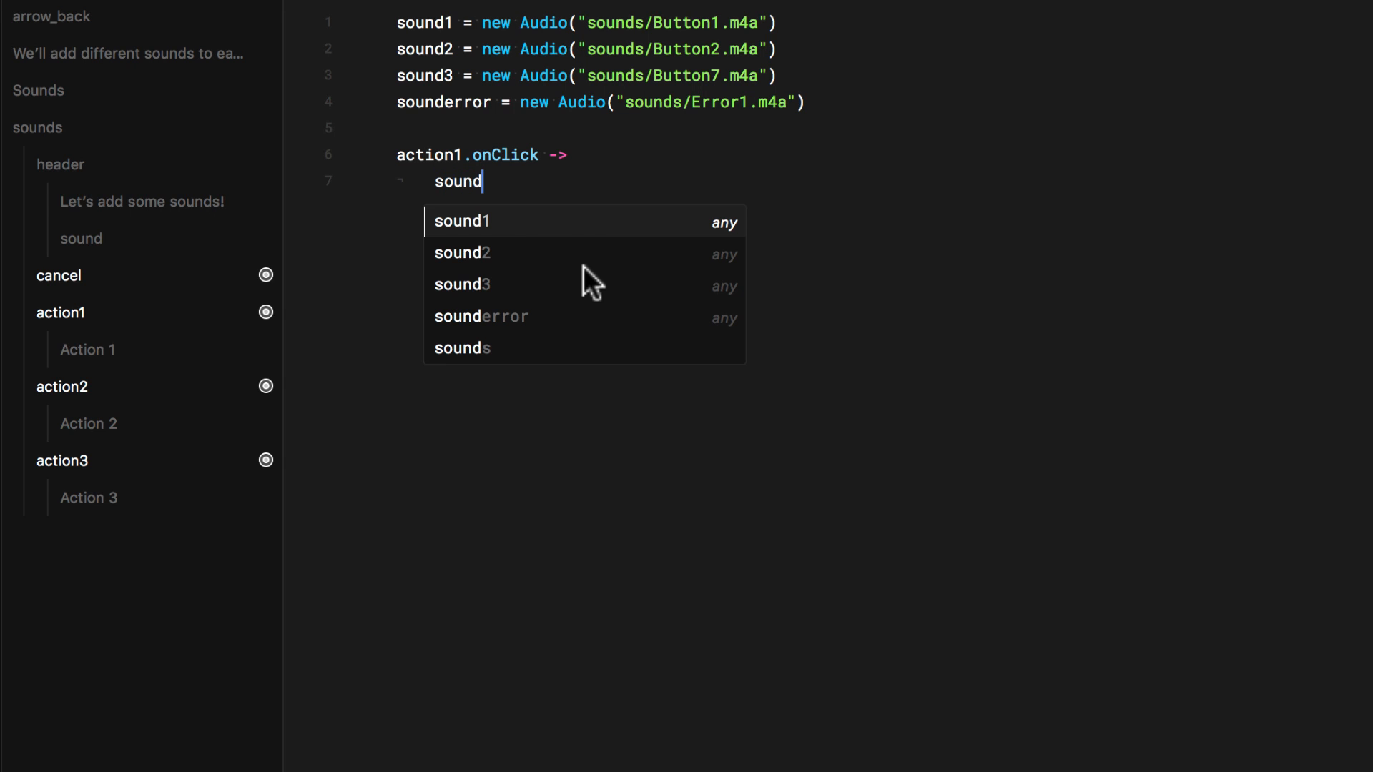
pyautogui.write('1.play(')
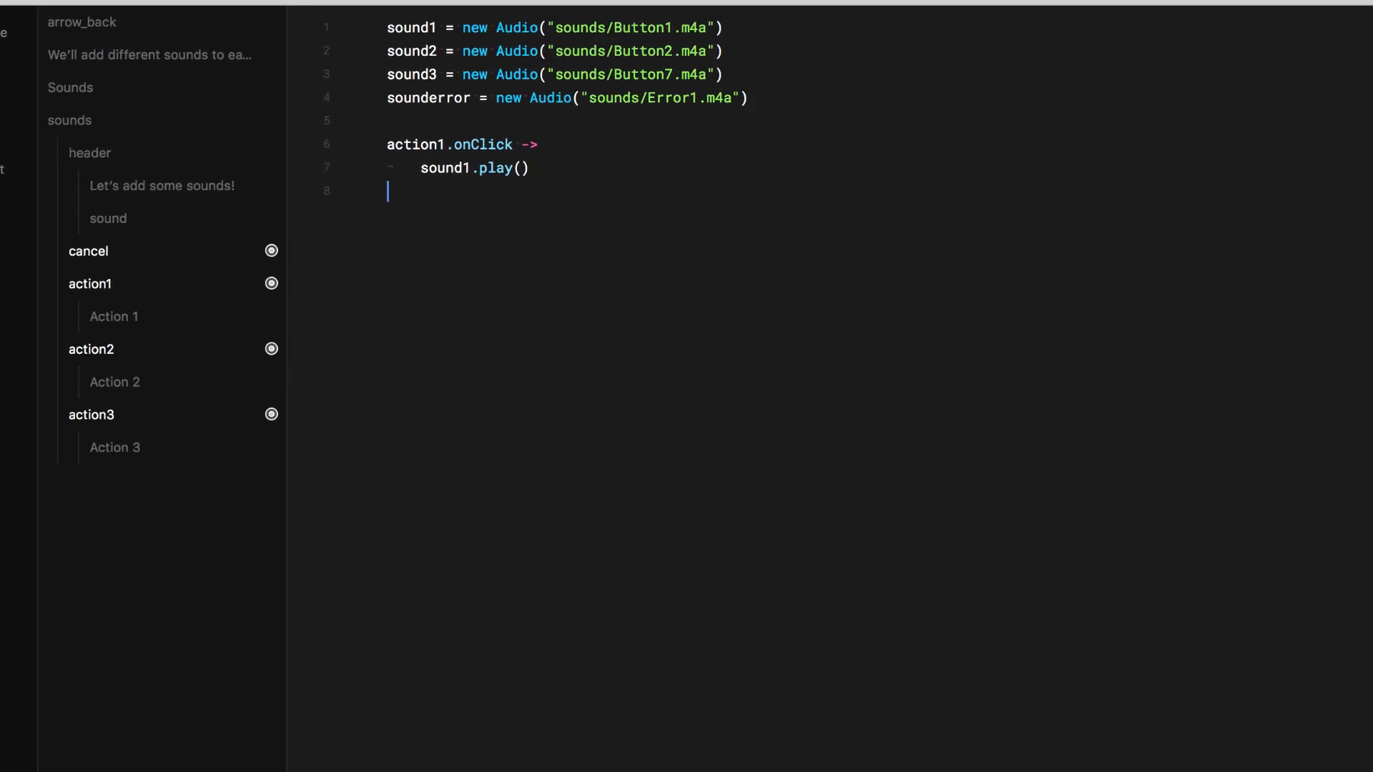
pyautogui.write('action2')
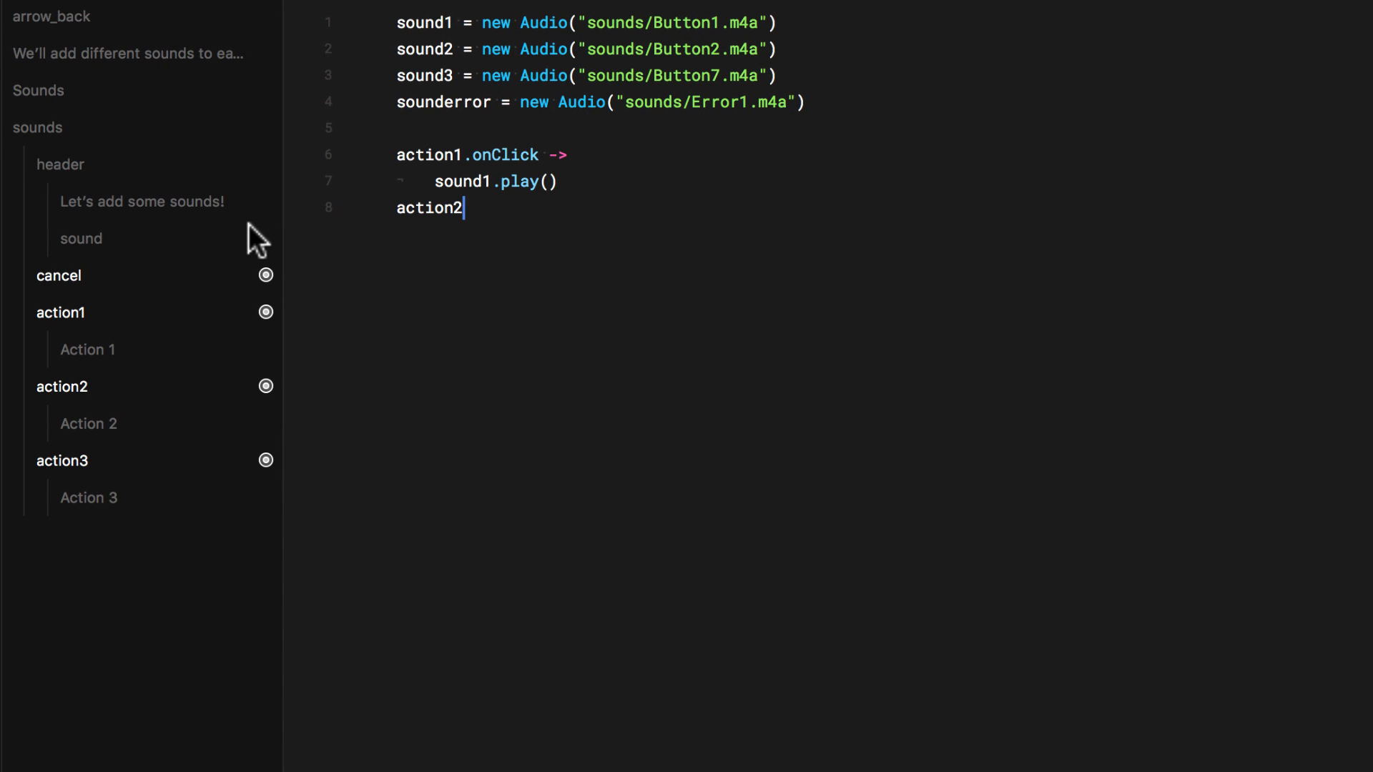
# Write an action2.onClick handler that calls sound2.play().
pyautogui.write('.on')
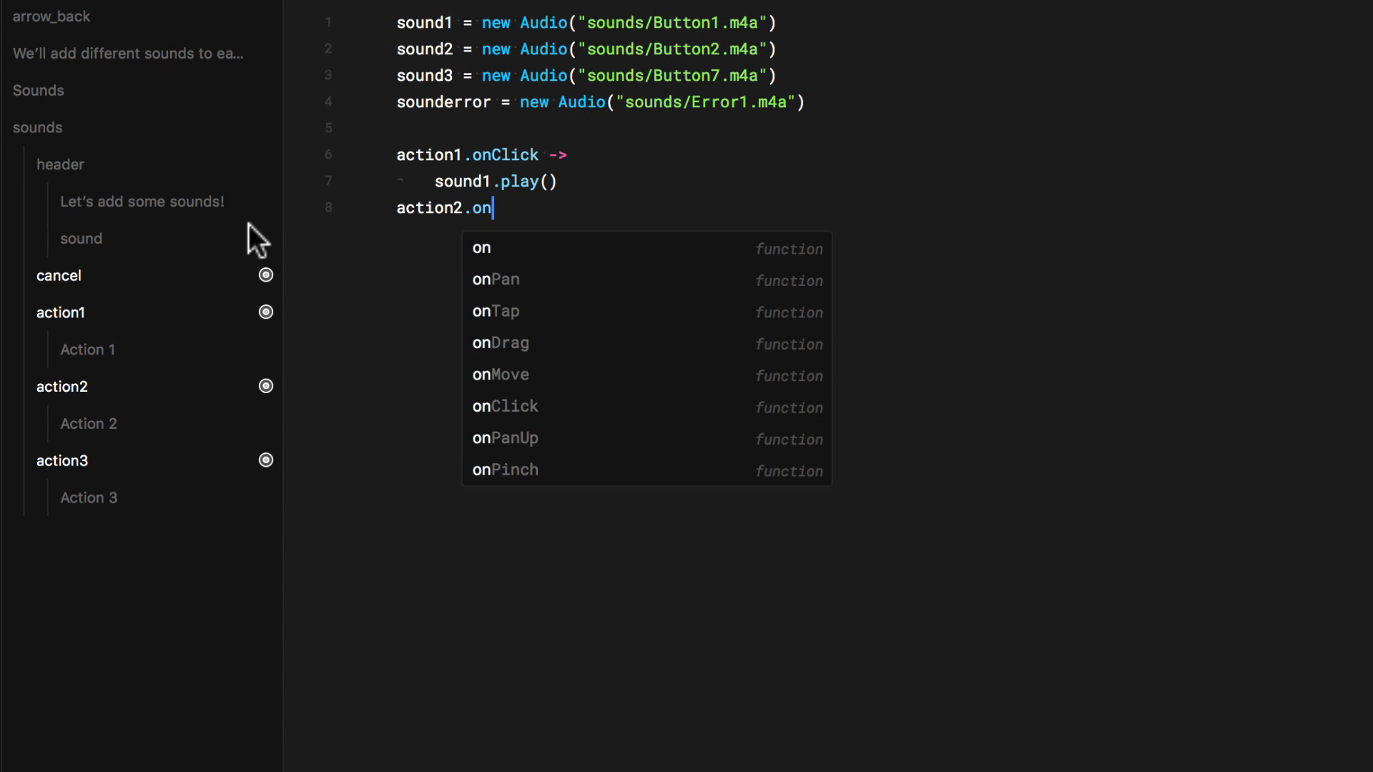
pyautogui.click(505, 404)
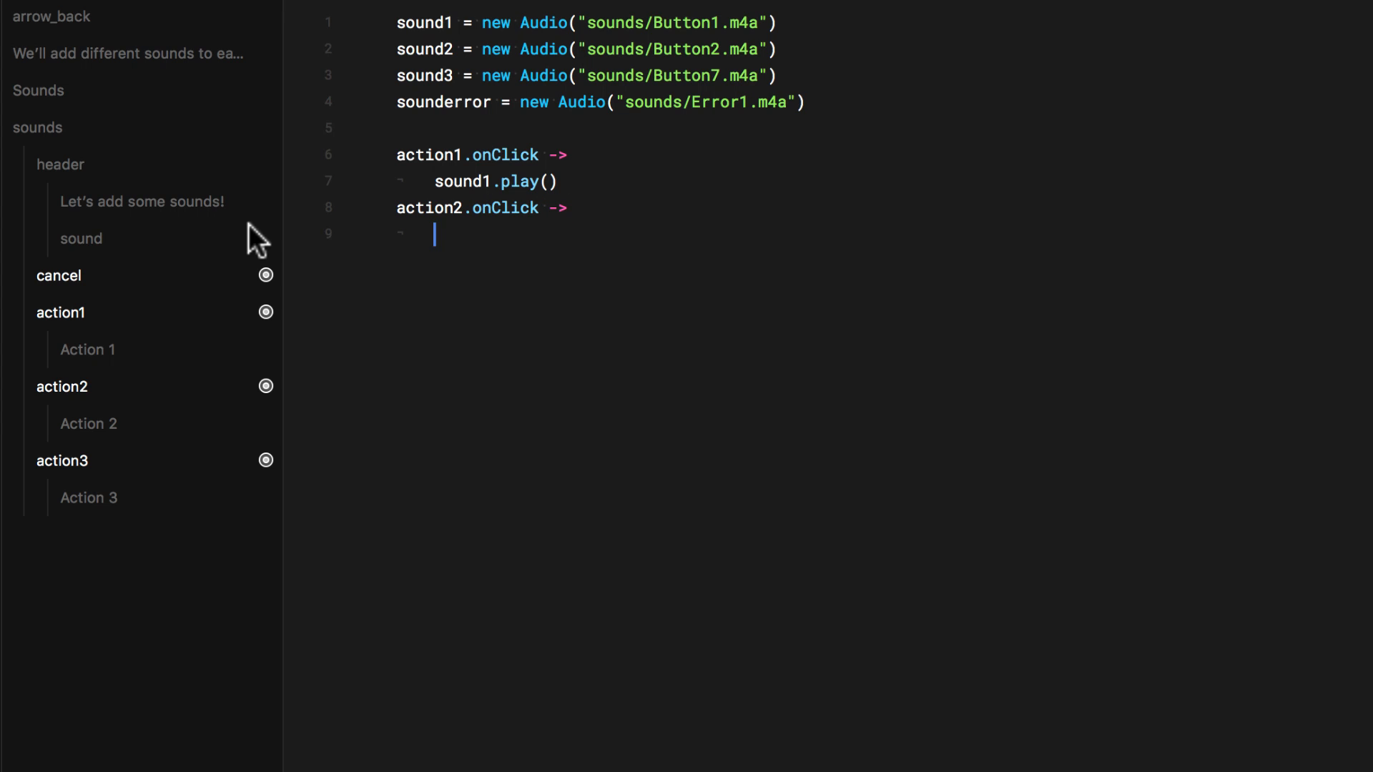
pyautogui.write('sound2')
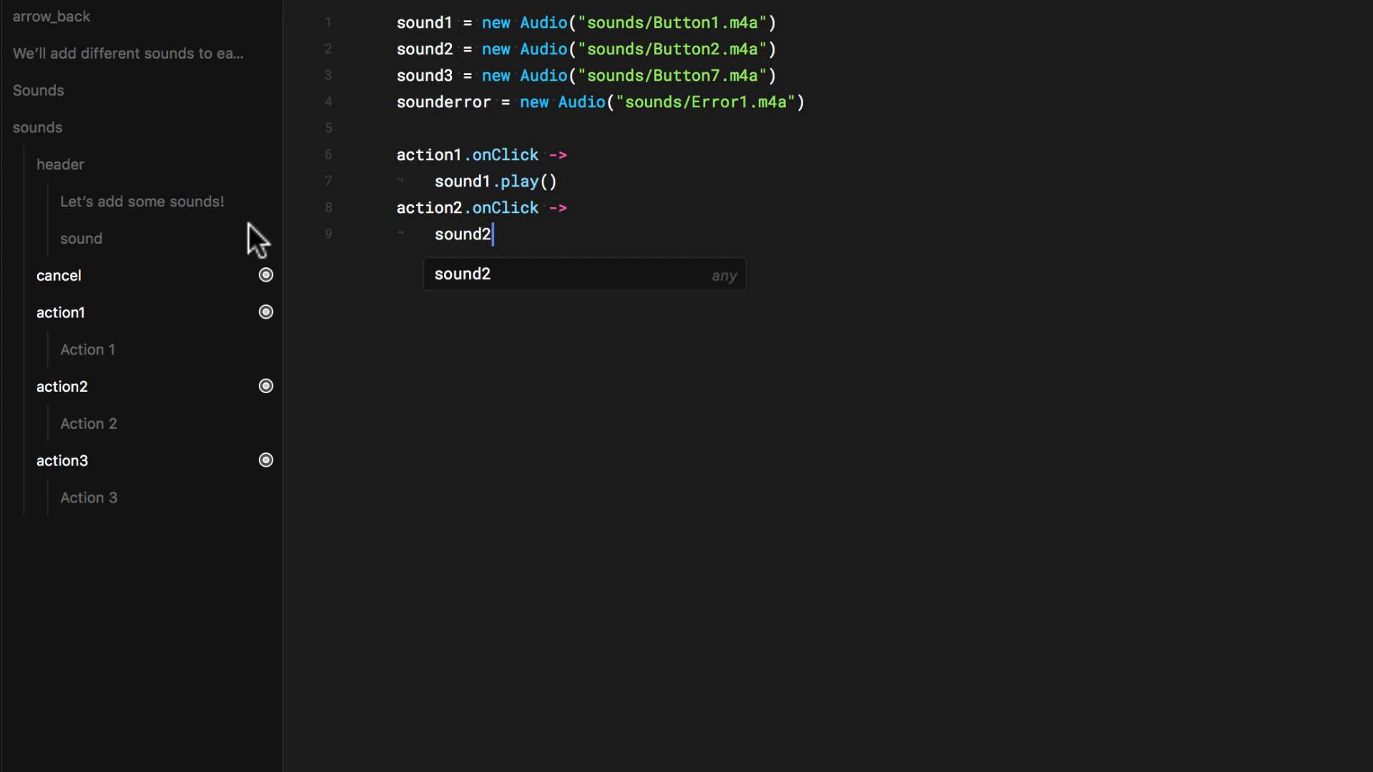
pyautogui.write('.p')
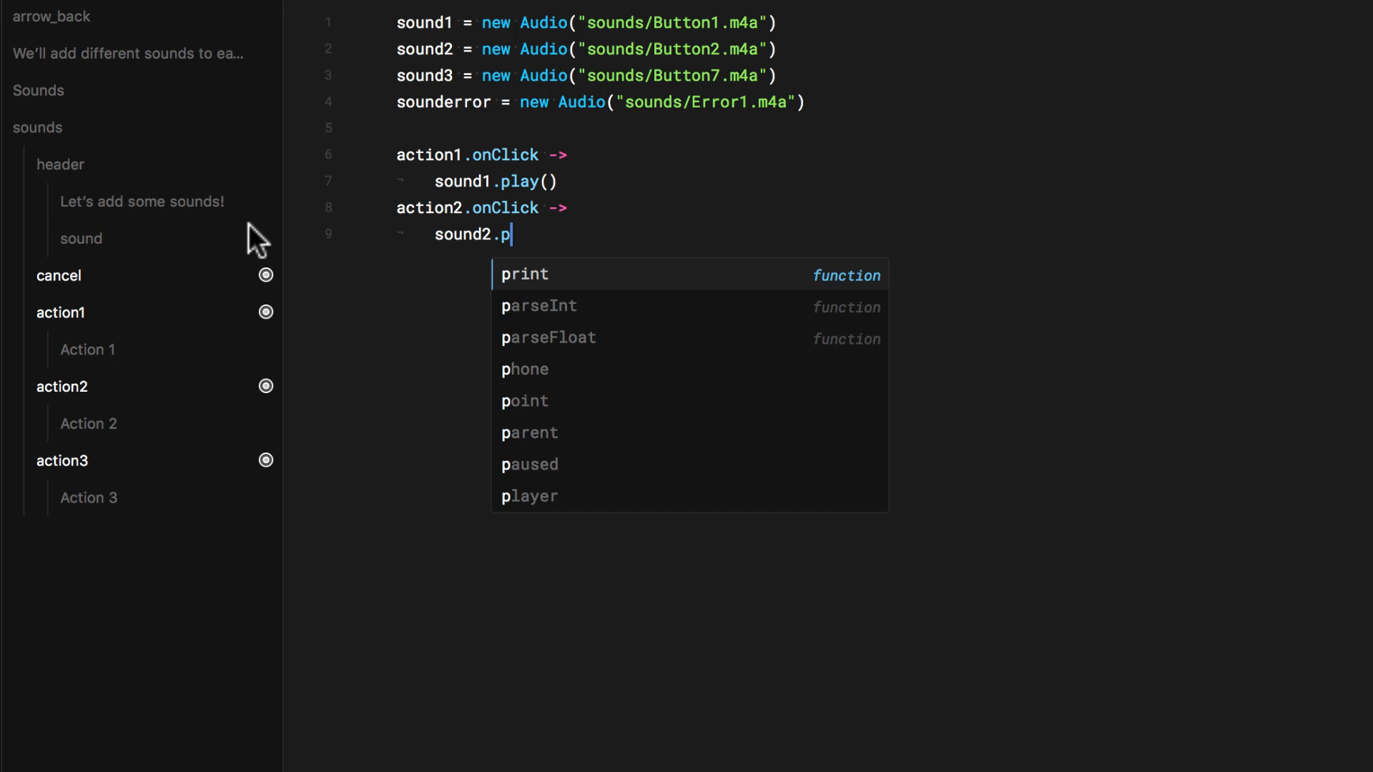
pyautogui.write('lay(')
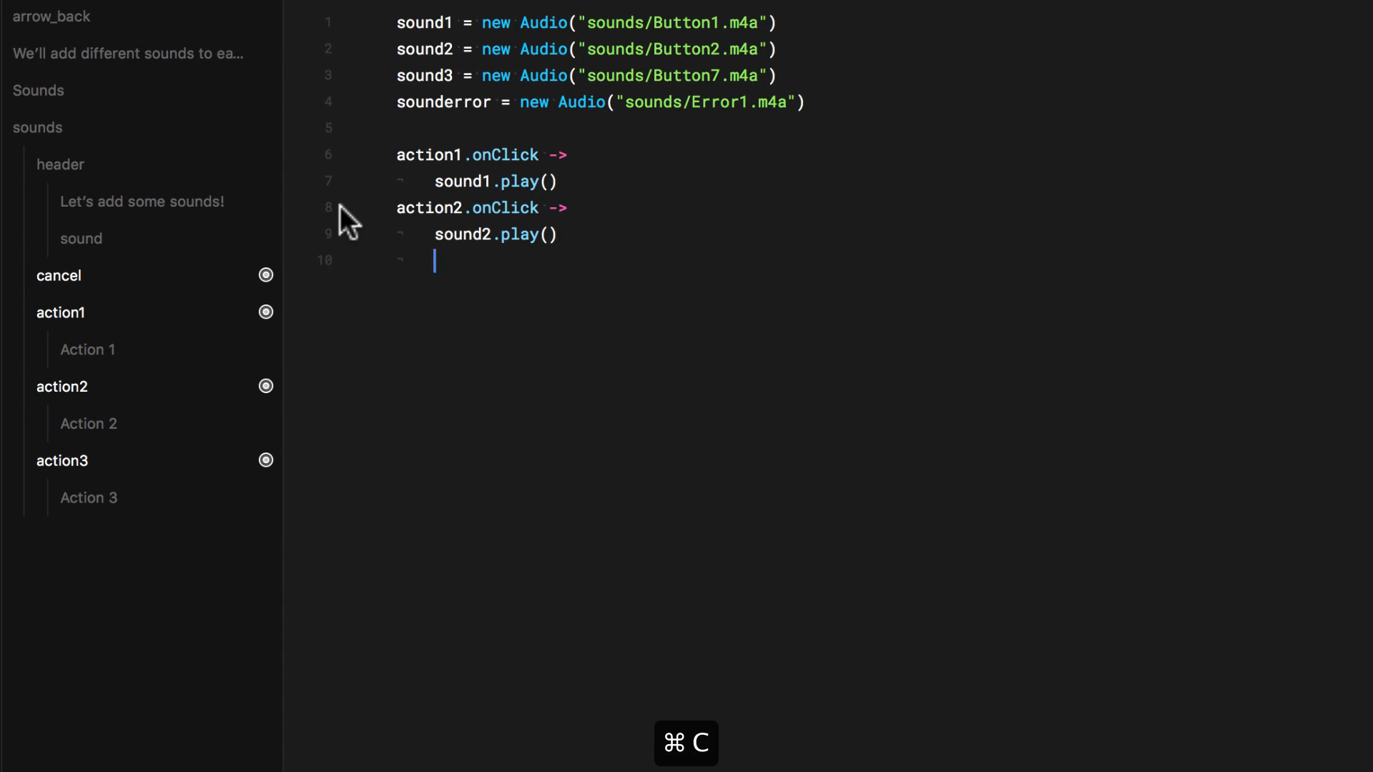
# Paste the handler and adapt it so action3 plays sound3 and cancel plays sounderror.
pyautogui.press('cmd+v')
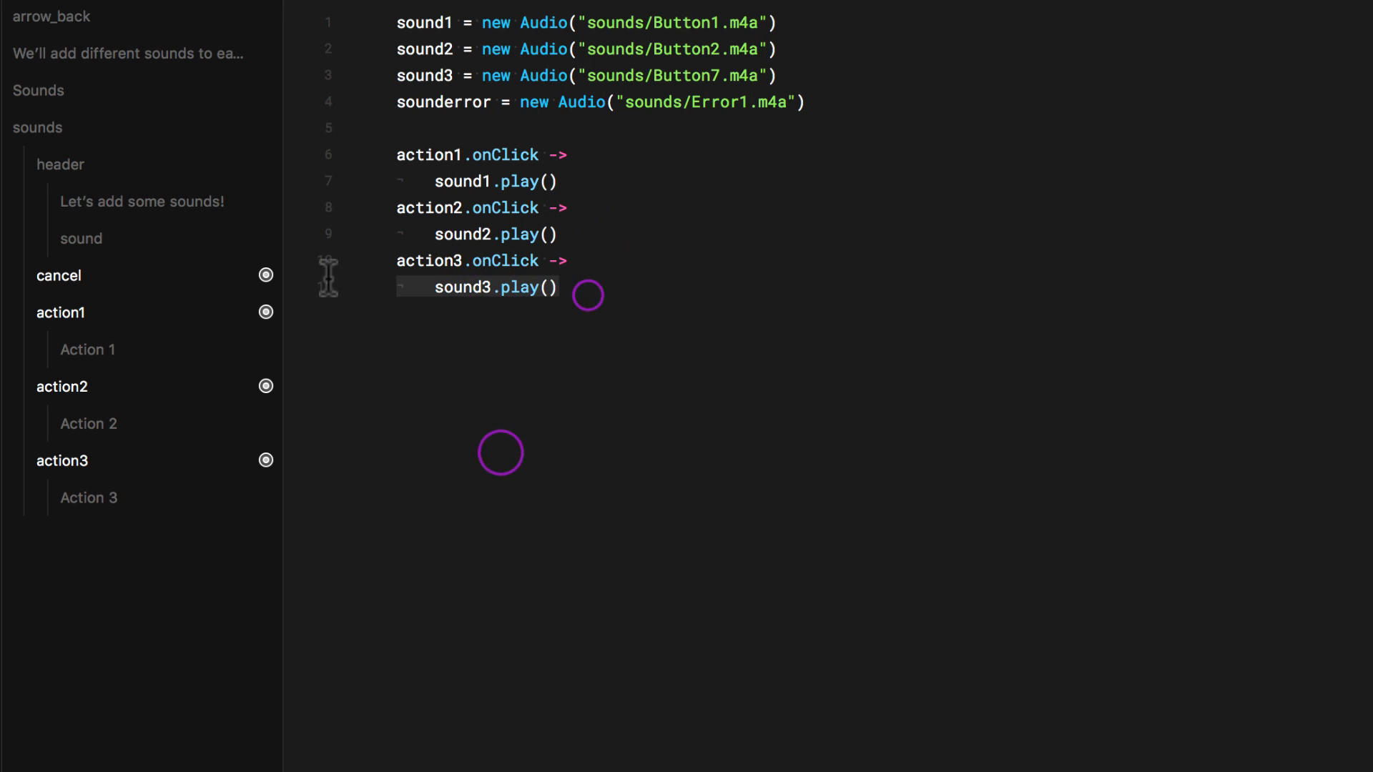
pyautogui.write('sou.play(')
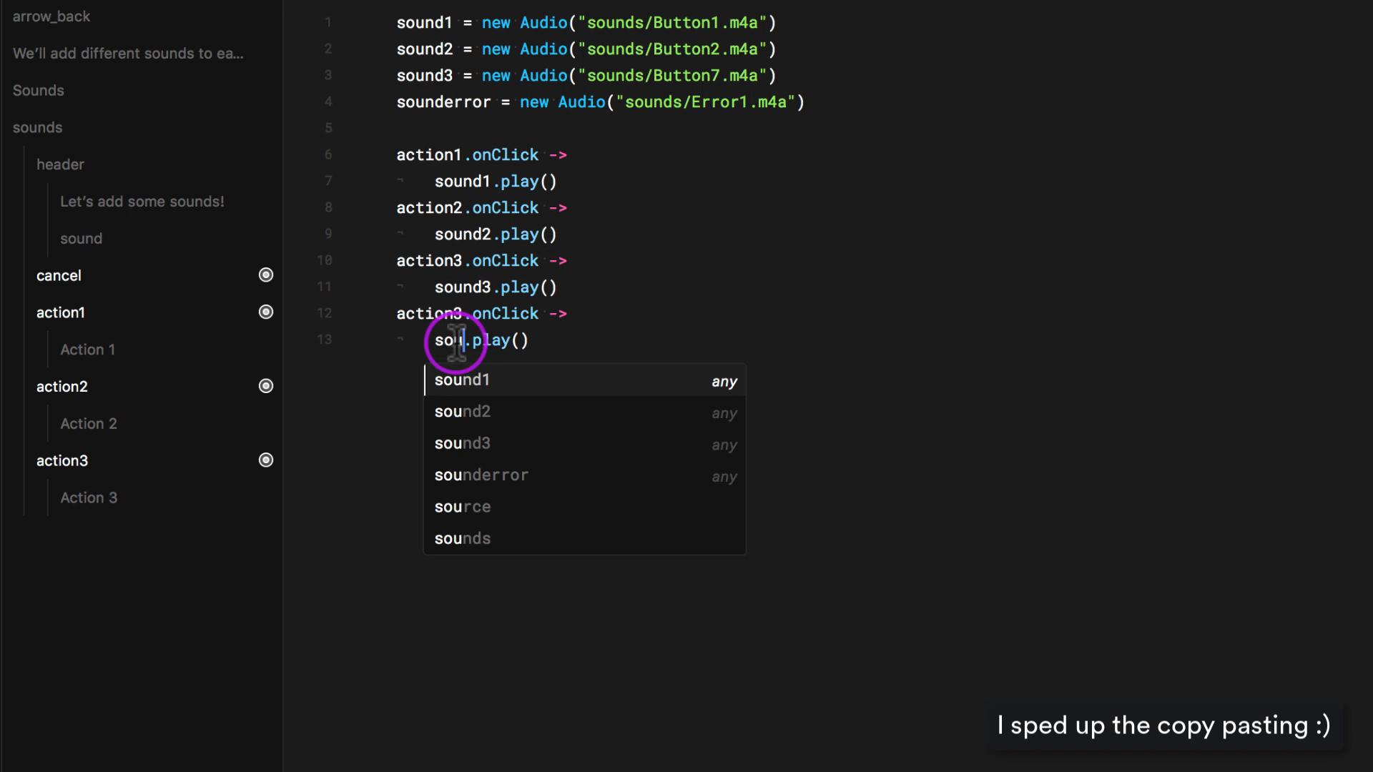
pyautogui.write('cane')
pyautogui.write('nderror')
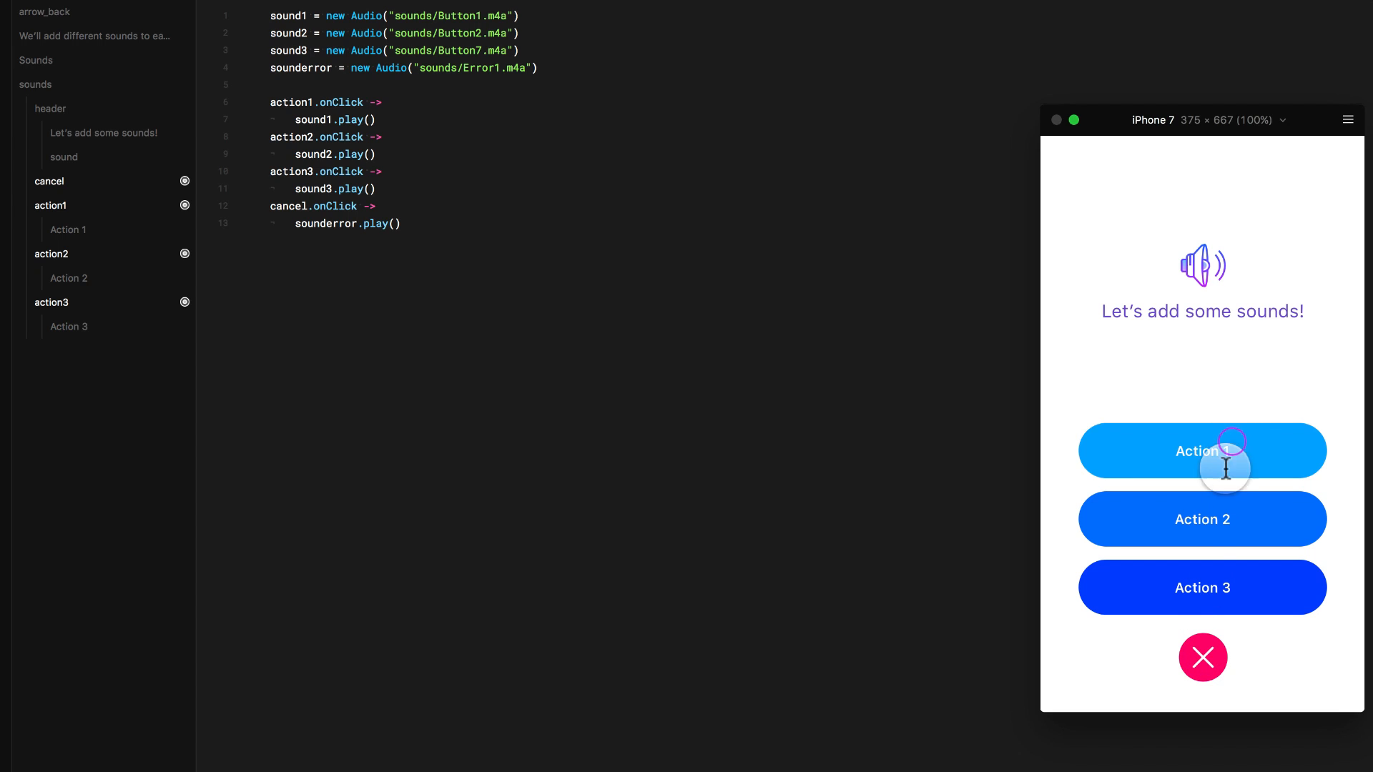
pyautogui.moveTo(1210, 658)
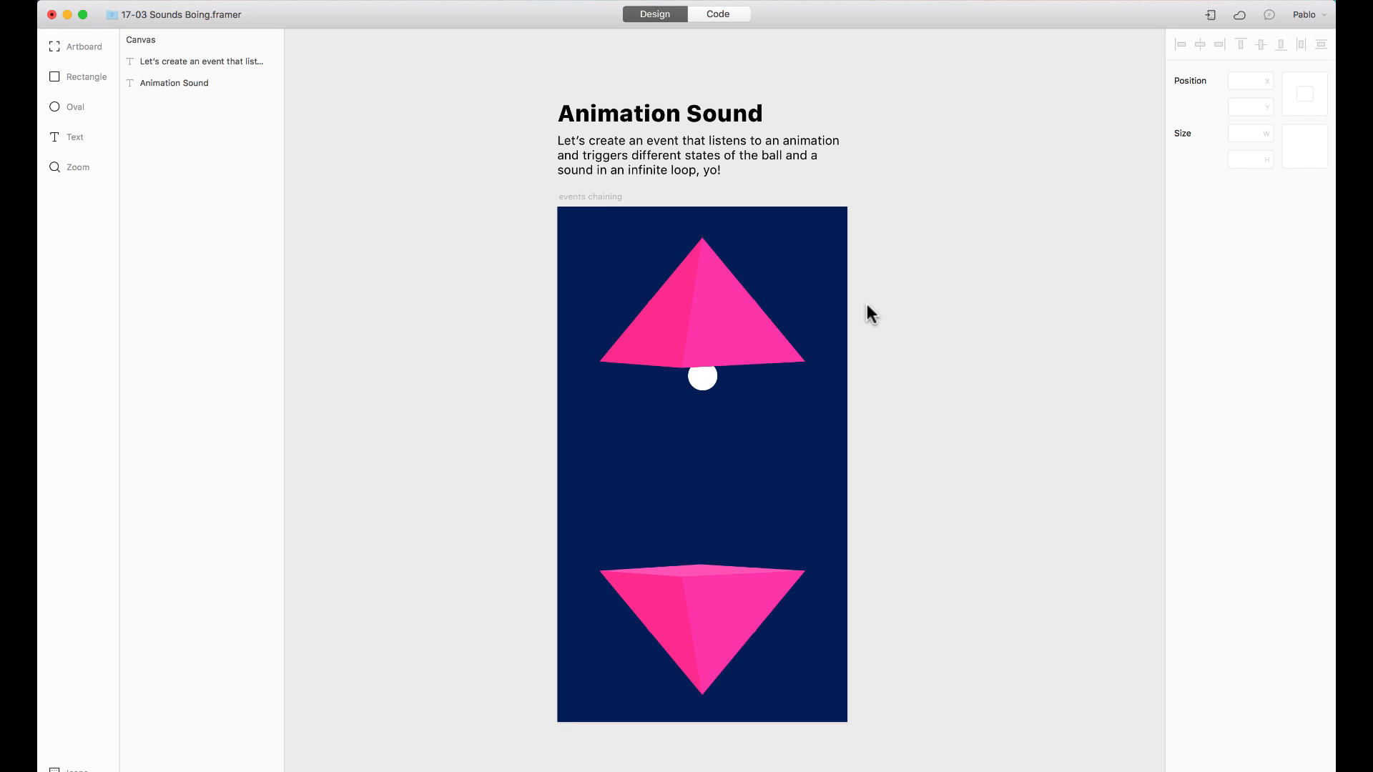
pyautogui.moveTo(785, 75)
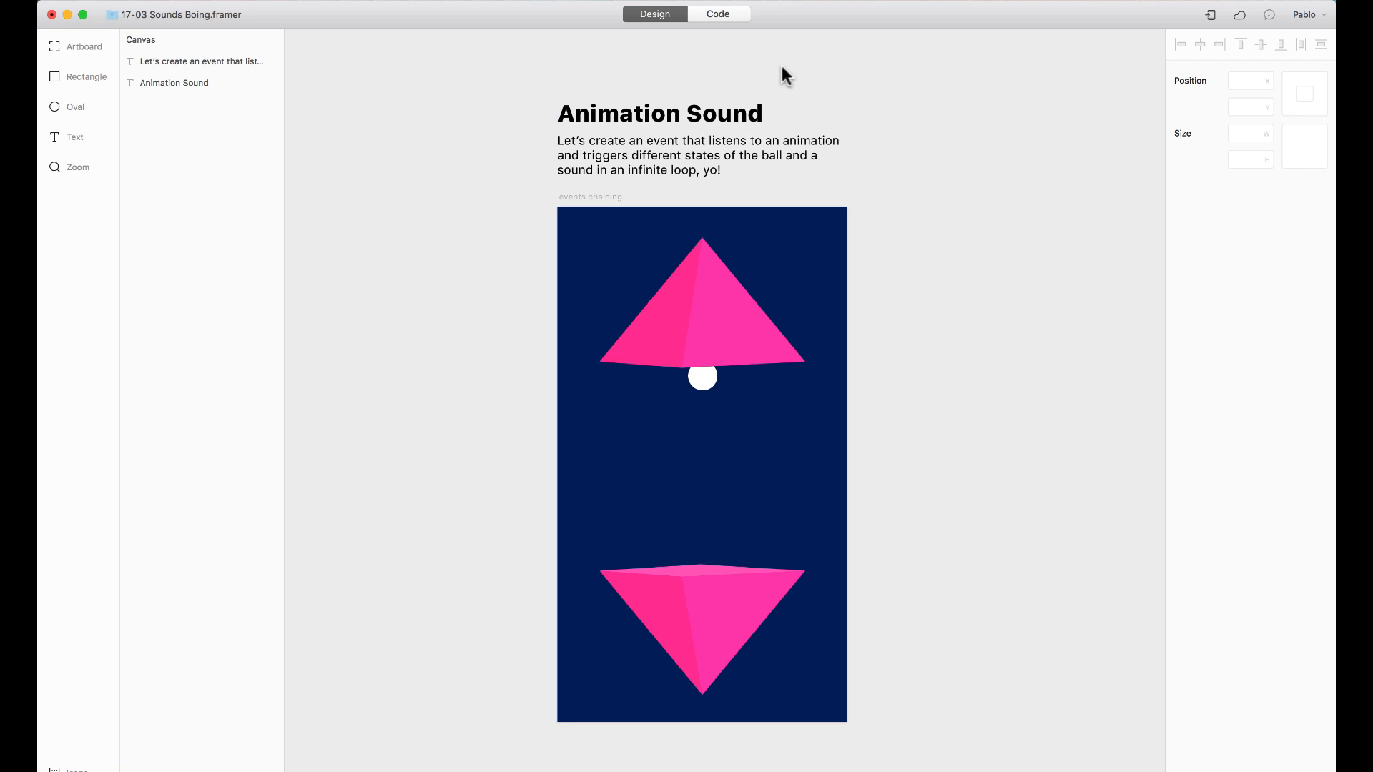
pyautogui.click(701, 302)
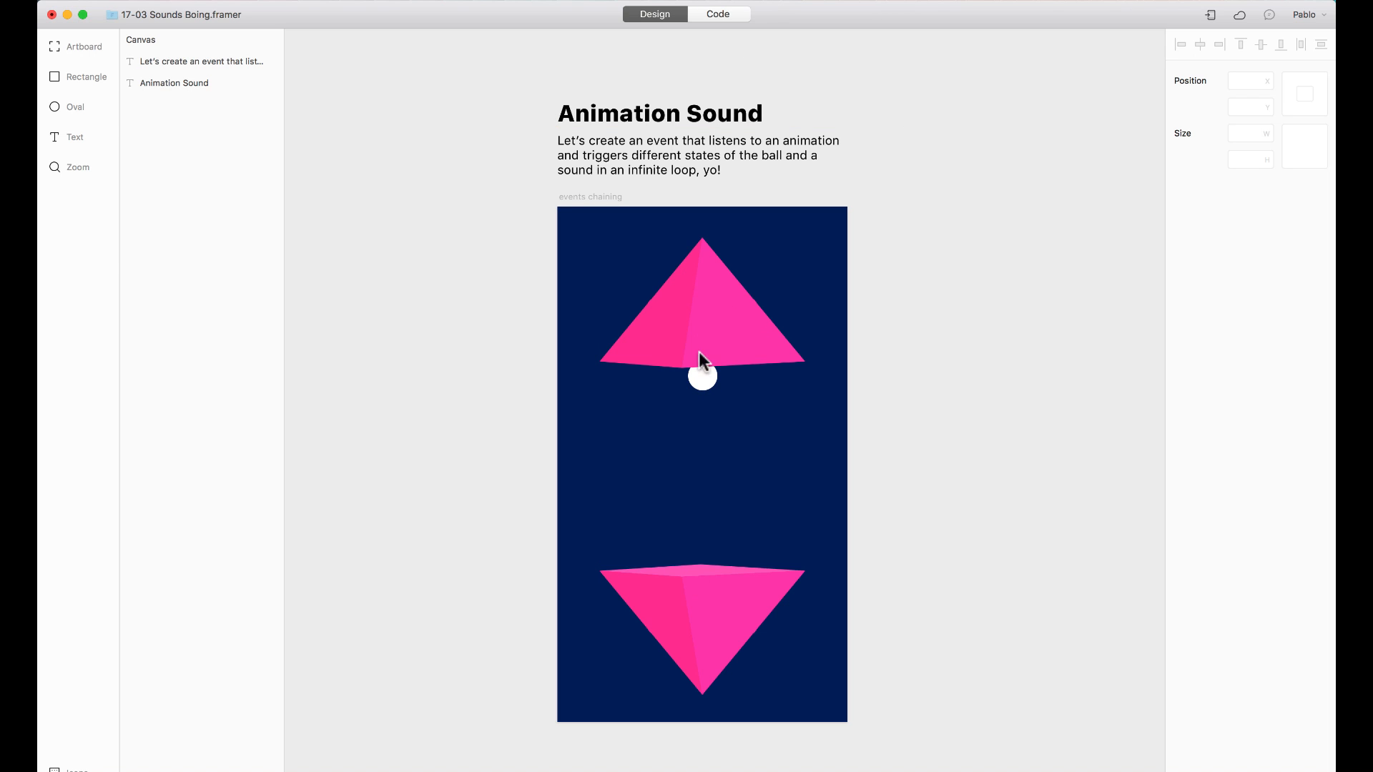
pyautogui.moveTo(695, 494)
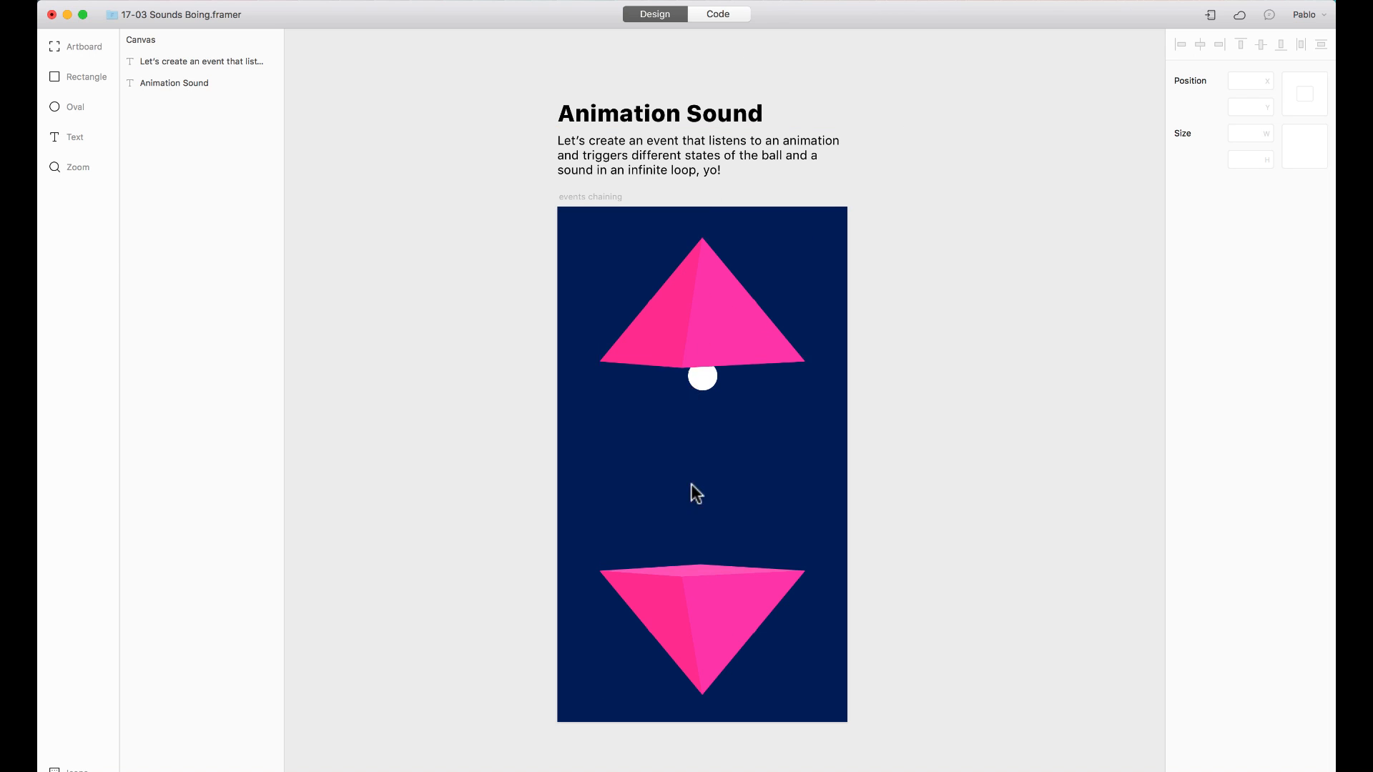
pyautogui.click(705, 276)
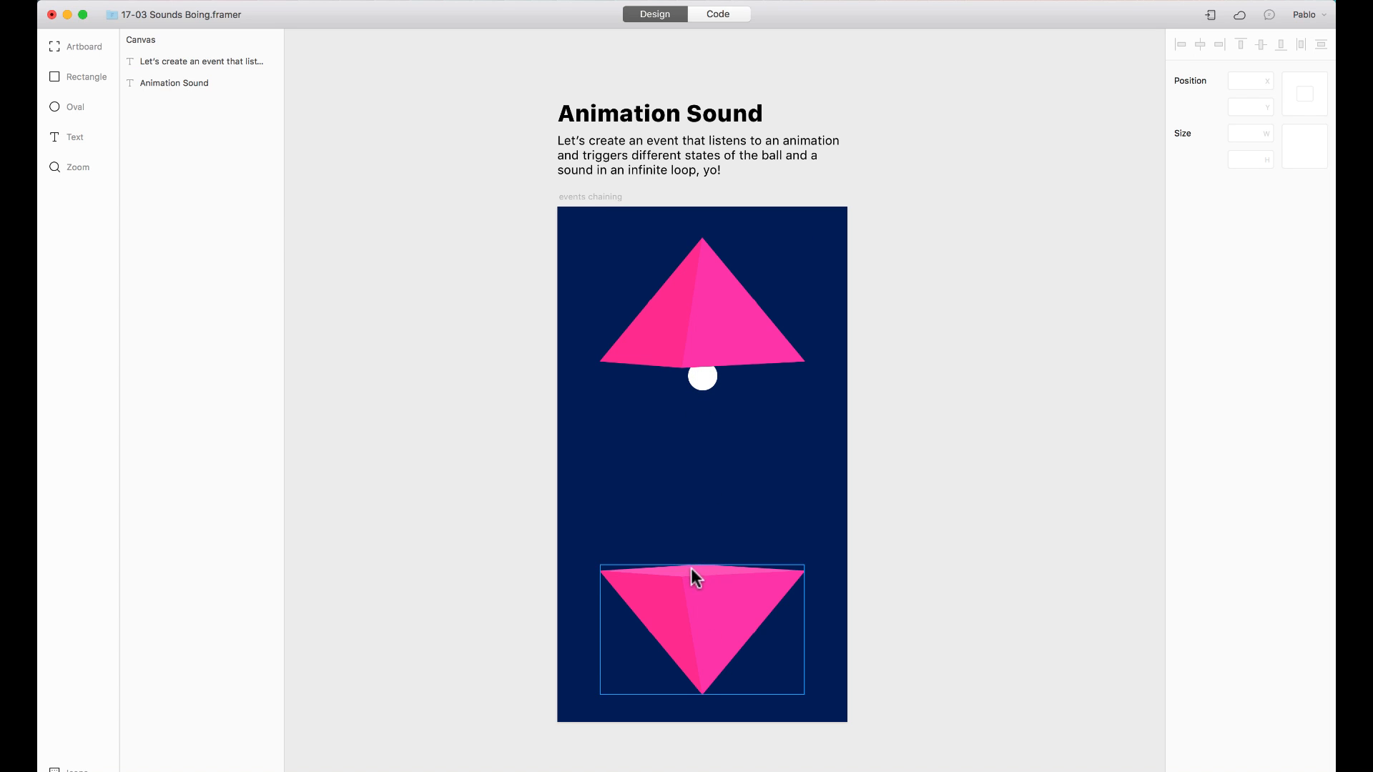
pyautogui.click(716, 13)
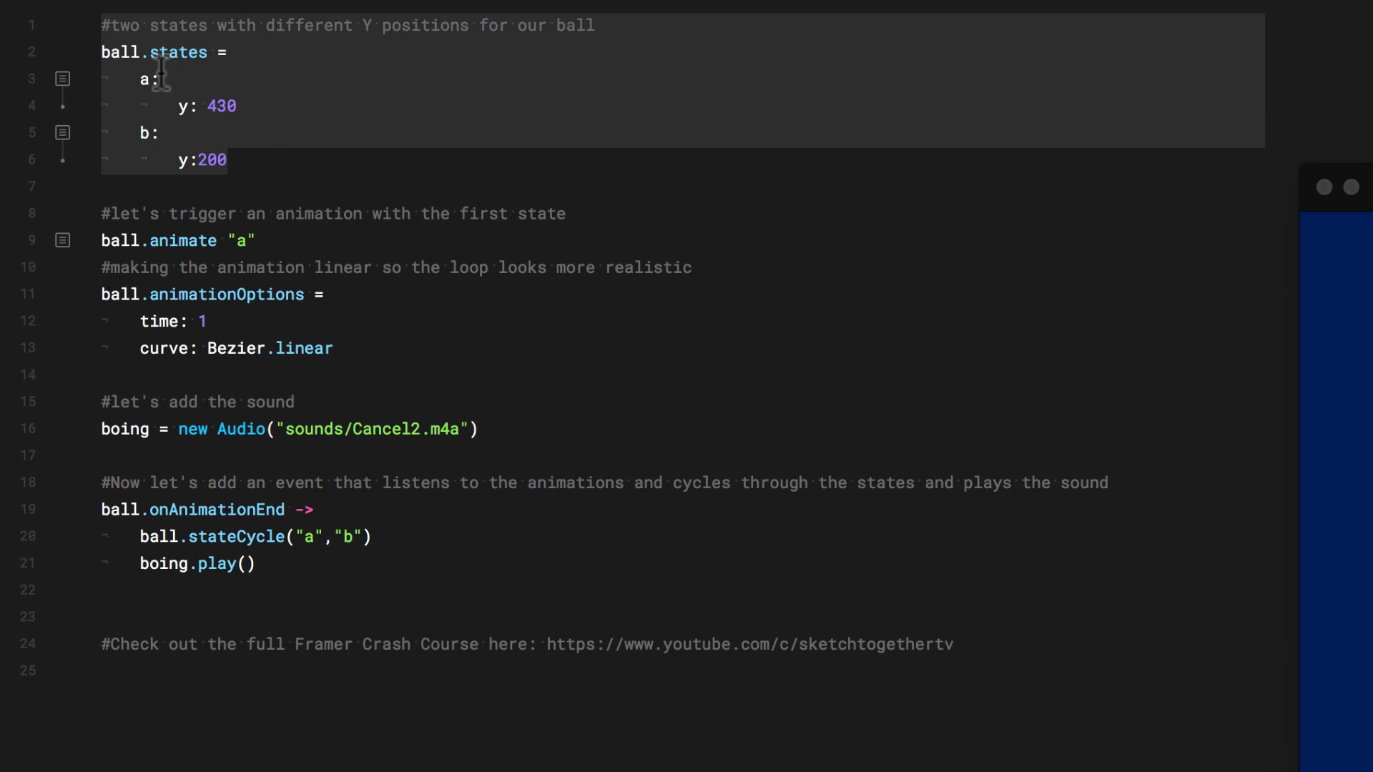
pyautogui.click(142, 321)
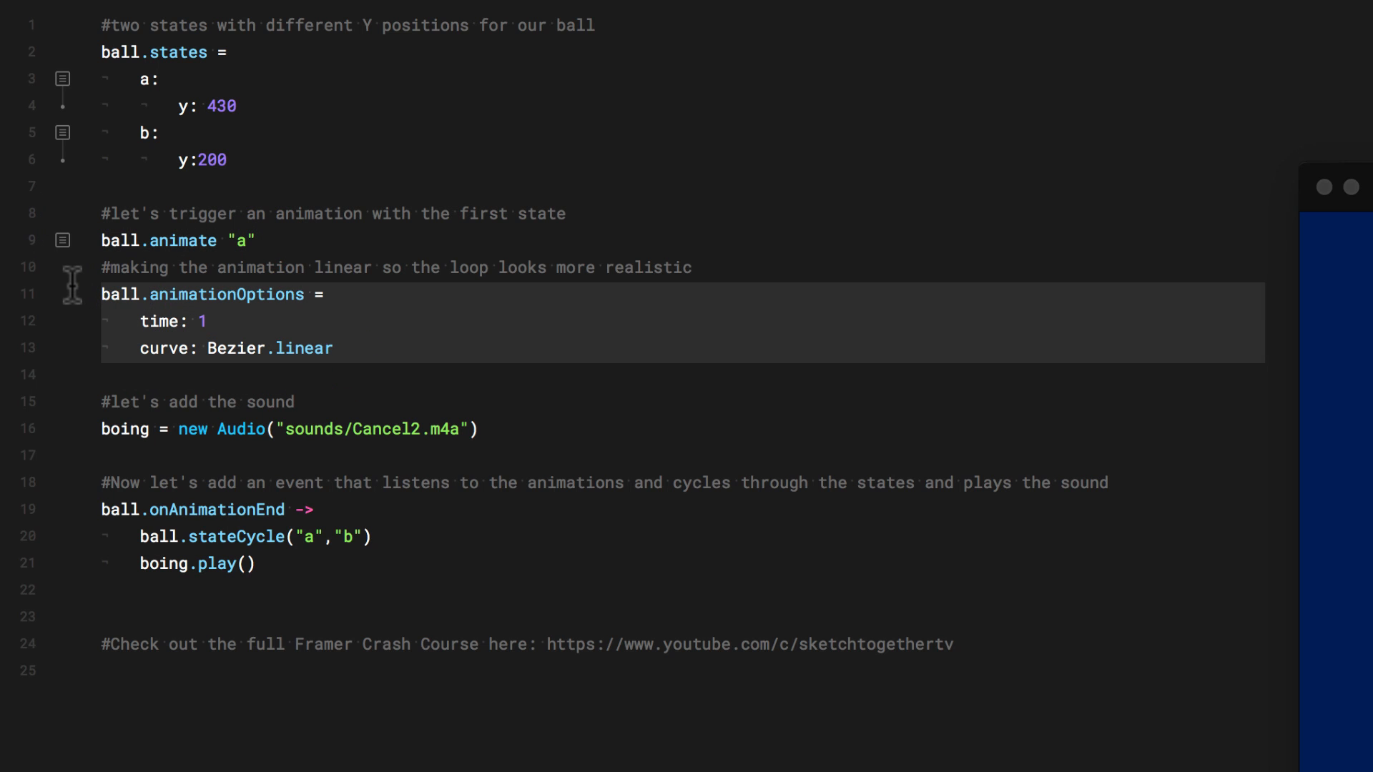
pyautogui.moveTo(274, 349)
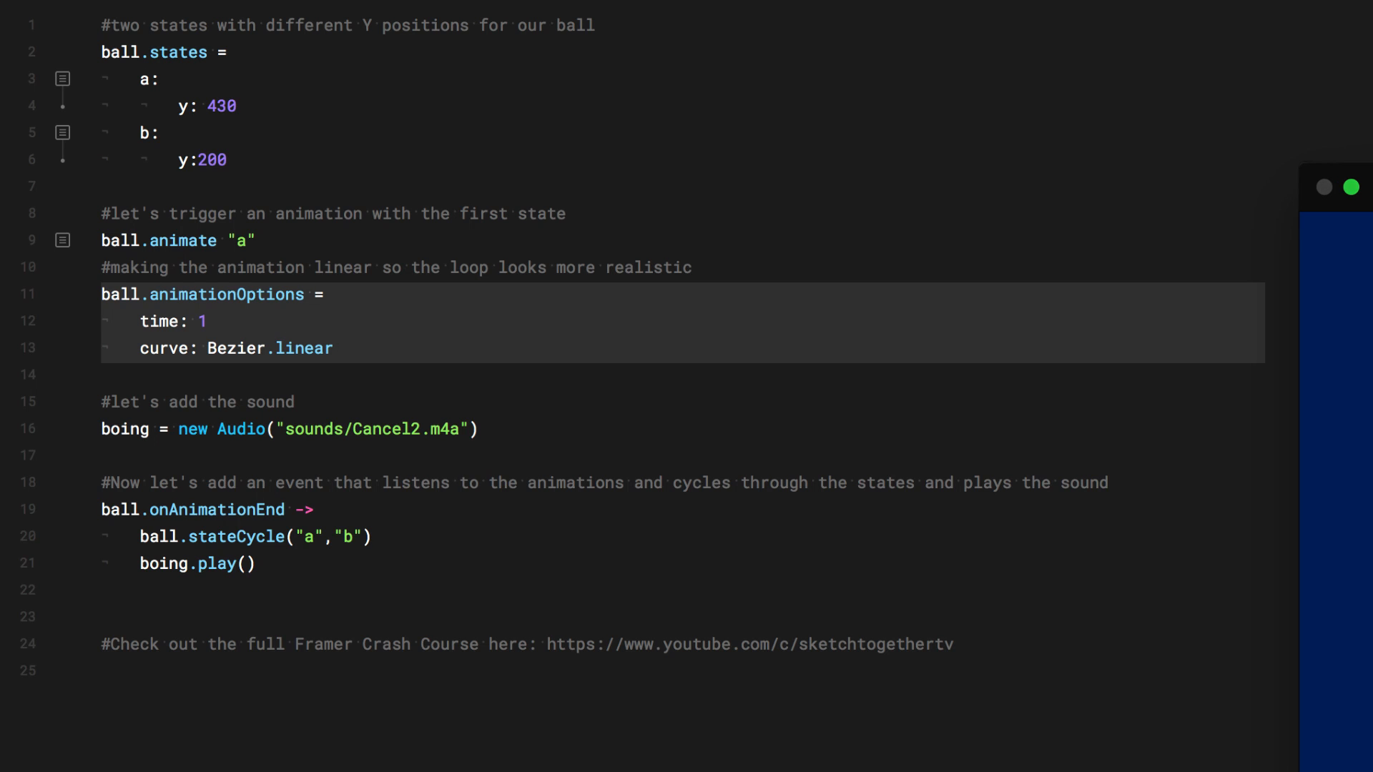
pyautogui.click(325, 429)
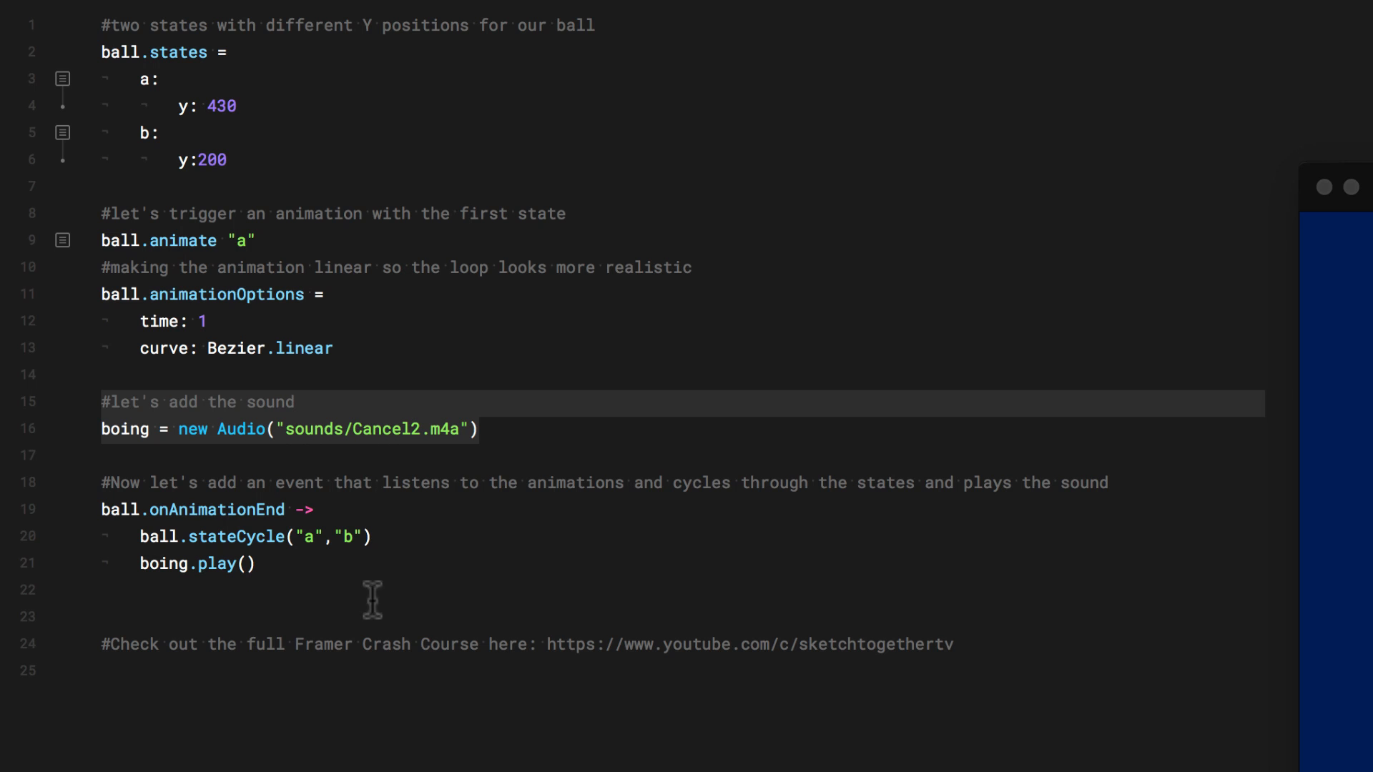
pyautogui.click(301, 568)
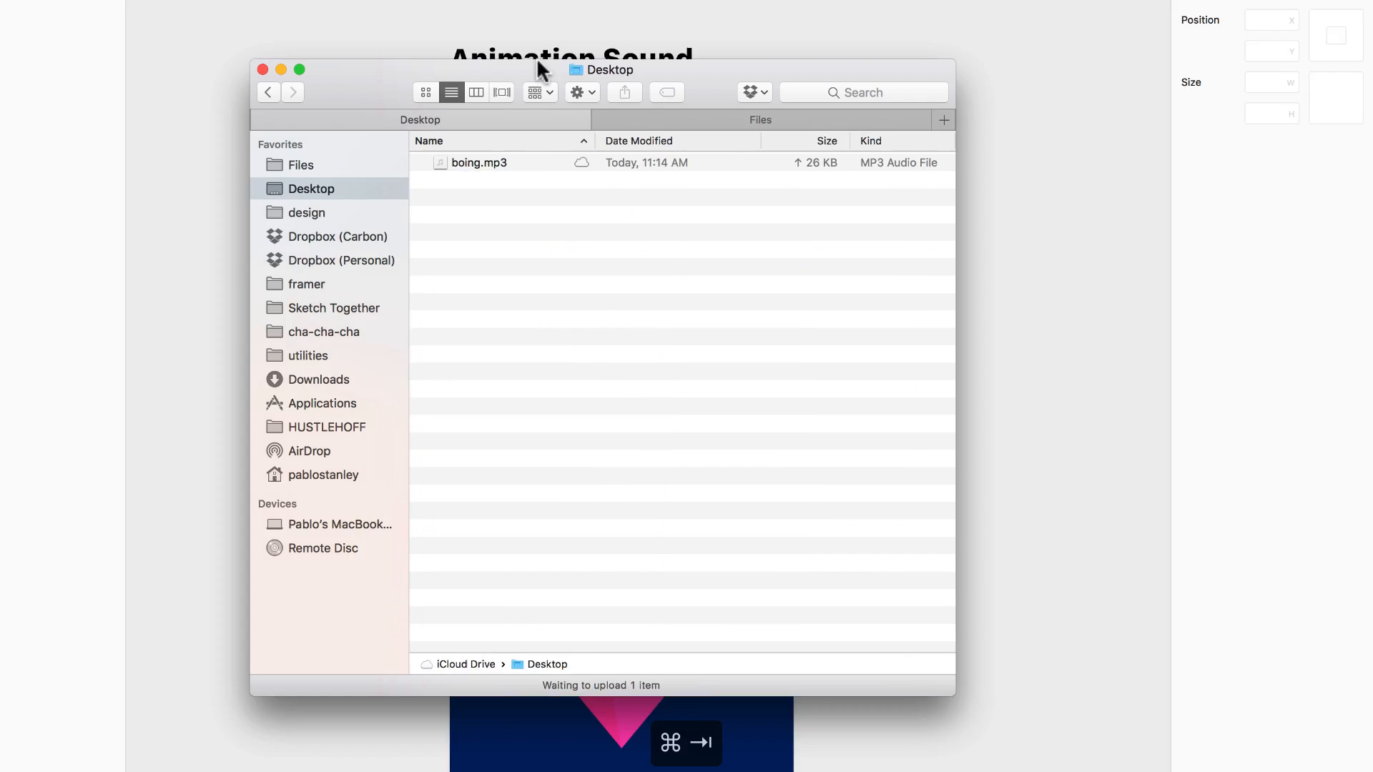
# Select boing.mp3 on the Desktop and copy it for the project.
pyautogui.click(478, 161)
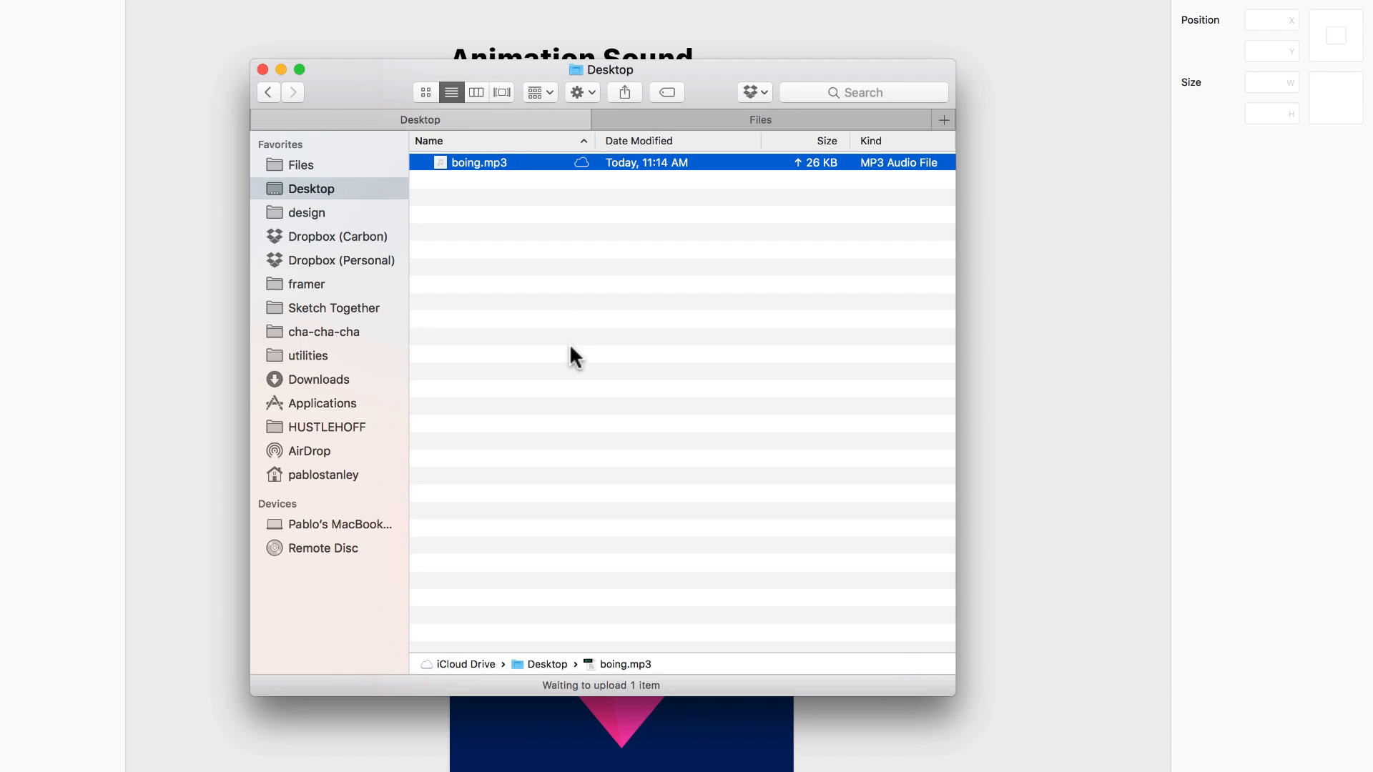
pyautogui.click(478, 162)
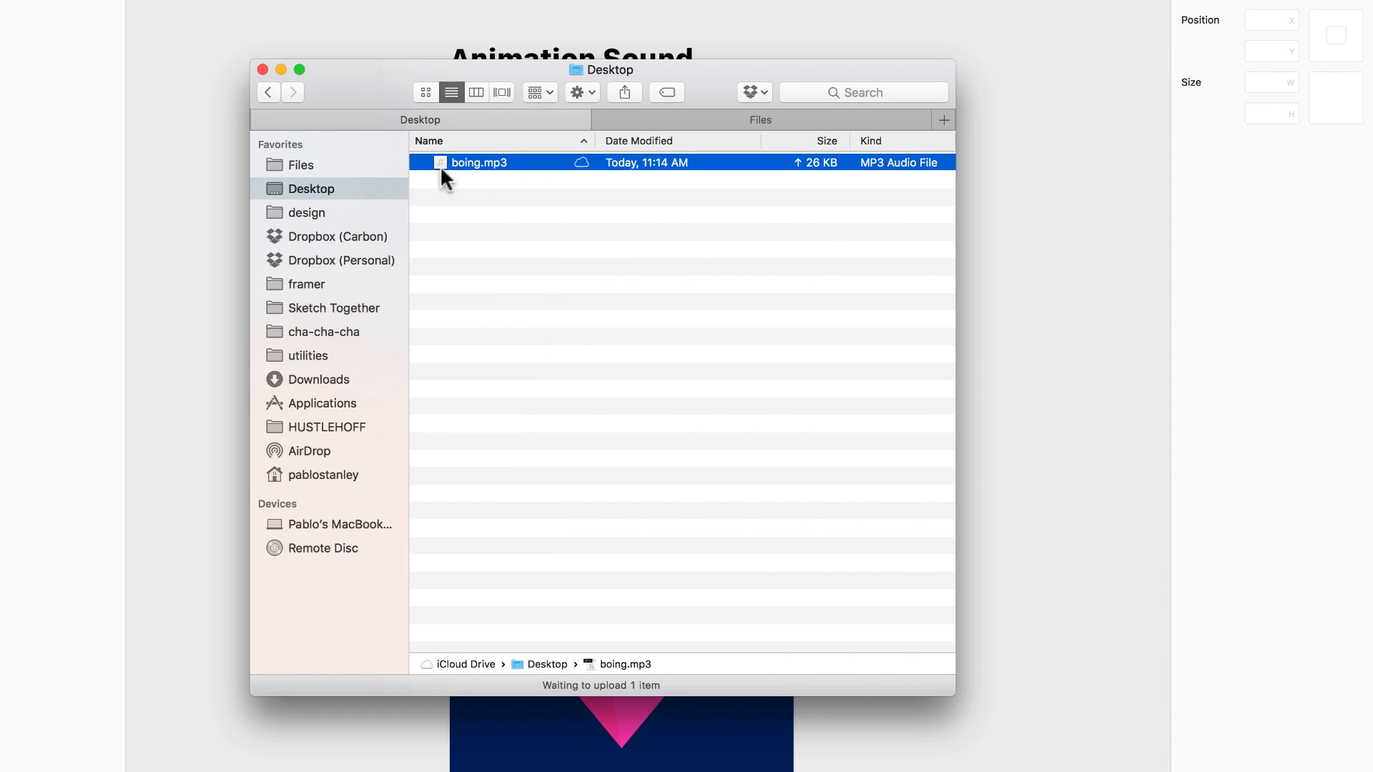
pyautogui.moveTo(516, 216)
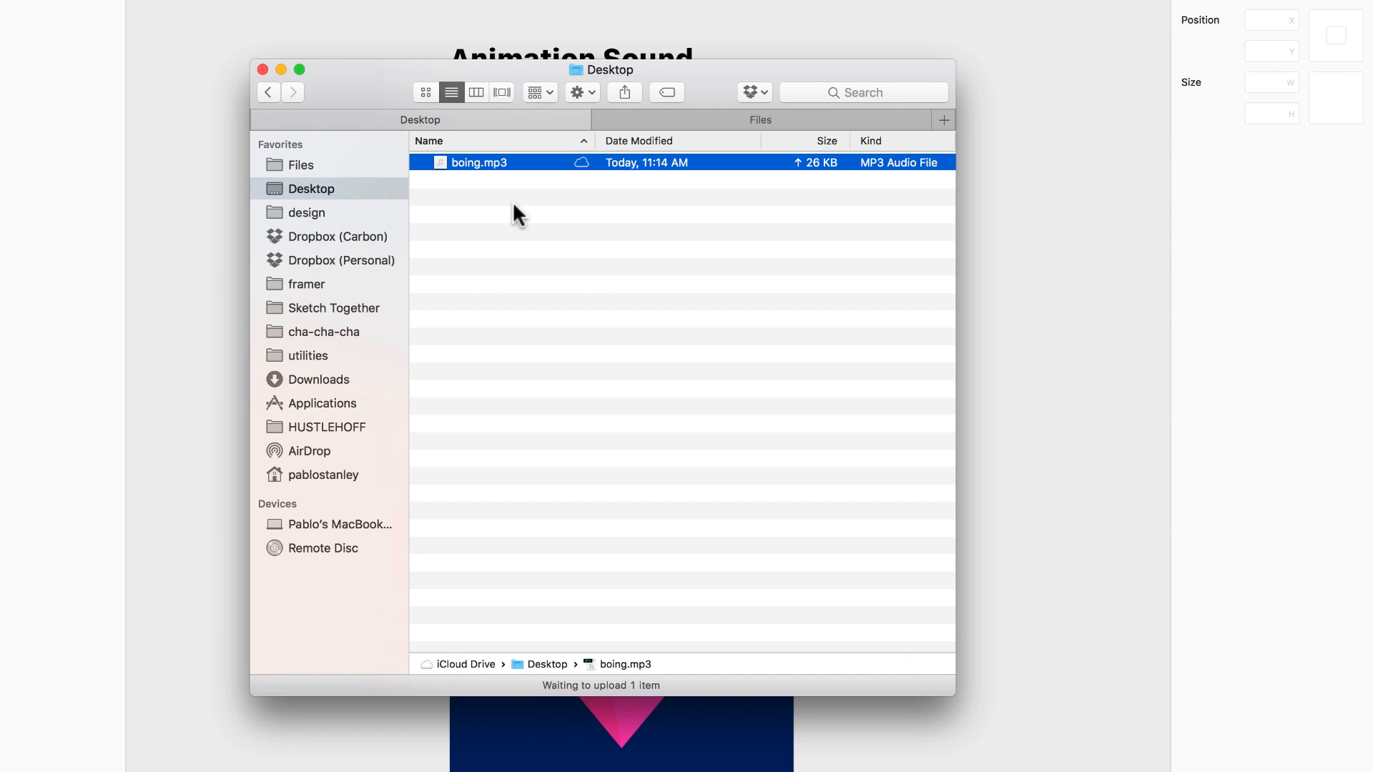
pyautogui.press('cmd+c')
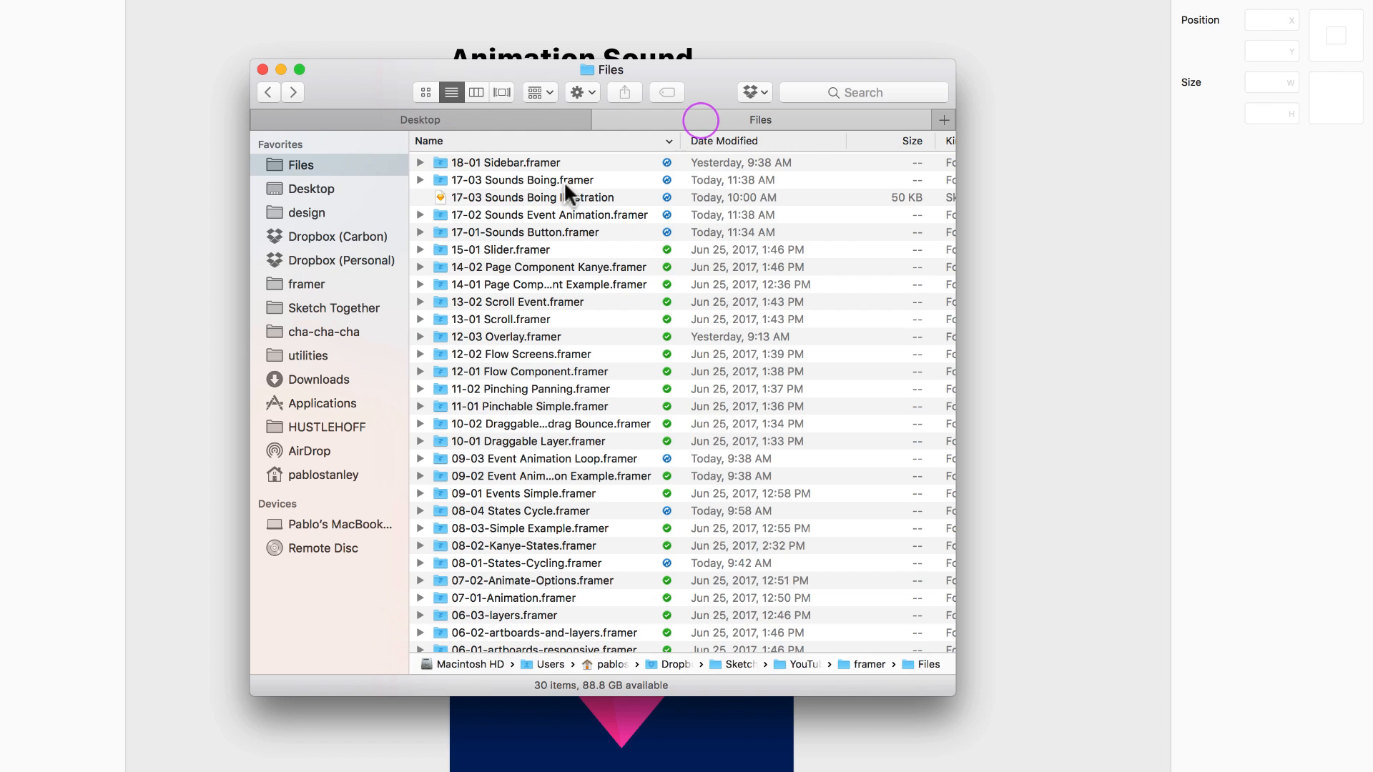
# Paste boing.mp3 into the sounds folder of the 17-03 Sounds Boing.framer project in Finder.
pyautogui.click(522, 180)
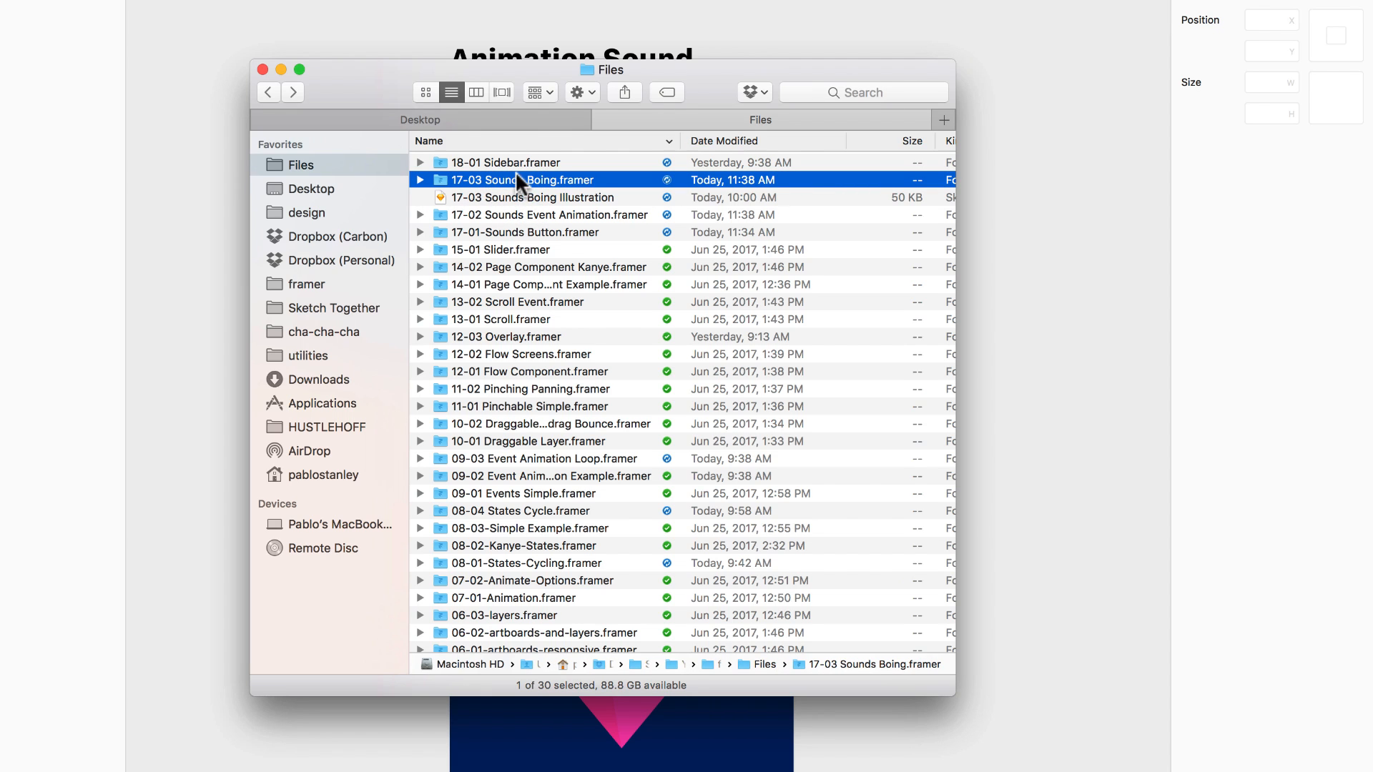
pyautogui.moveTo(539, 190)
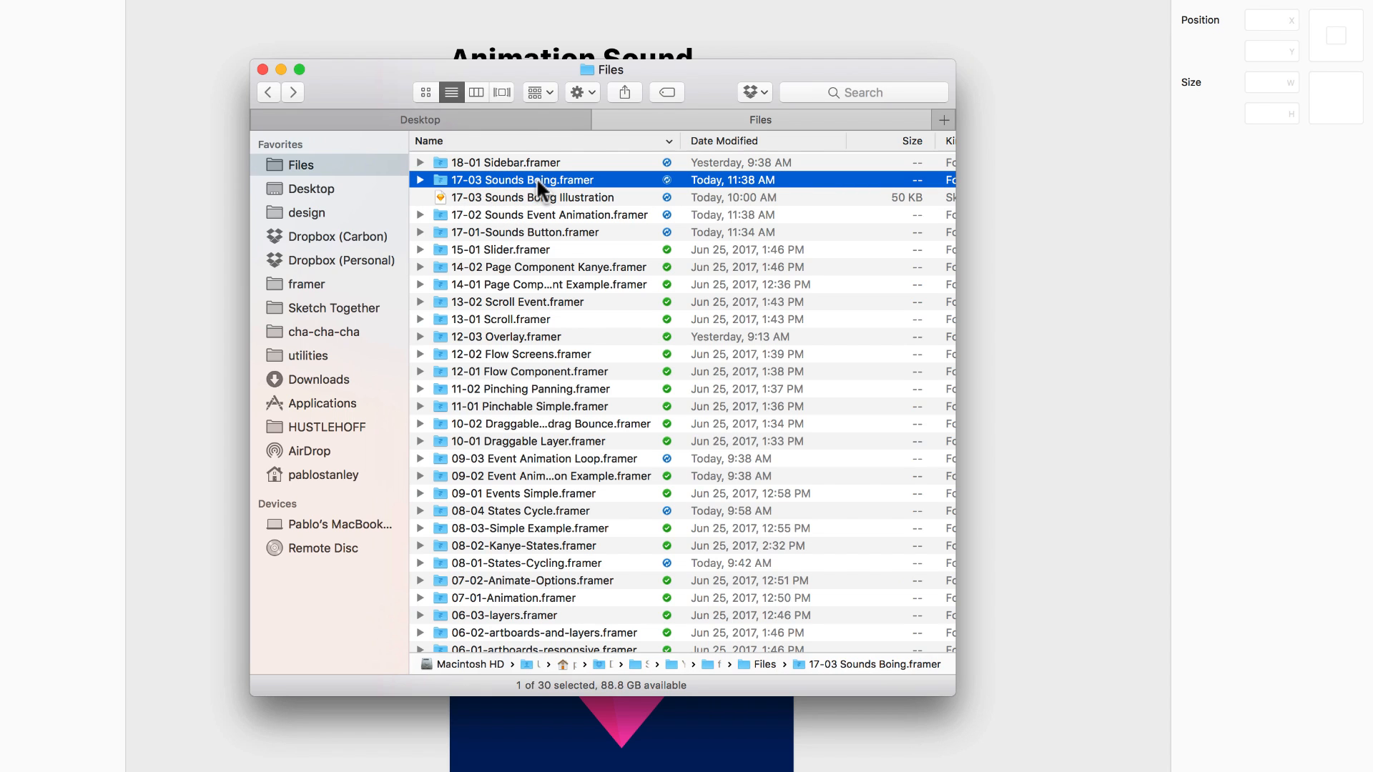
pyautogui.doubleClick(522, 180)
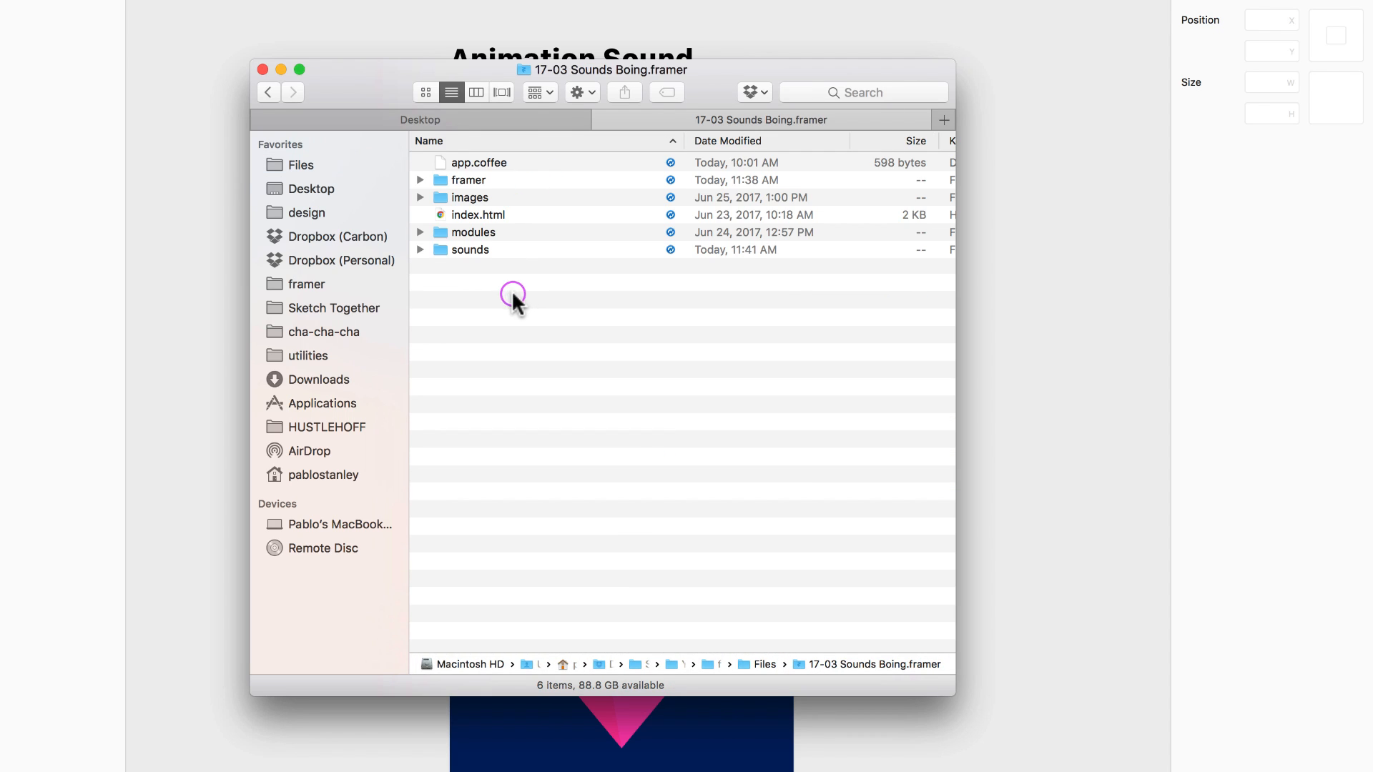
pyautogui.click(470, 248)
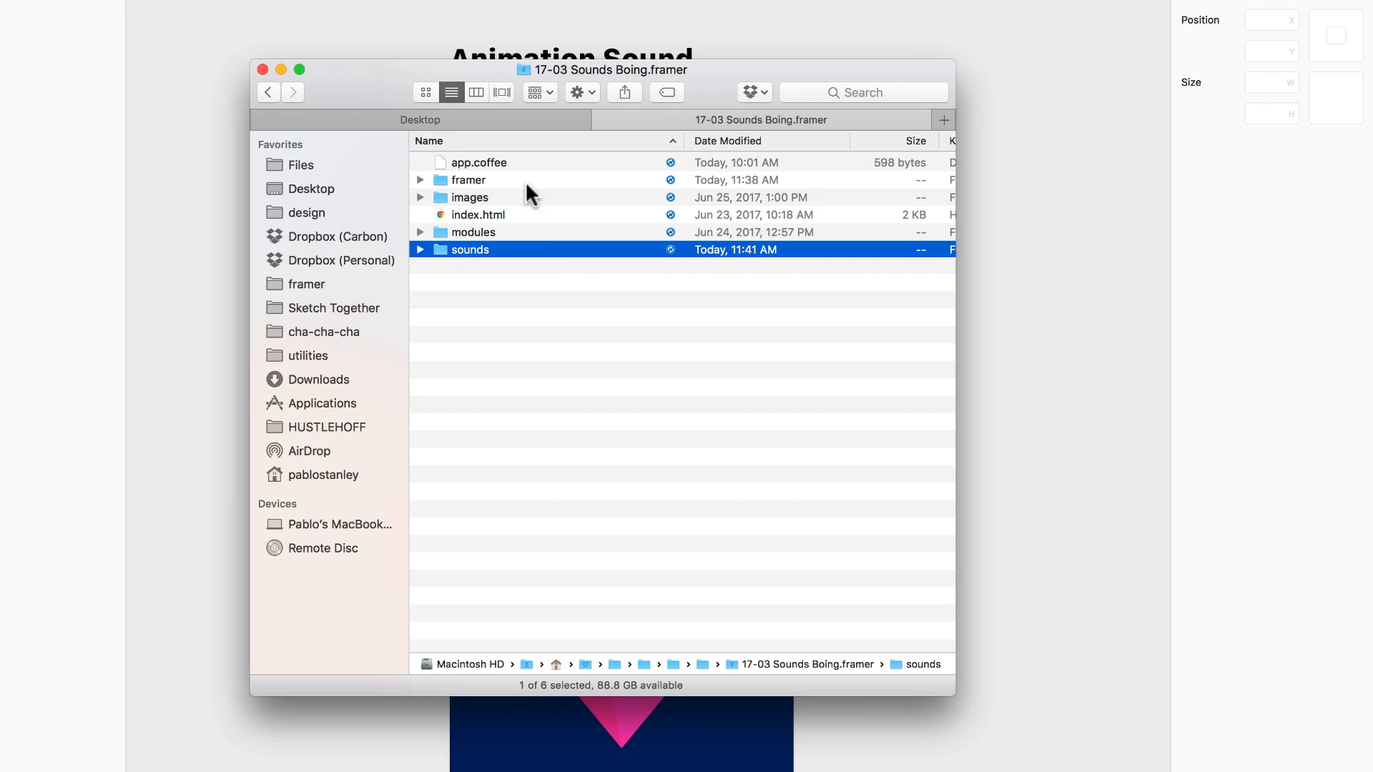
pyautogui.moveTo(474, 270)
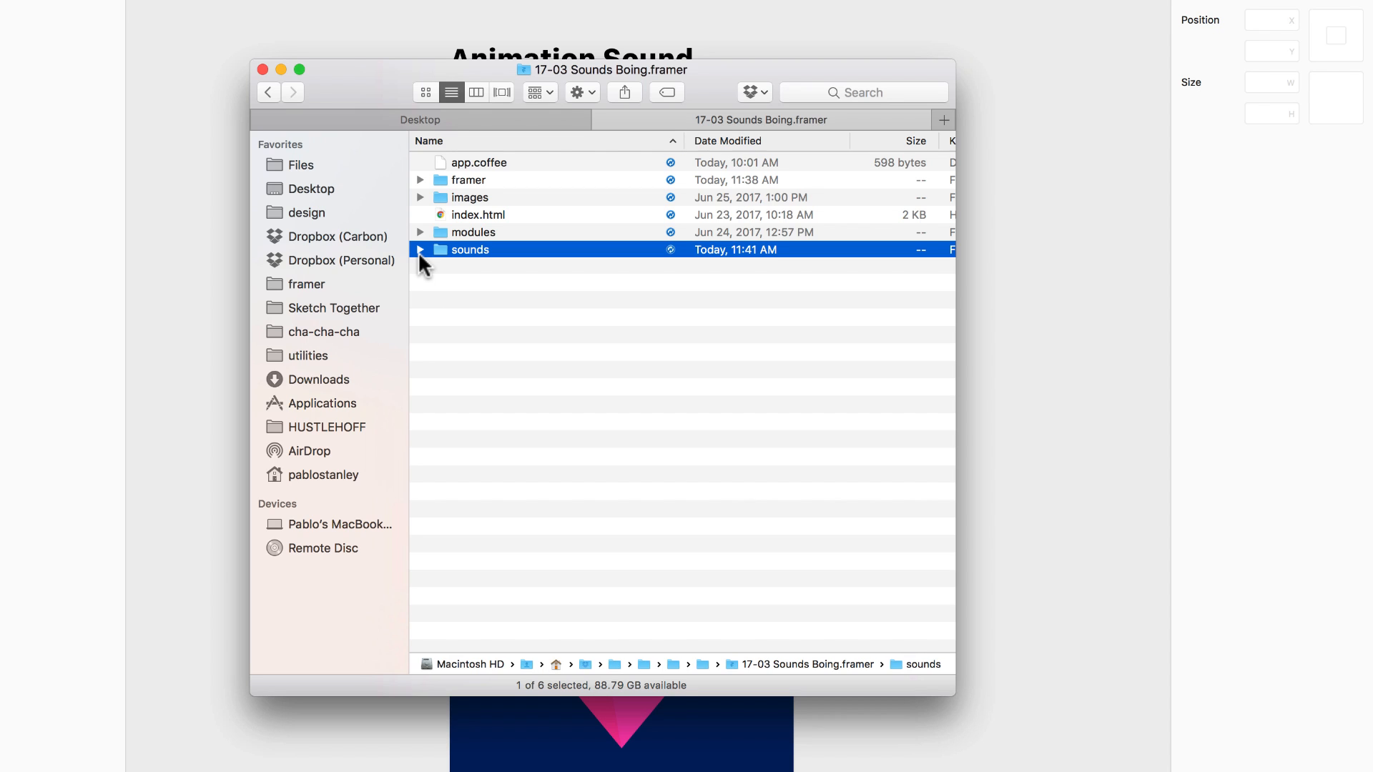
pyautogui.moveTo(462, 256)
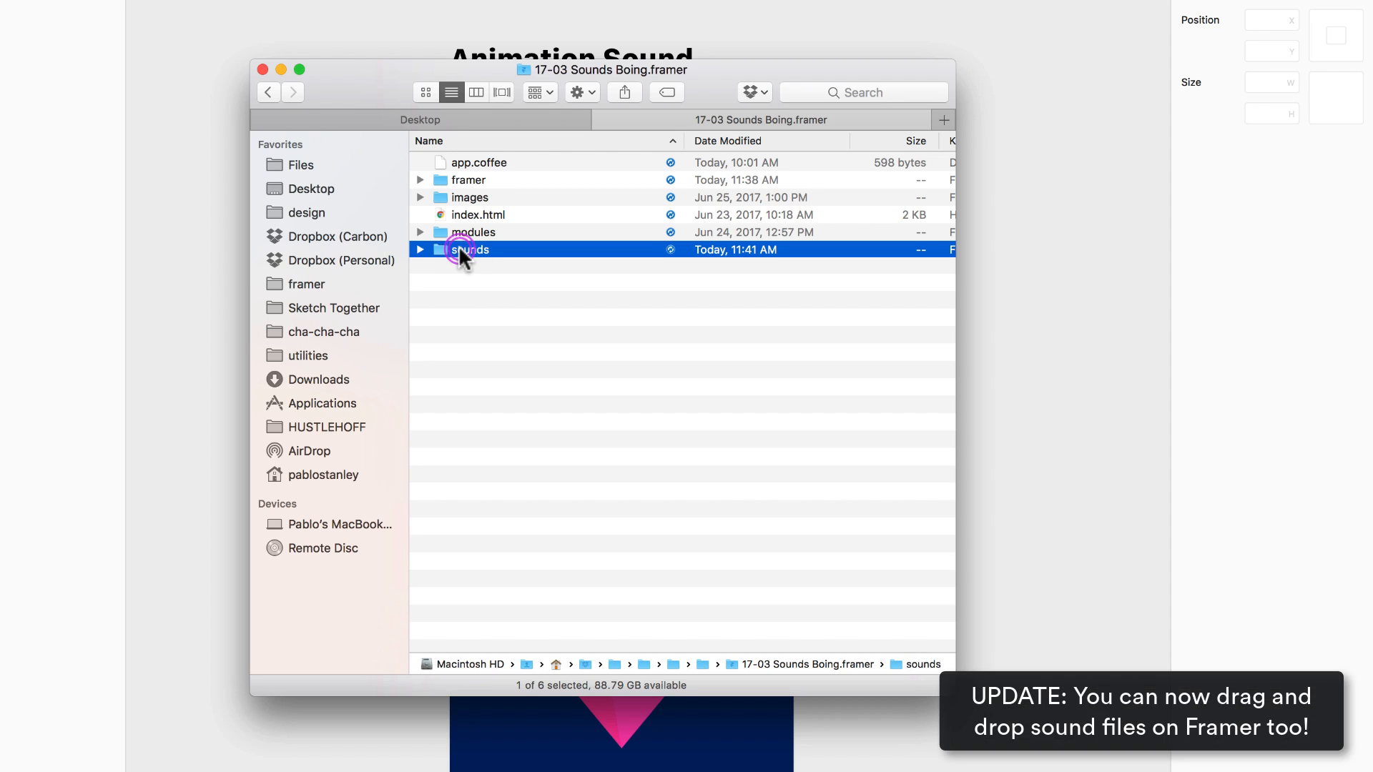
pyautogui.doubleClick(471, 249)
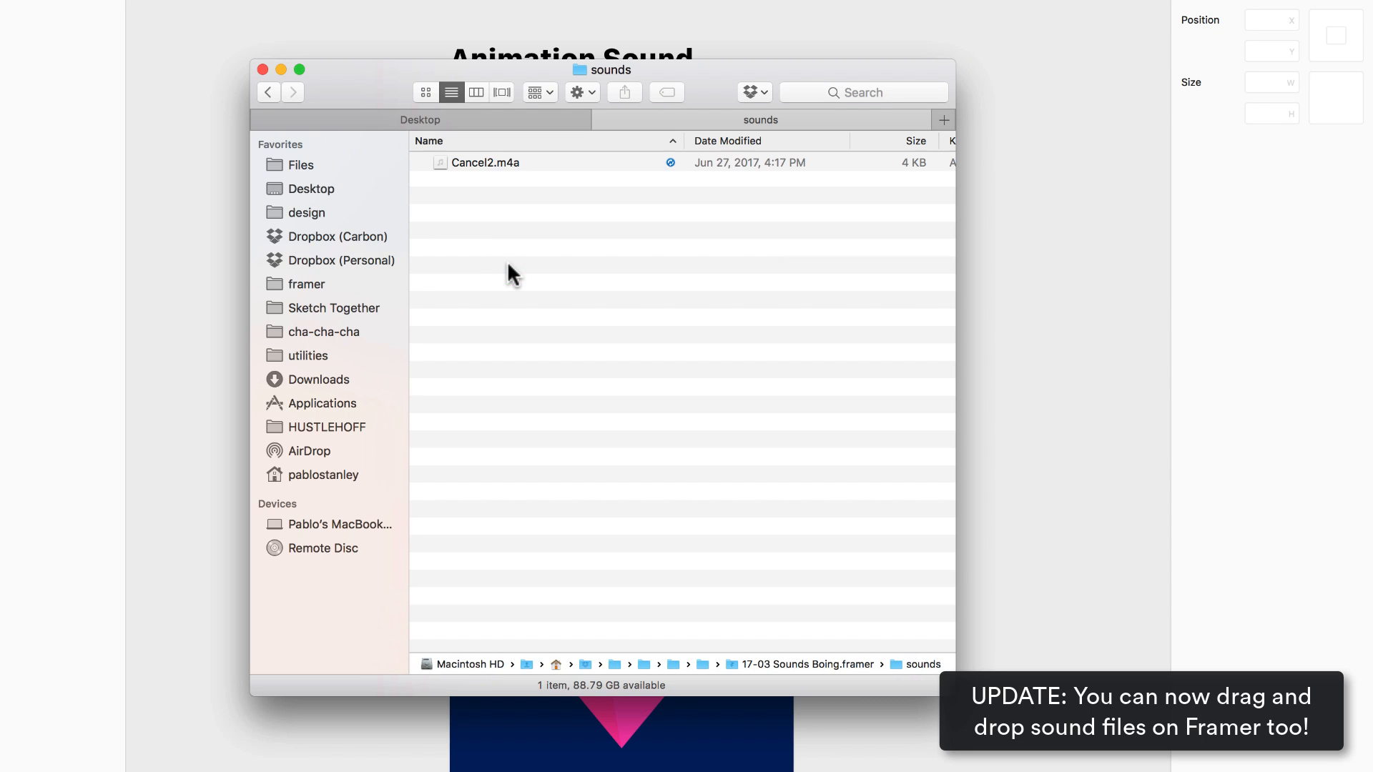
pyautogui.press('cmd+v')
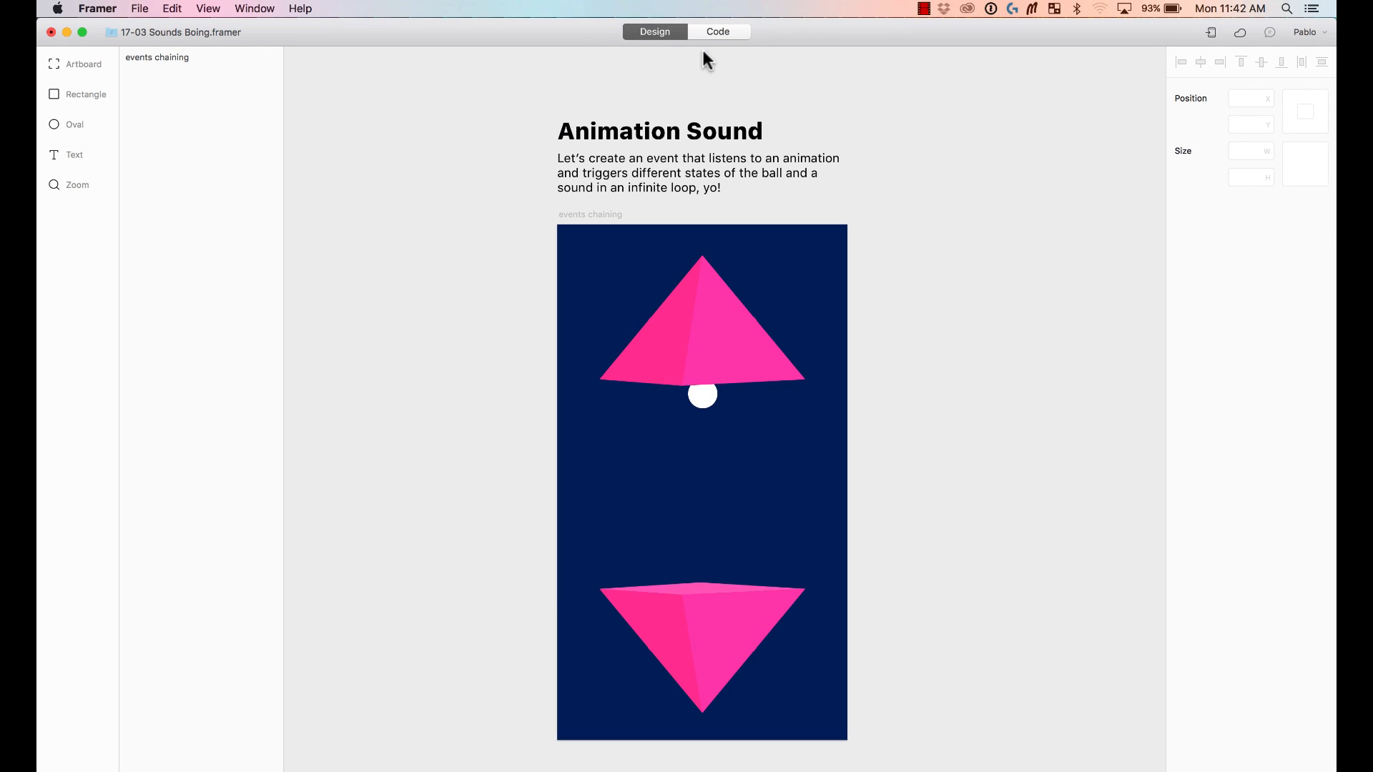
# In the code, change the boing Audio path from Cancel2.m4a to sounds/boing.mp3.
pyautogui.click(717, 32)
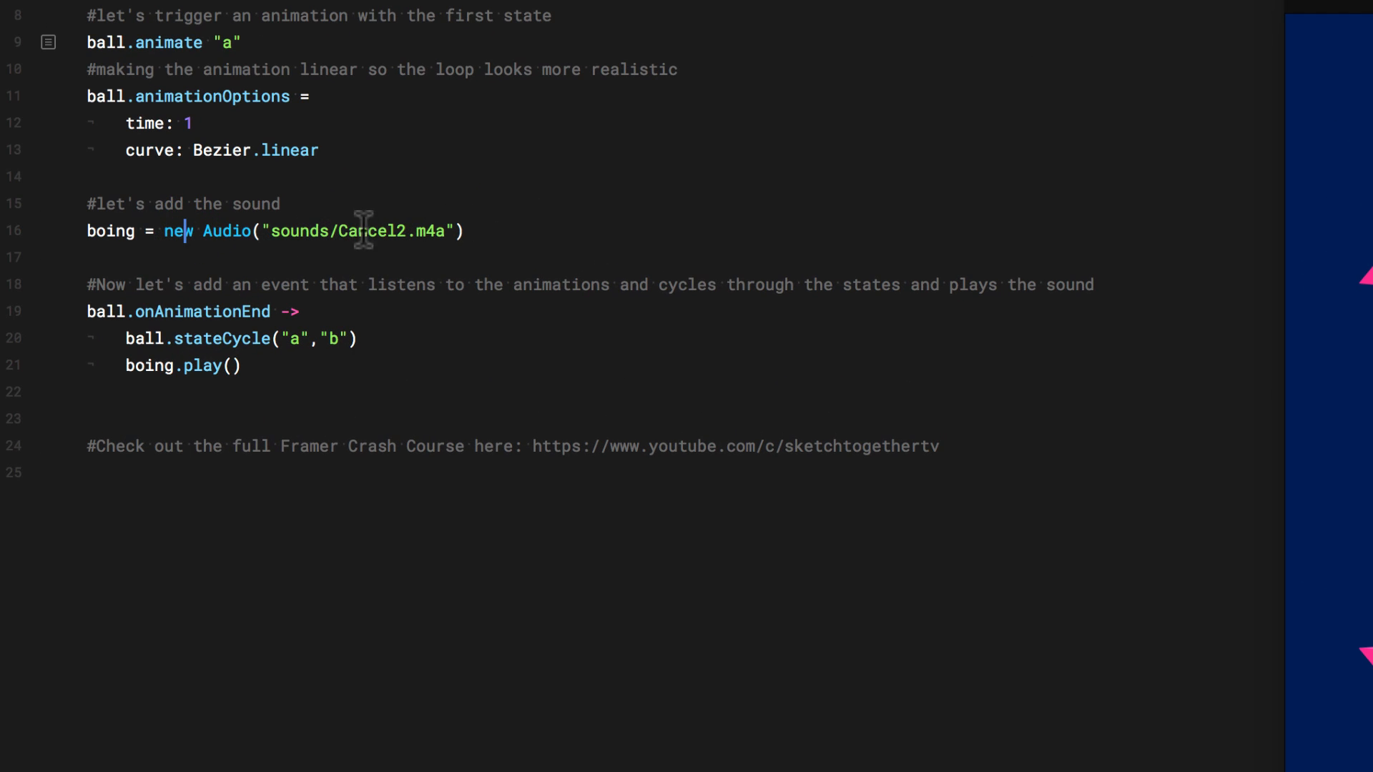
pyautogui.click(407, 231)
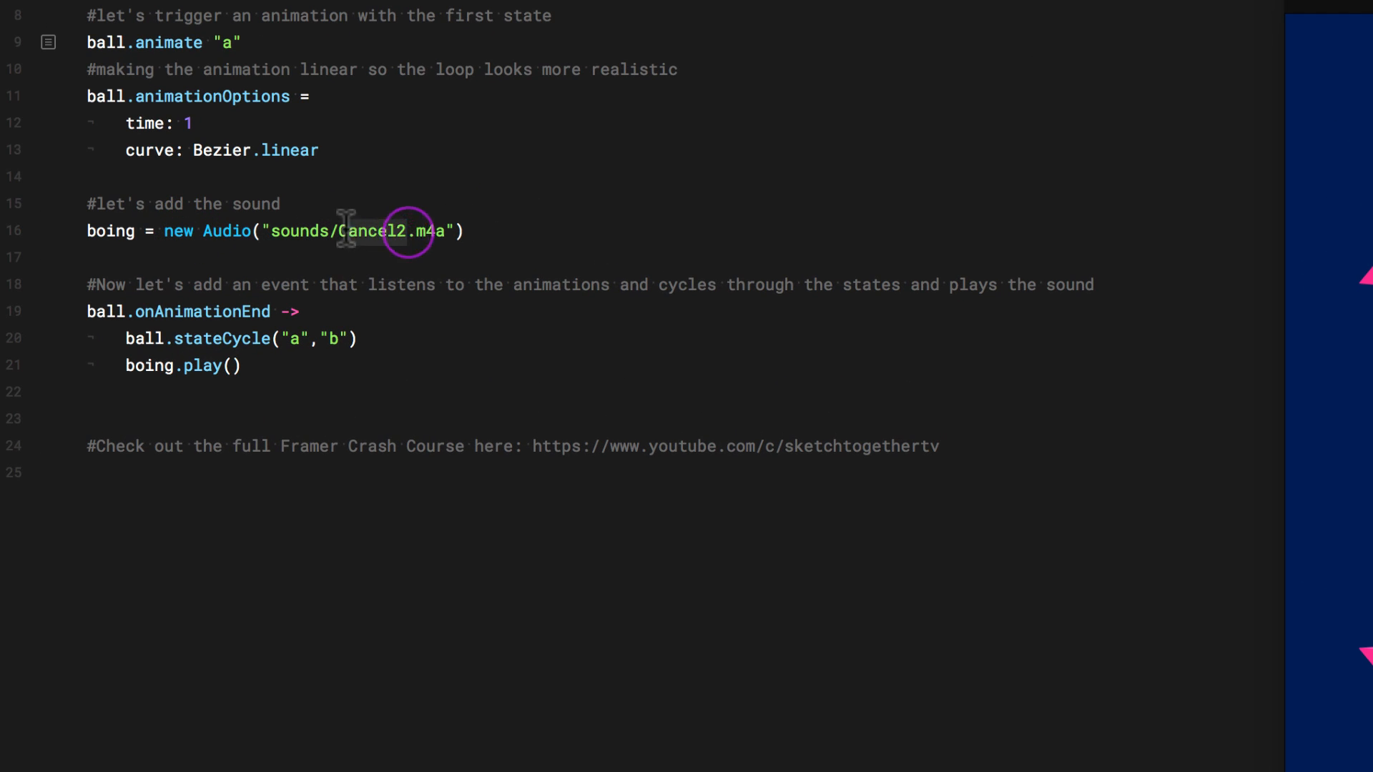
pyautogui.write('boin')
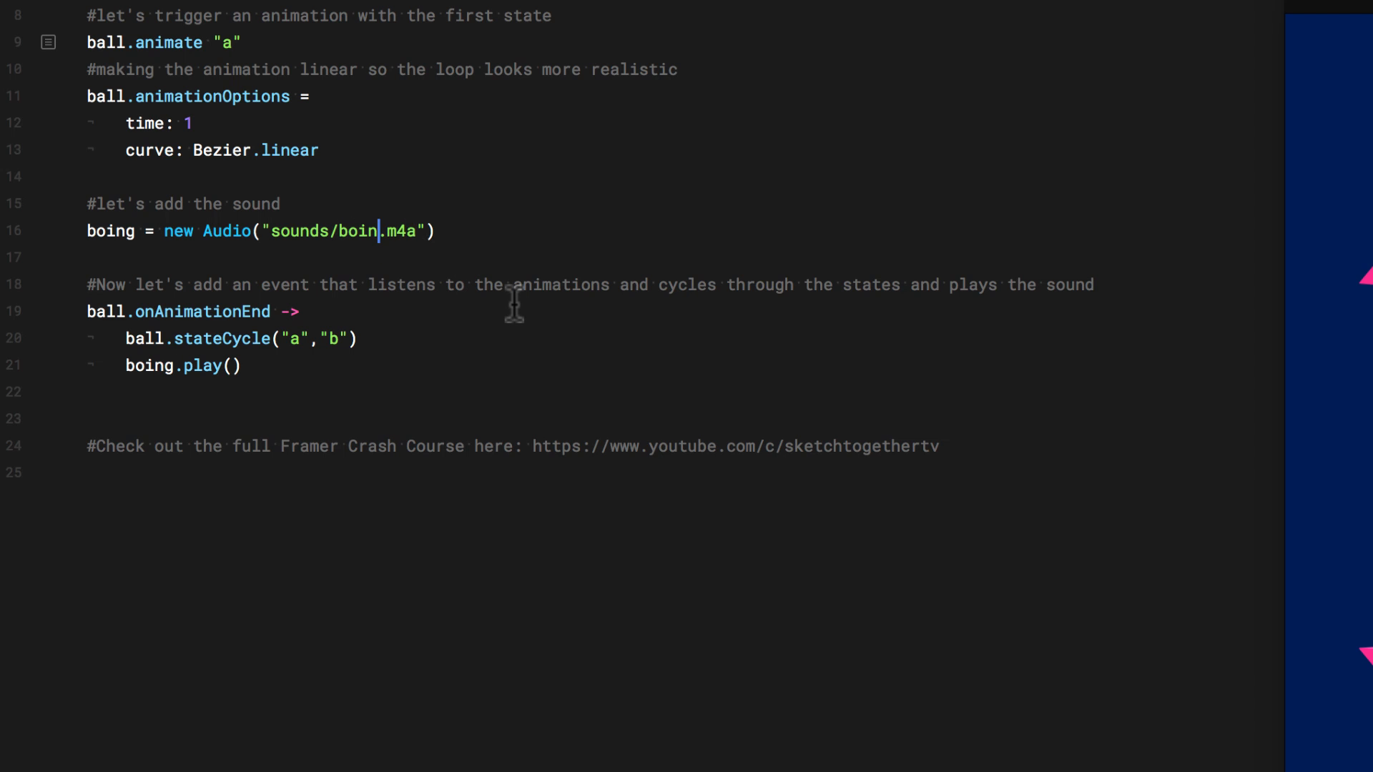
pyautogui.write('g.mp3')
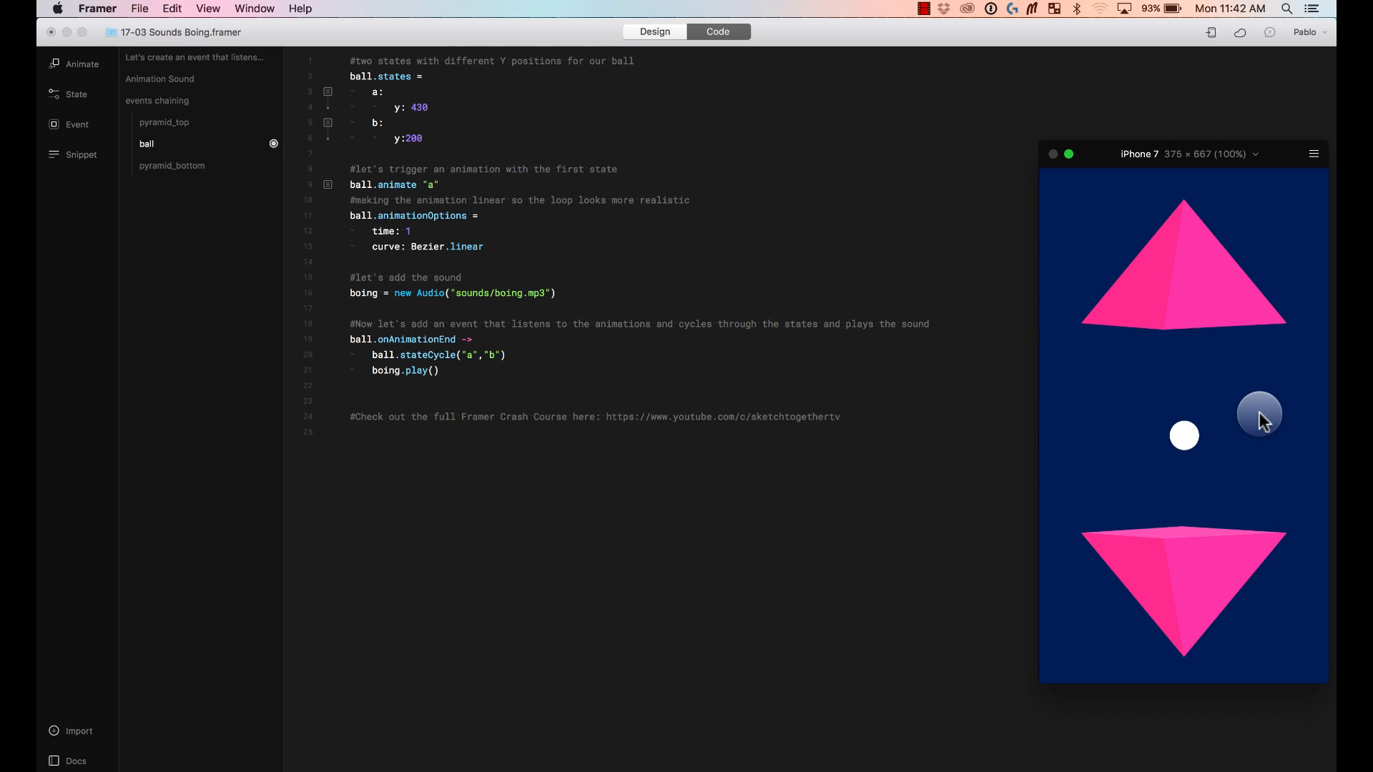
pyautogui.moveTo(1238, 426)
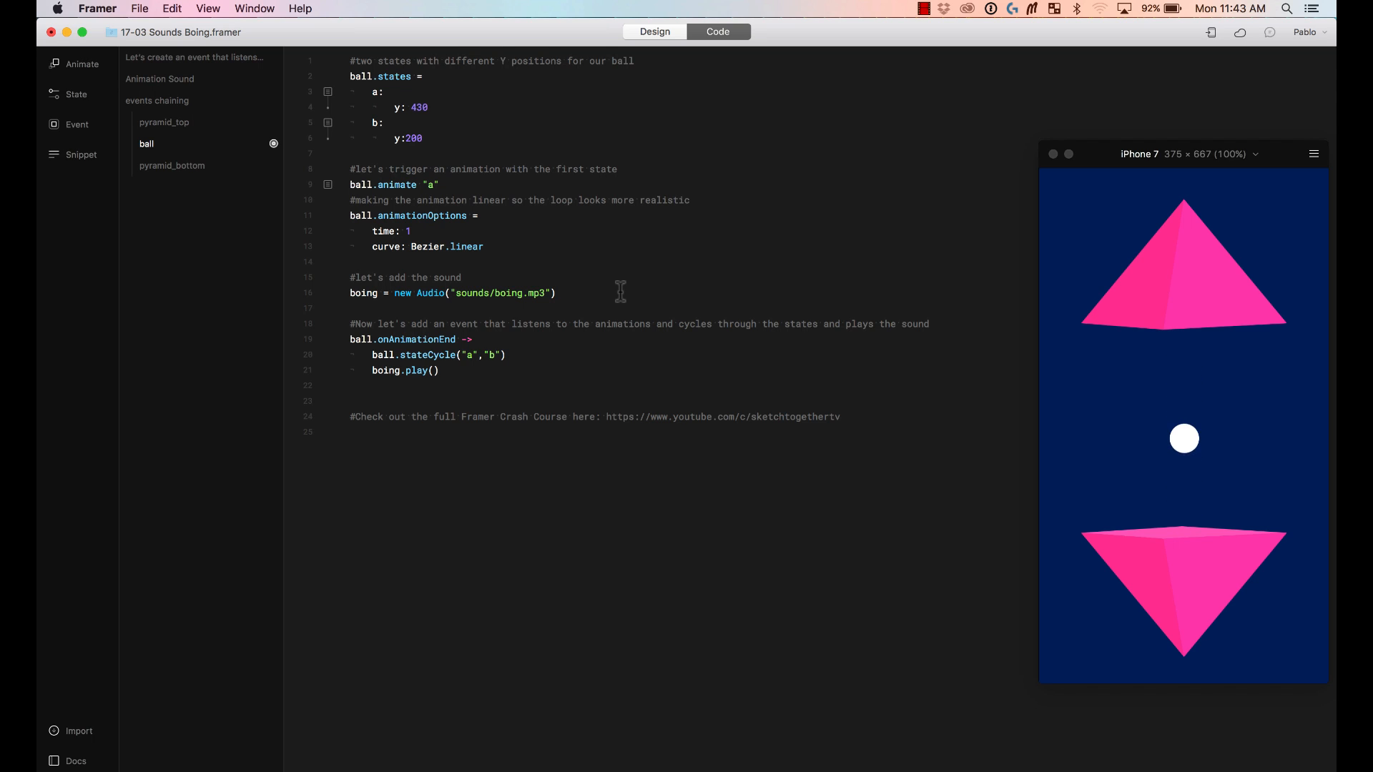
pyautogui.click(557, 292)
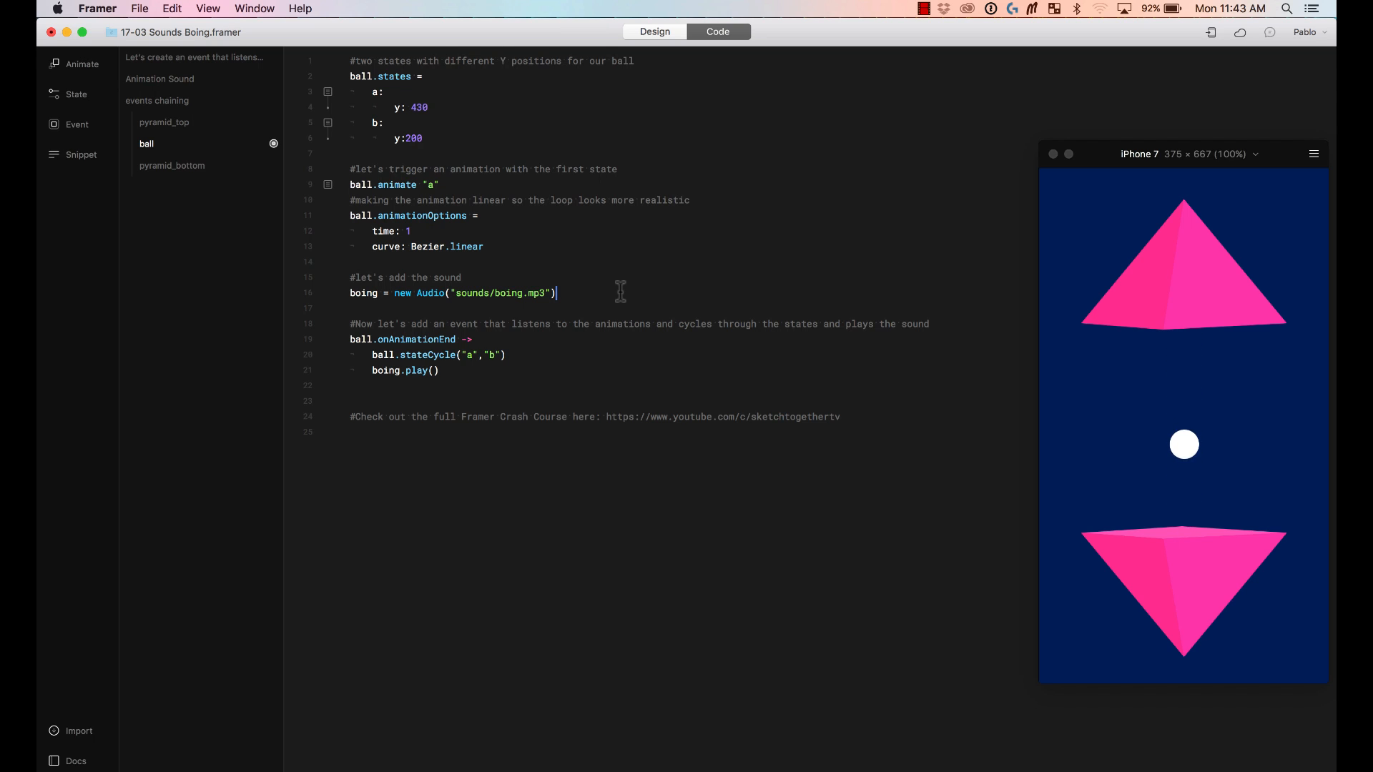